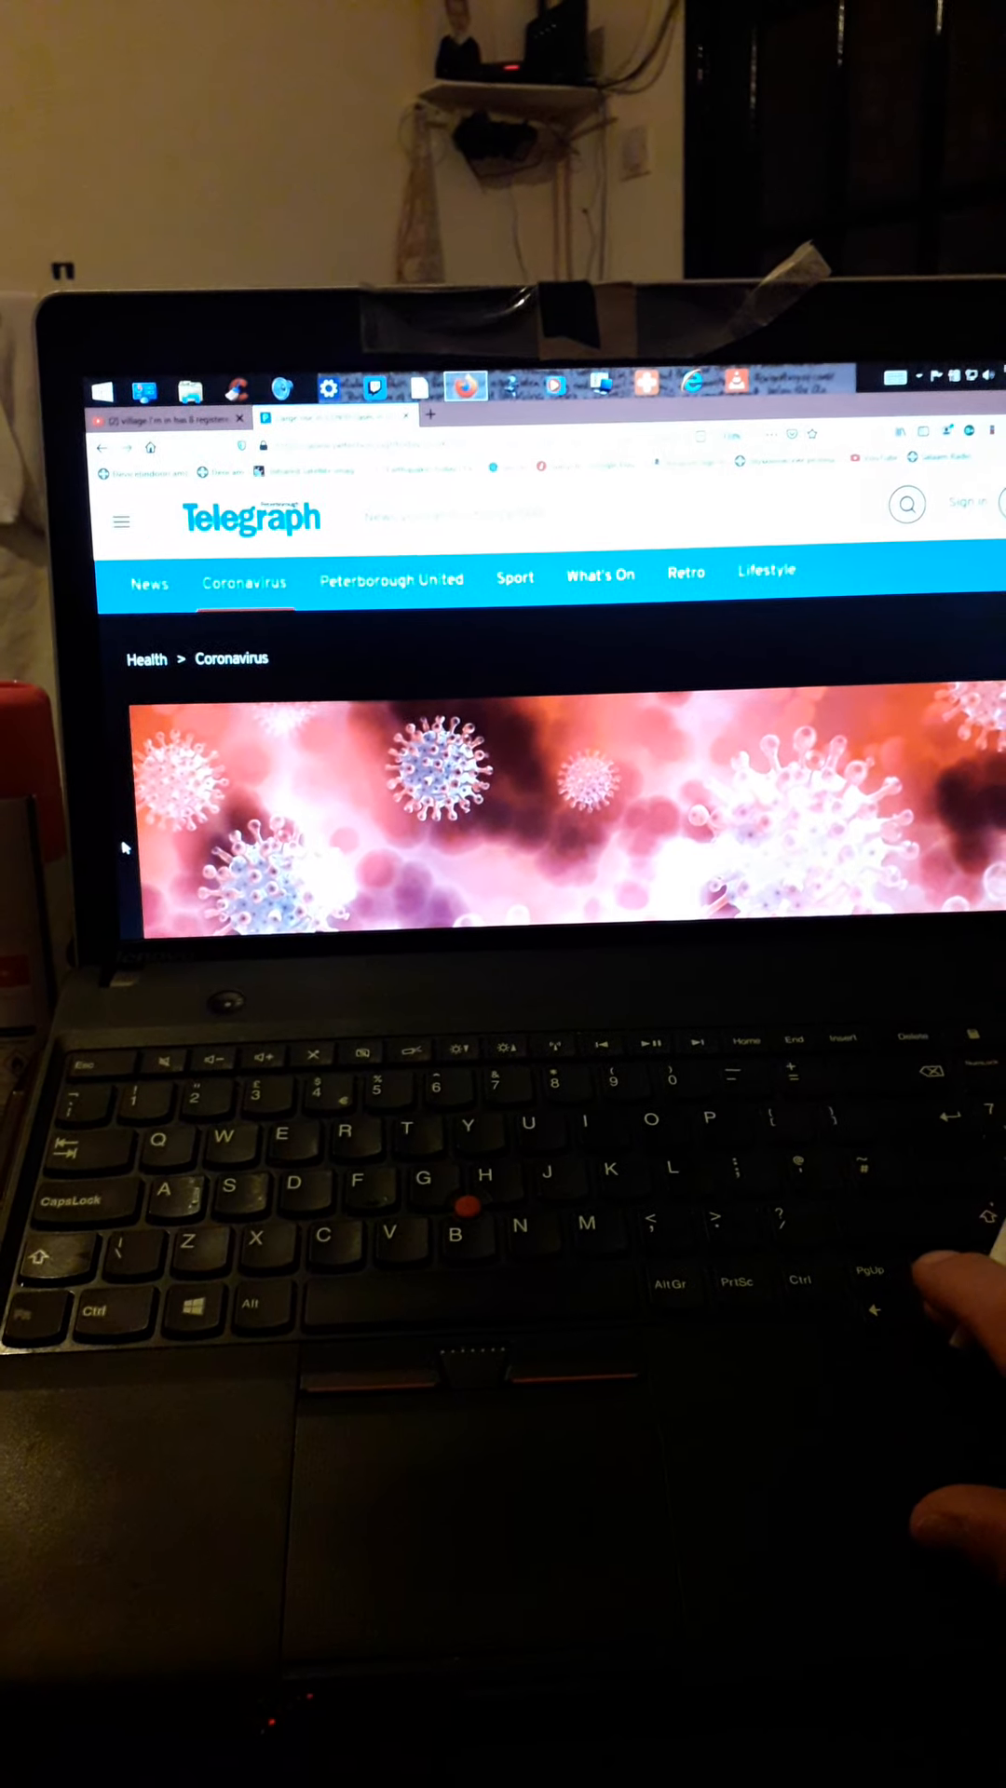
Scroll the COVID-areas gallery down to entry 7, Bretton Park, eight cases.
{"action": "scroll", "scroll_direction": "down", "scroll_amount": 3}
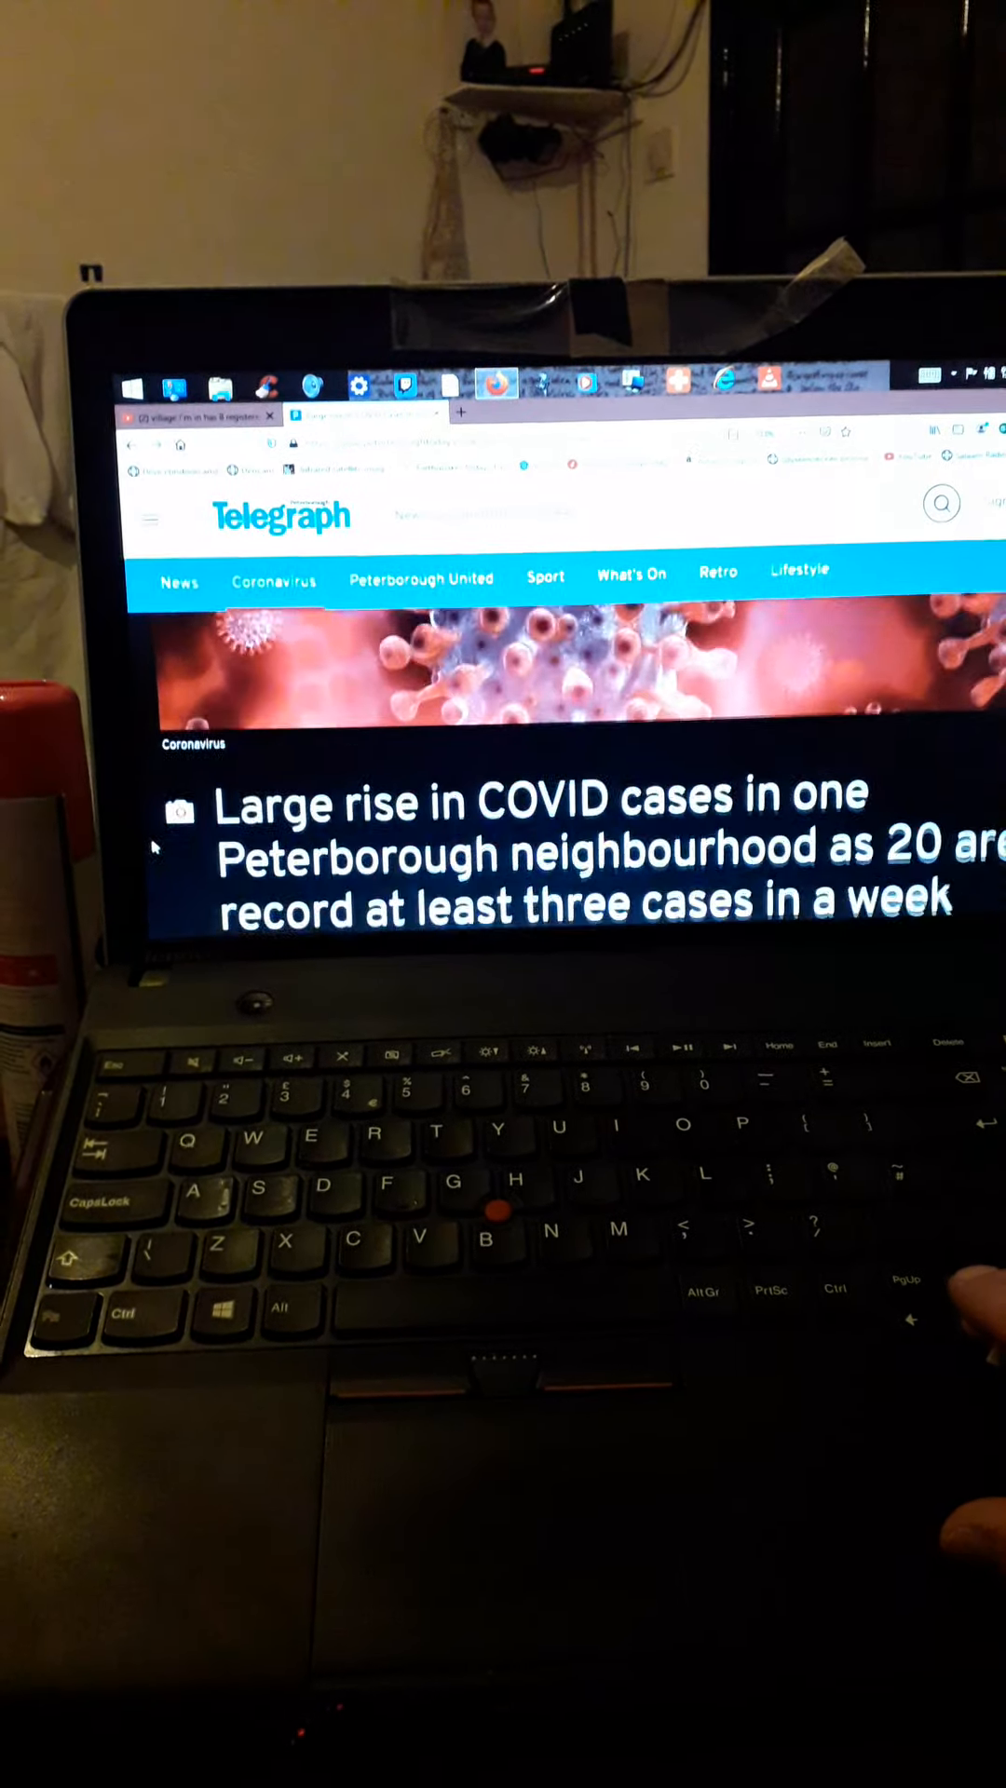
{"action": "scroll", "scroll_direction": "down", "scroll_amount": 3}
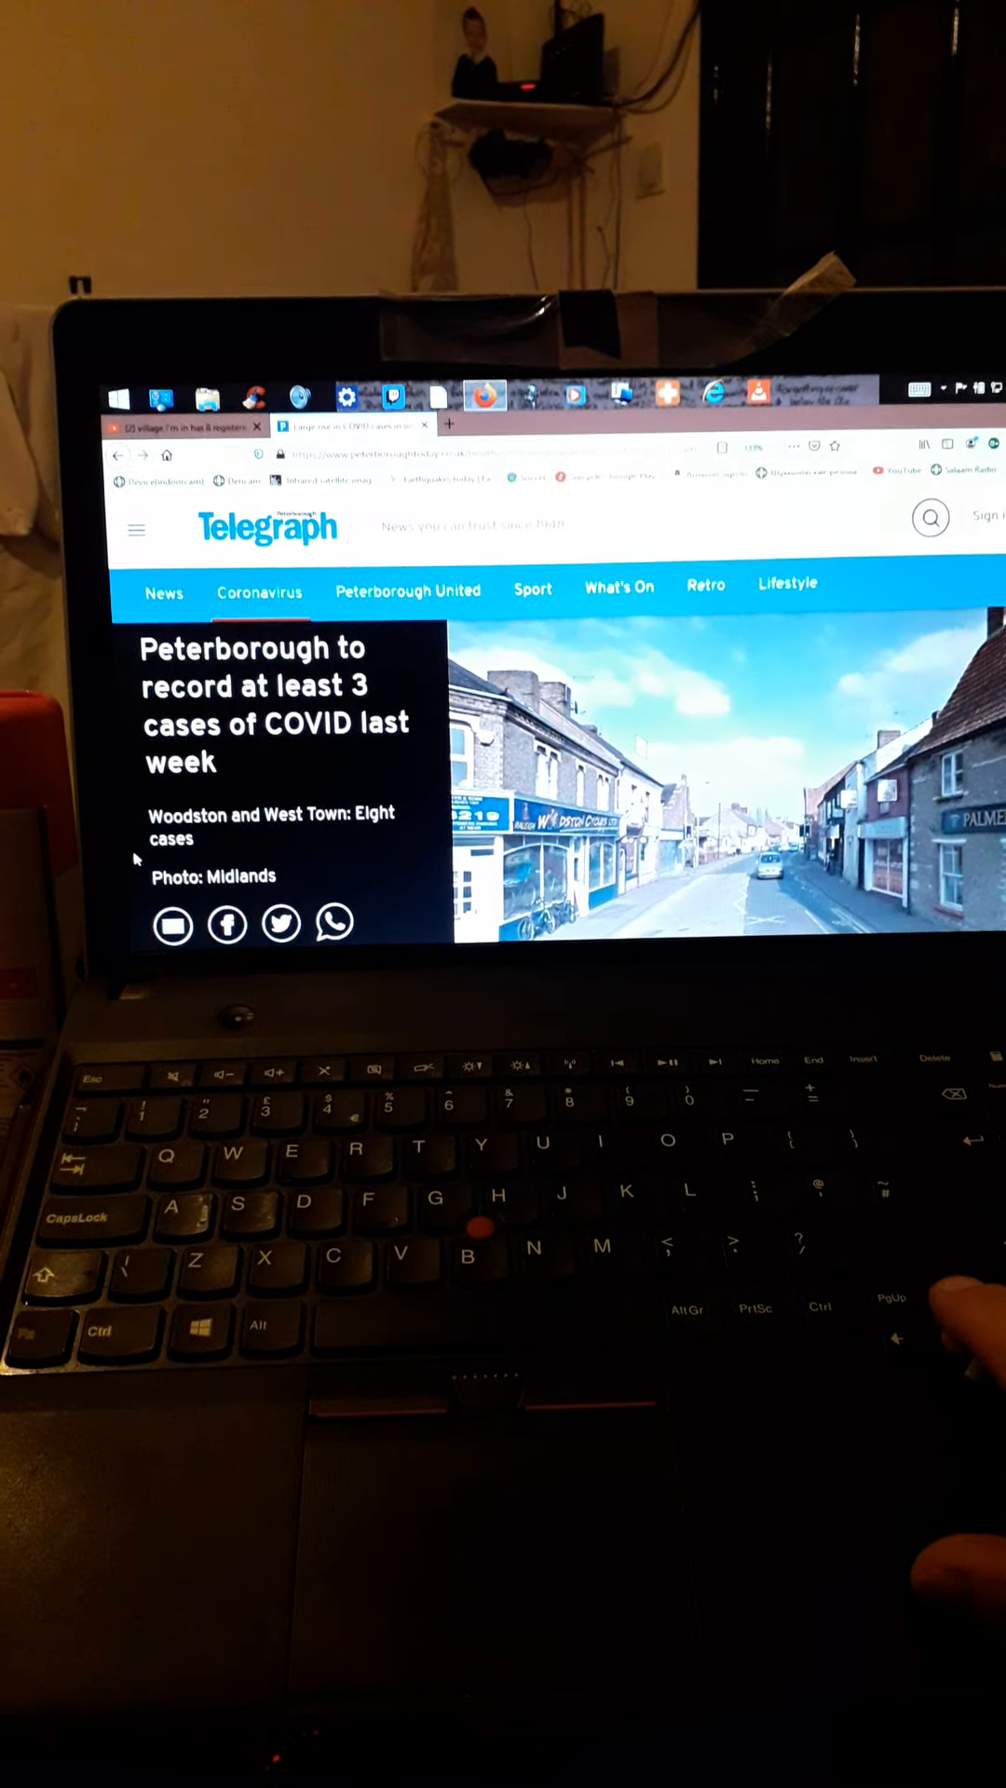
{"action": "scroll", "scroll_direction": "down", "scroll_amount": 3}
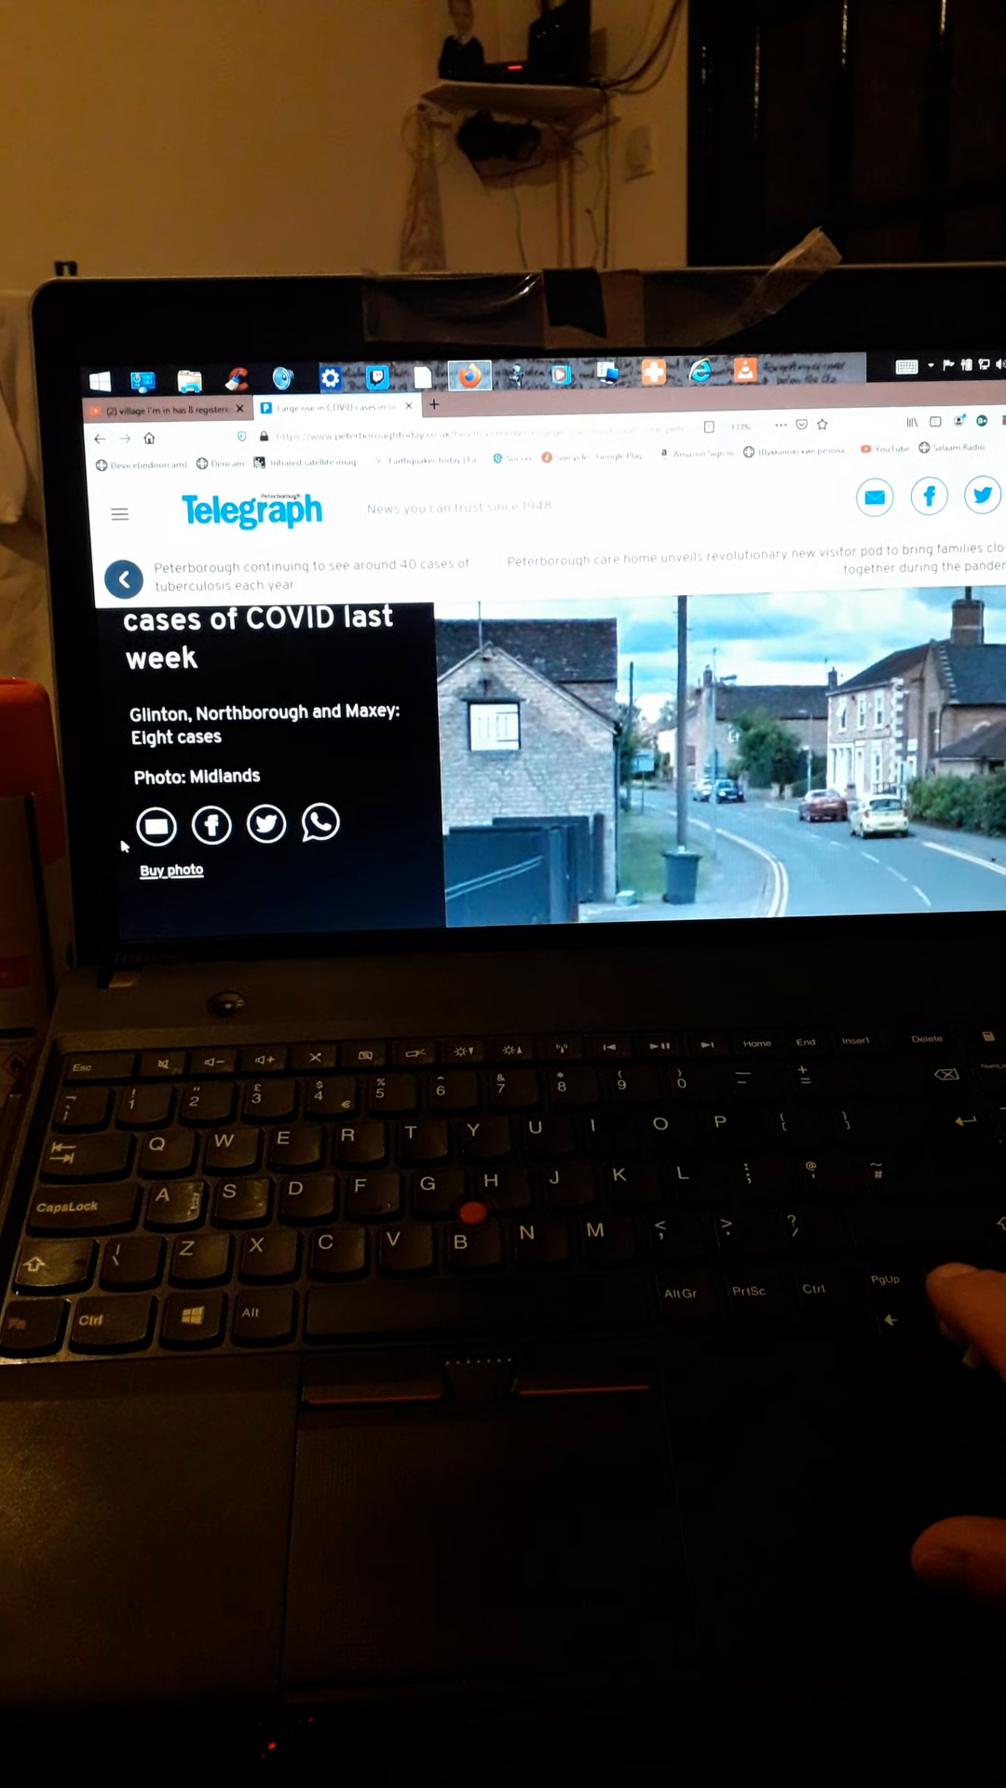
{"action": "scroll", "scroll_direction": "down", "scroll_amount": 3}
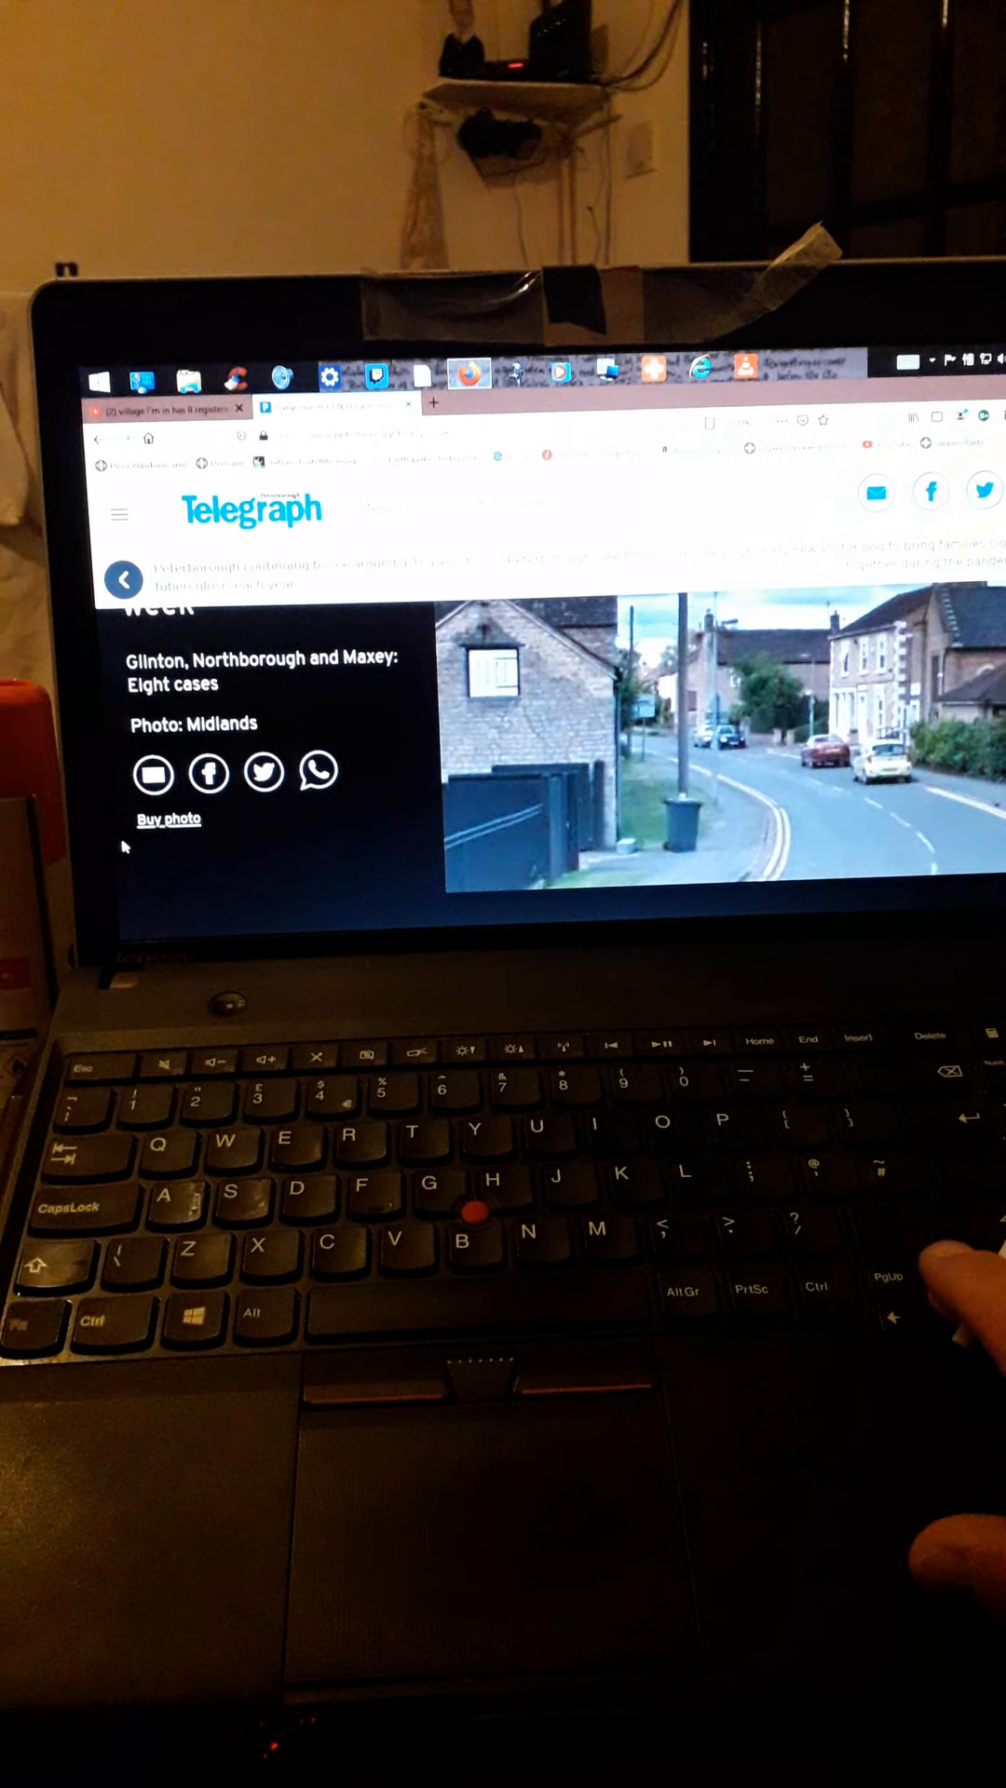
{"action": "scroll", "scroll_direction": "up", "scroll_amount": 3}
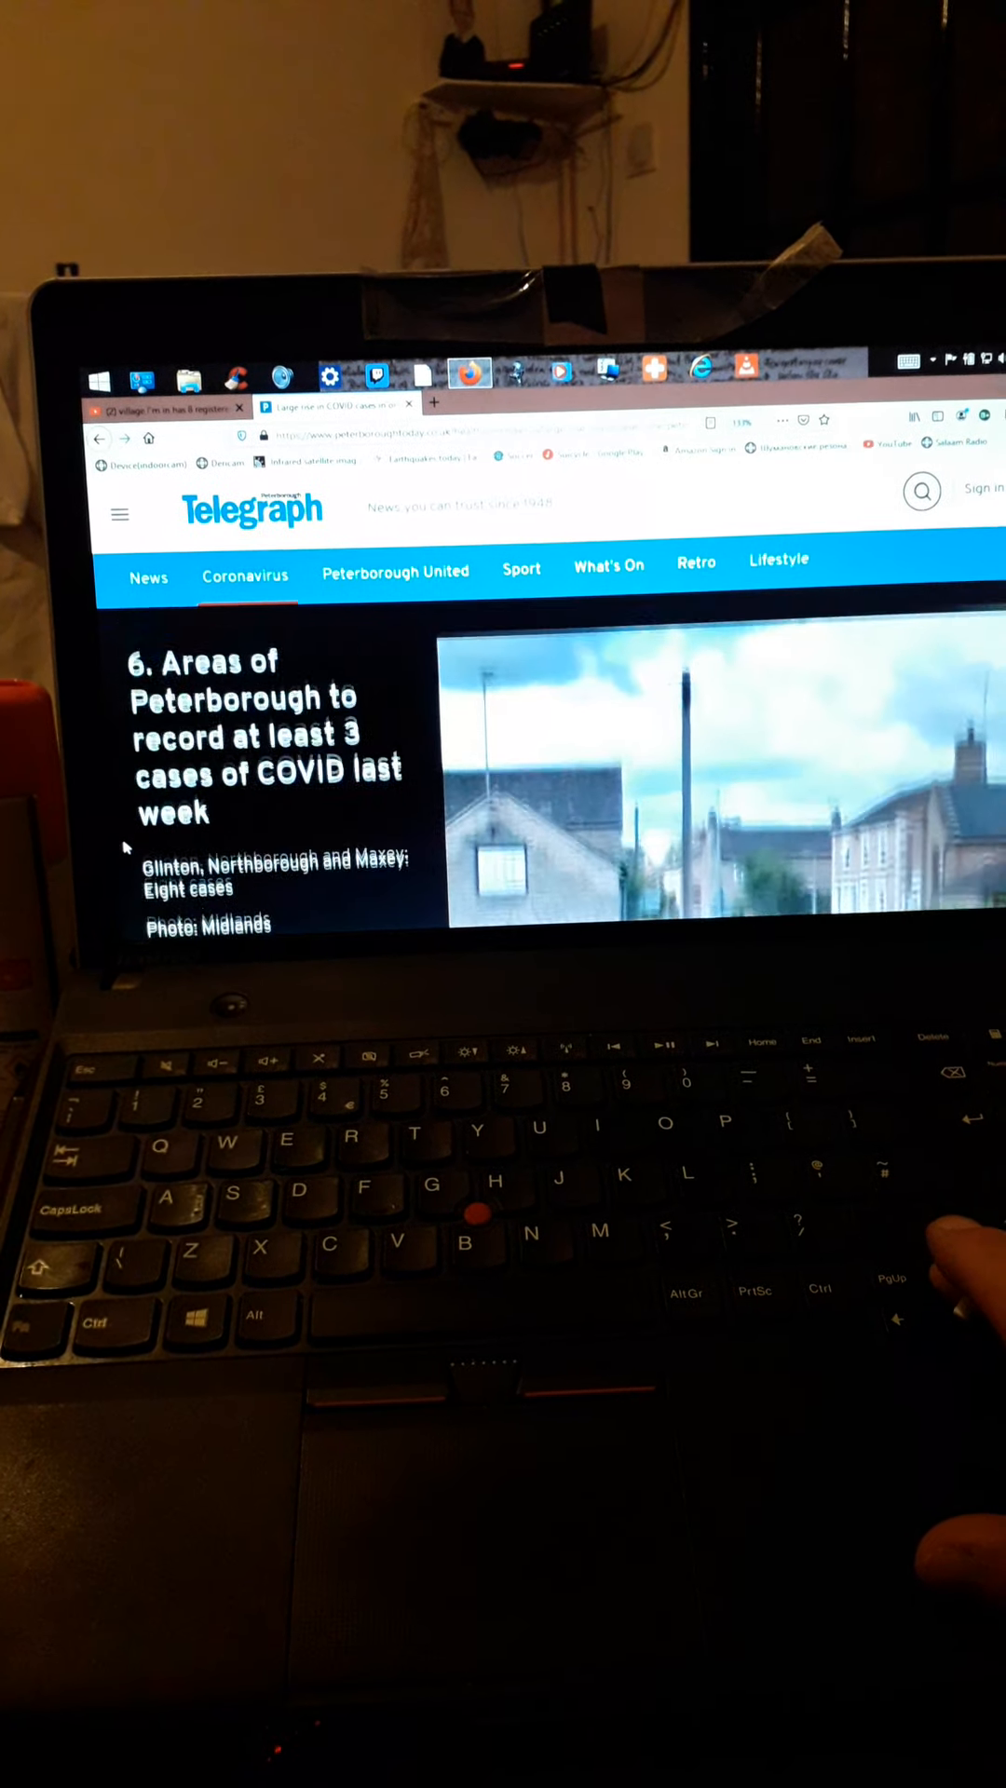
{"action": "scroll", "scroll_direction": "down", "scroll_amount": 3}
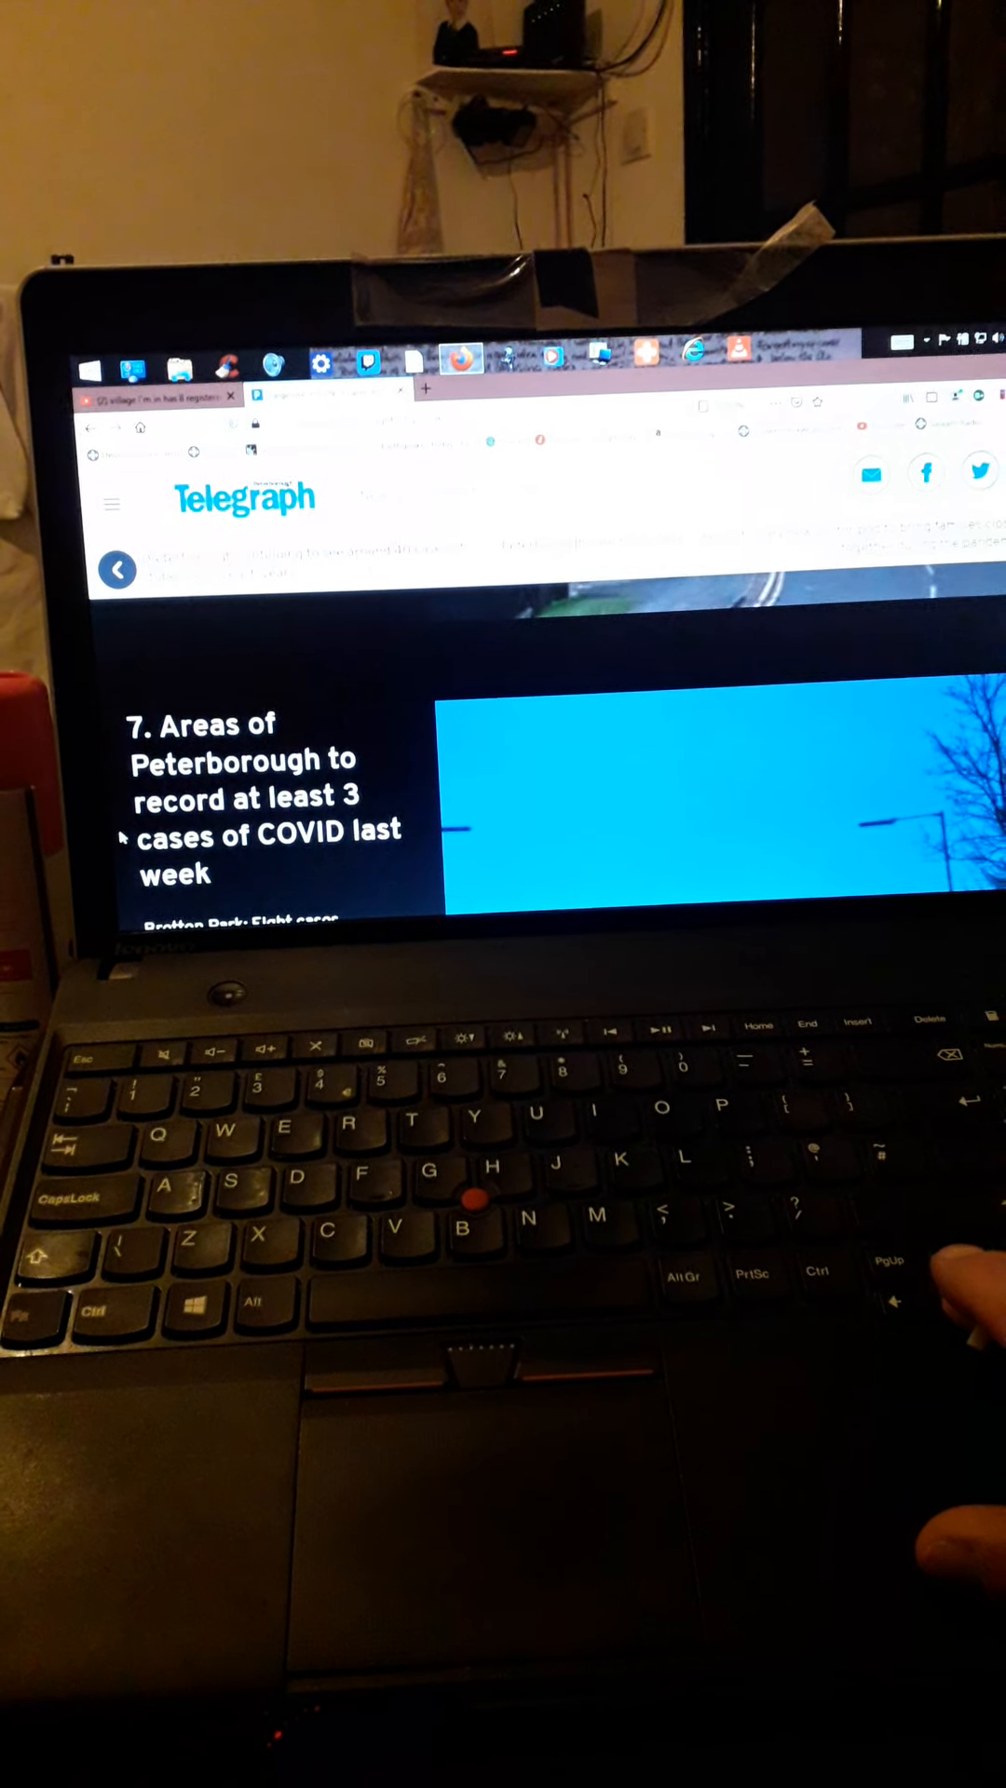
{"action": "scroll", "scroll_direction": "down", "scroll_amount": 3}
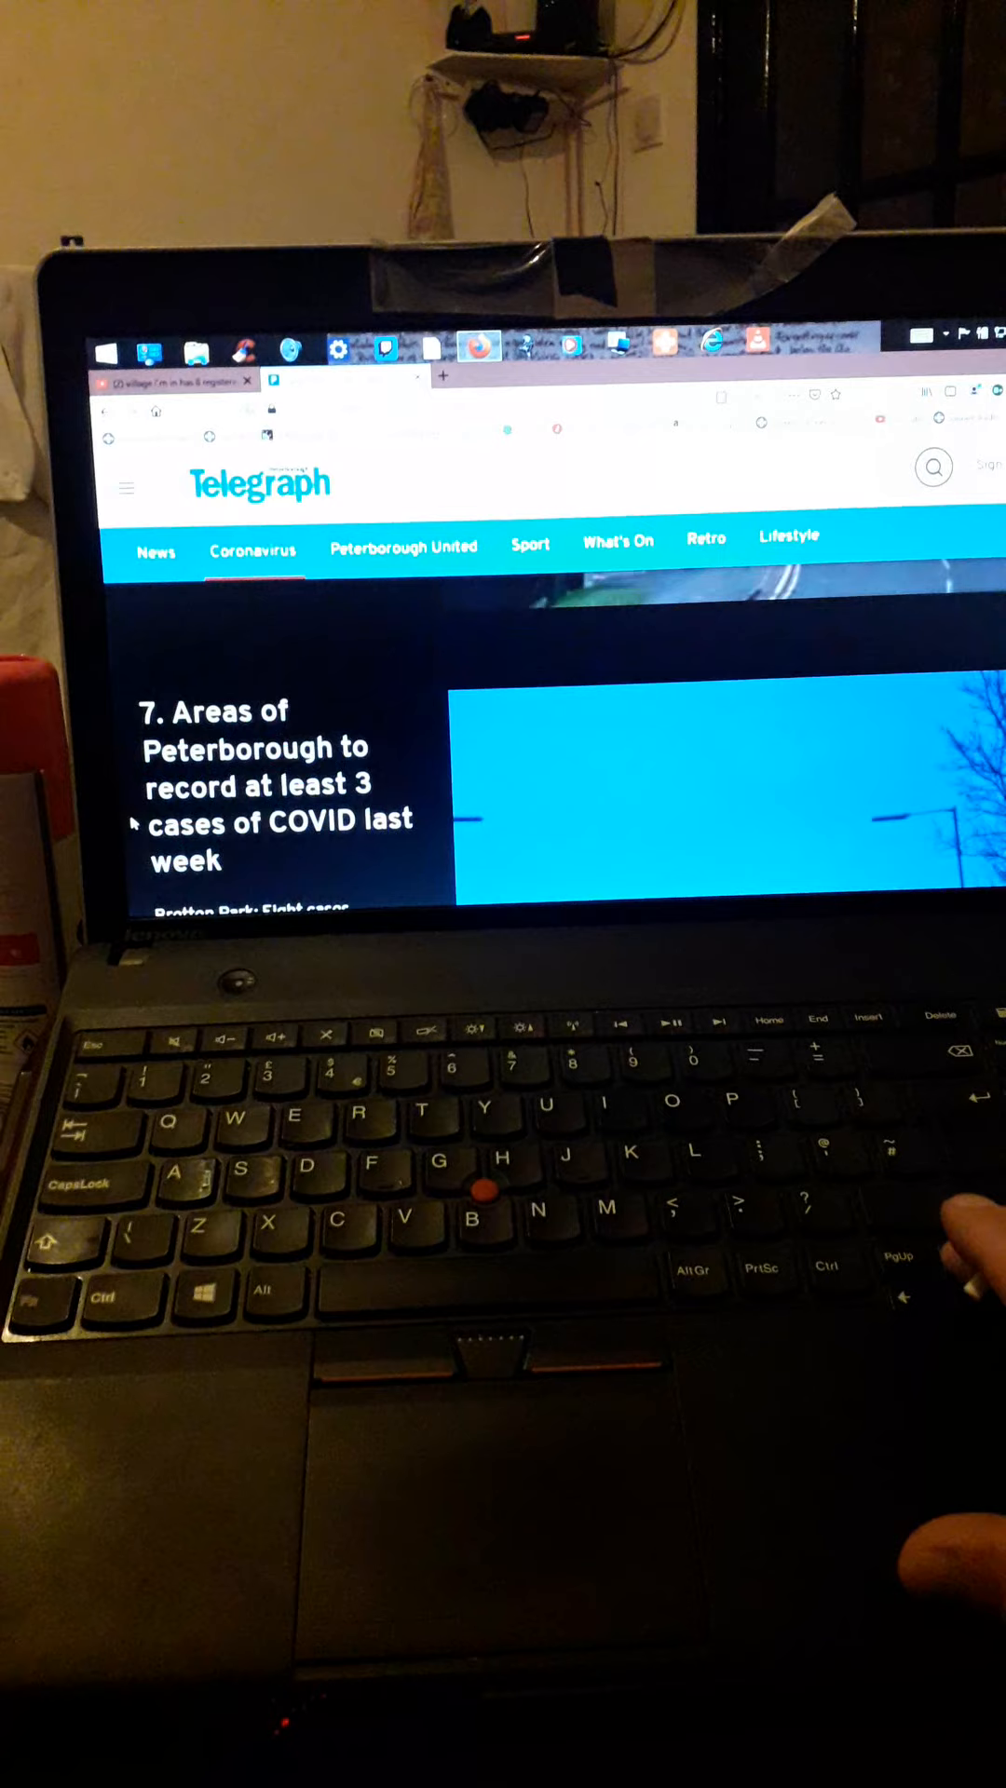
{"action": "scroll", "scroll_direction": "down", "scroll_amount": 3}
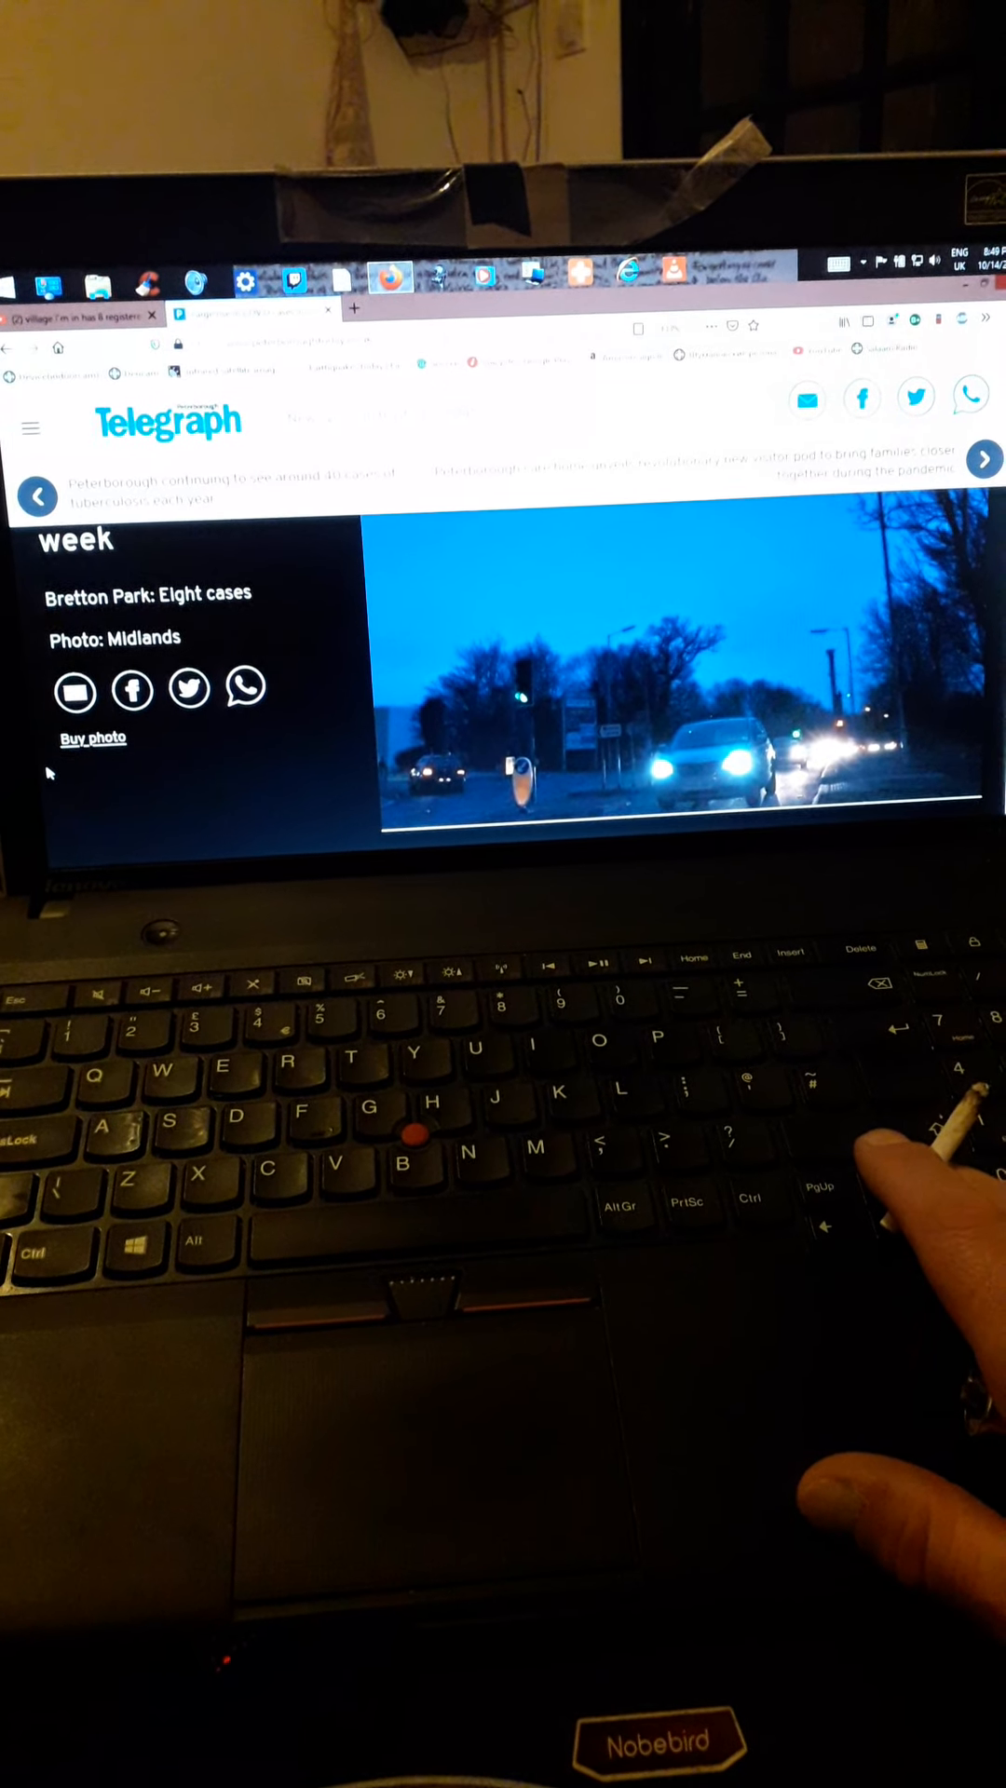
Revisit the headline and Hampton Vale, then scroll down to Newborough and Peakirk, six cases.
{"action": "scroll", "scroll_direction": "up", "scroll_amount": 3}
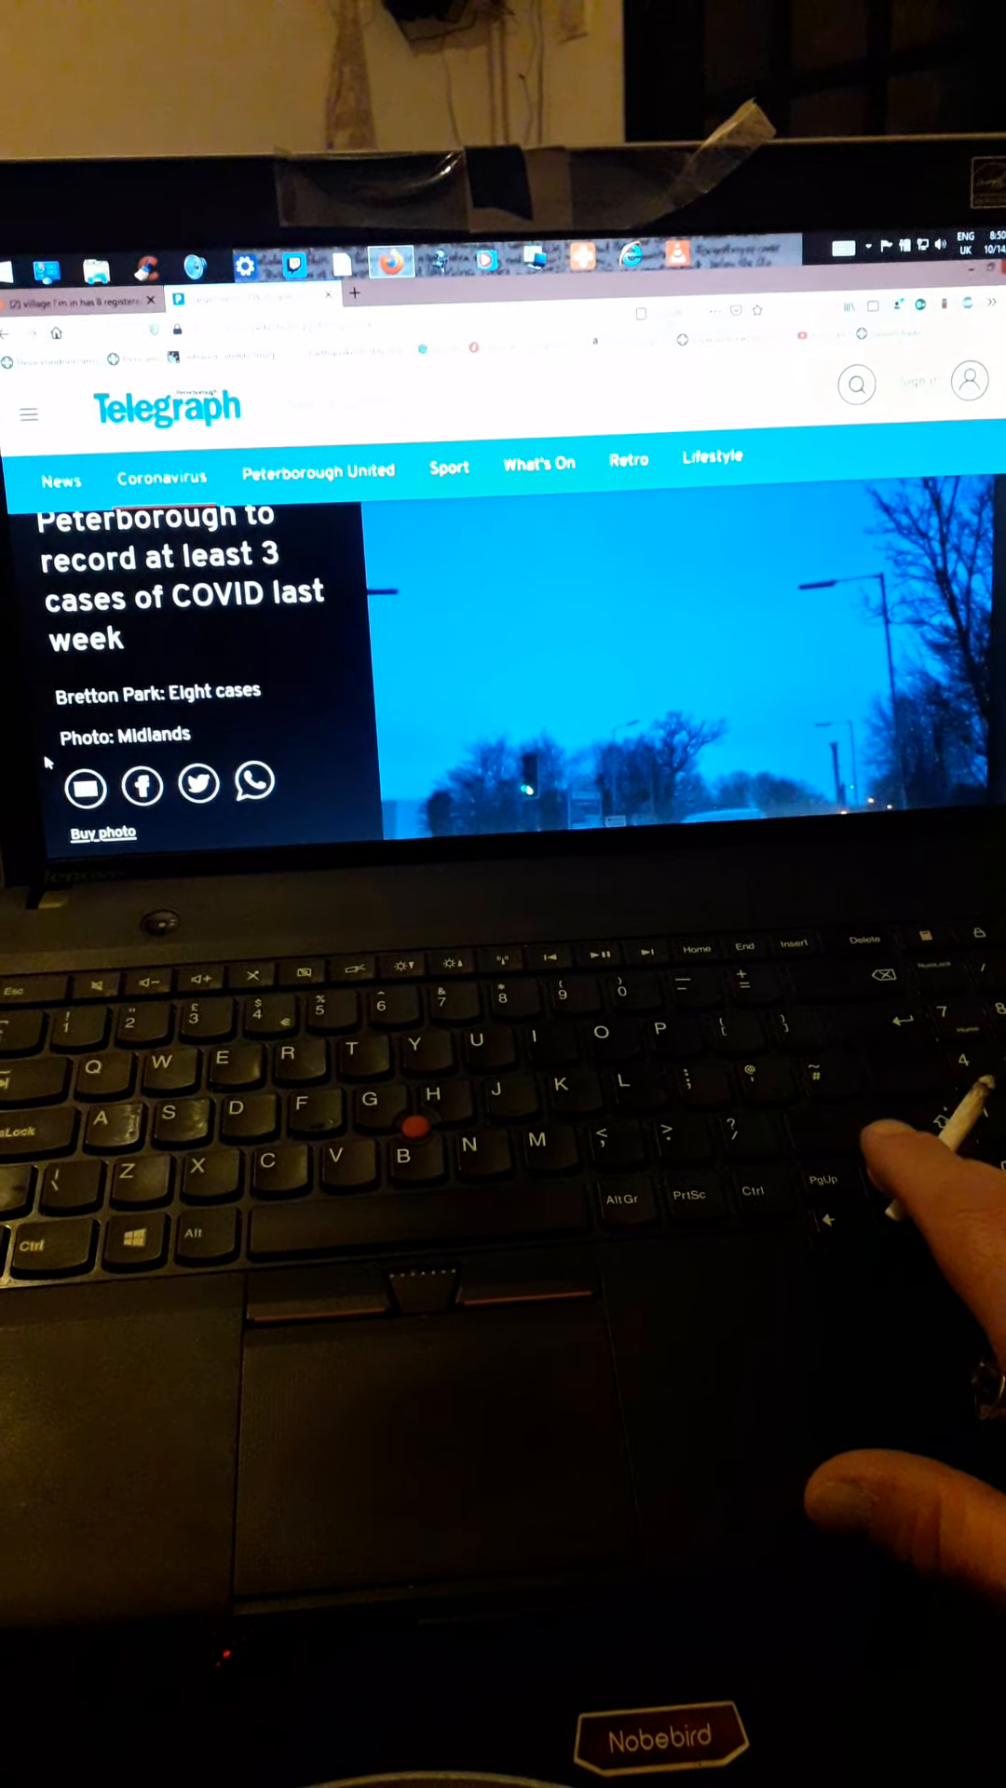
{"action": "scroll", "scroll_direction": "up", "scroll_amount": 3}
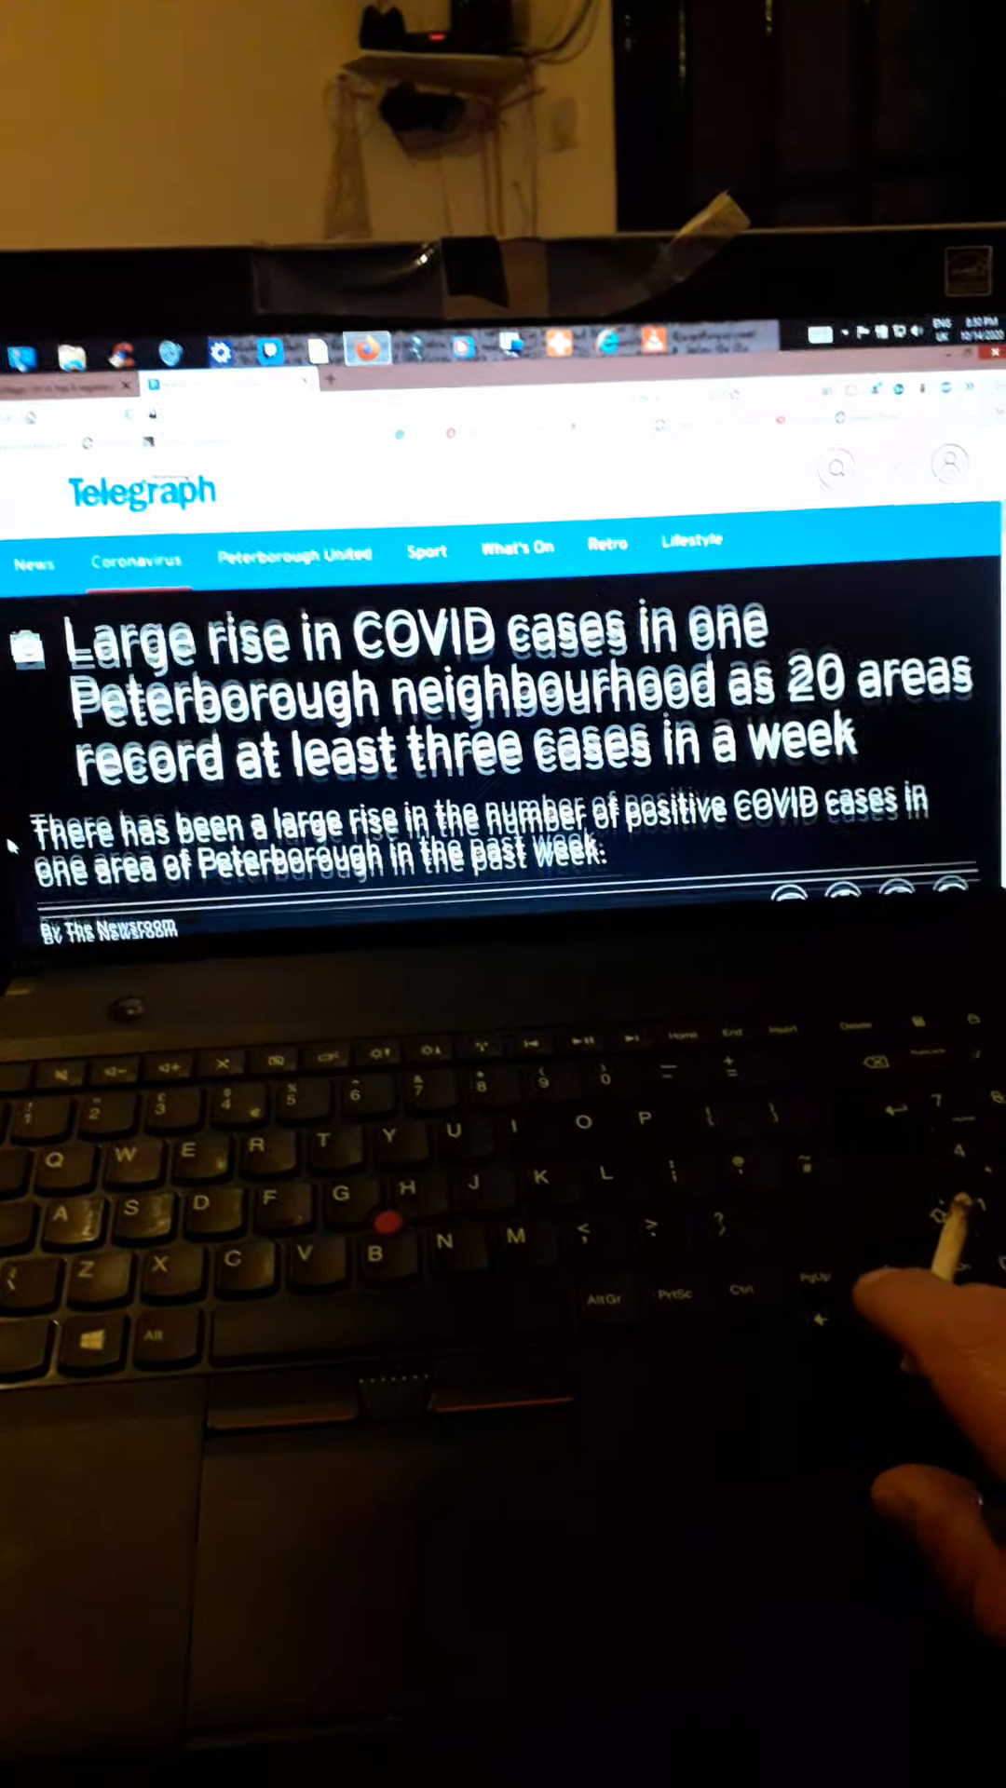
{"action": "scroll", "scroll_direction": "down", "scroll_amount": 3}
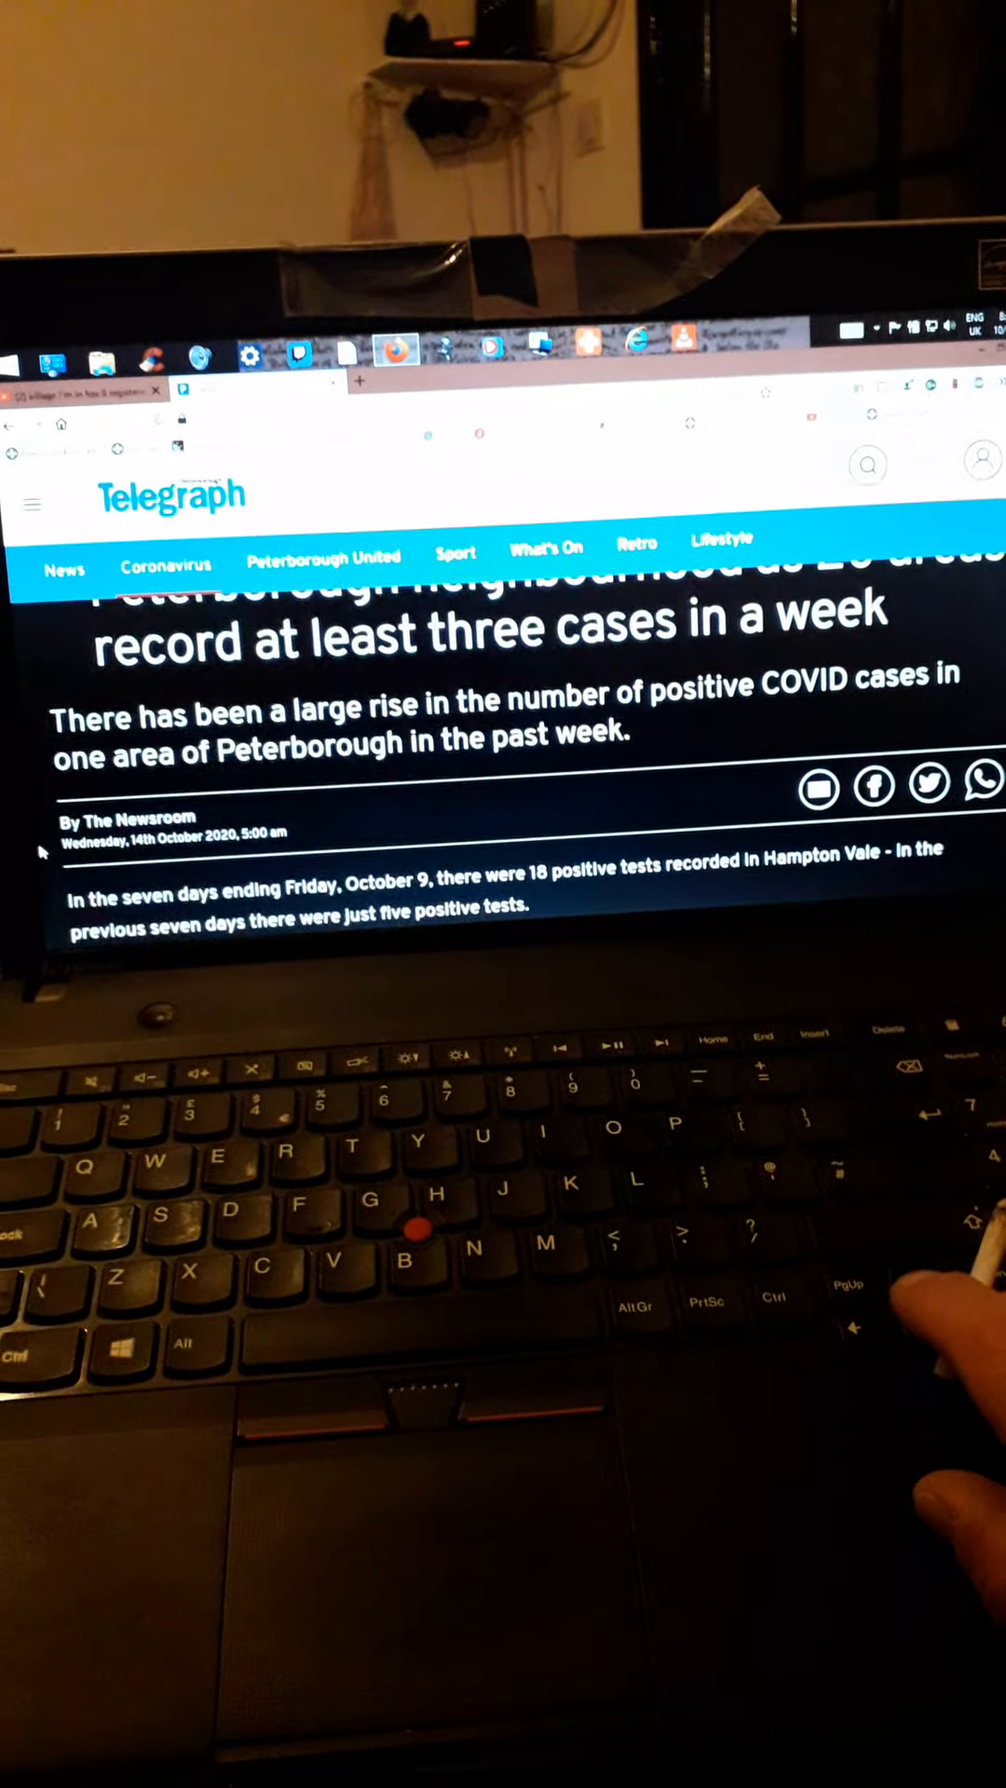
{"action": "scroll", "scroll_direction": "down", "scroll_amount": 3}
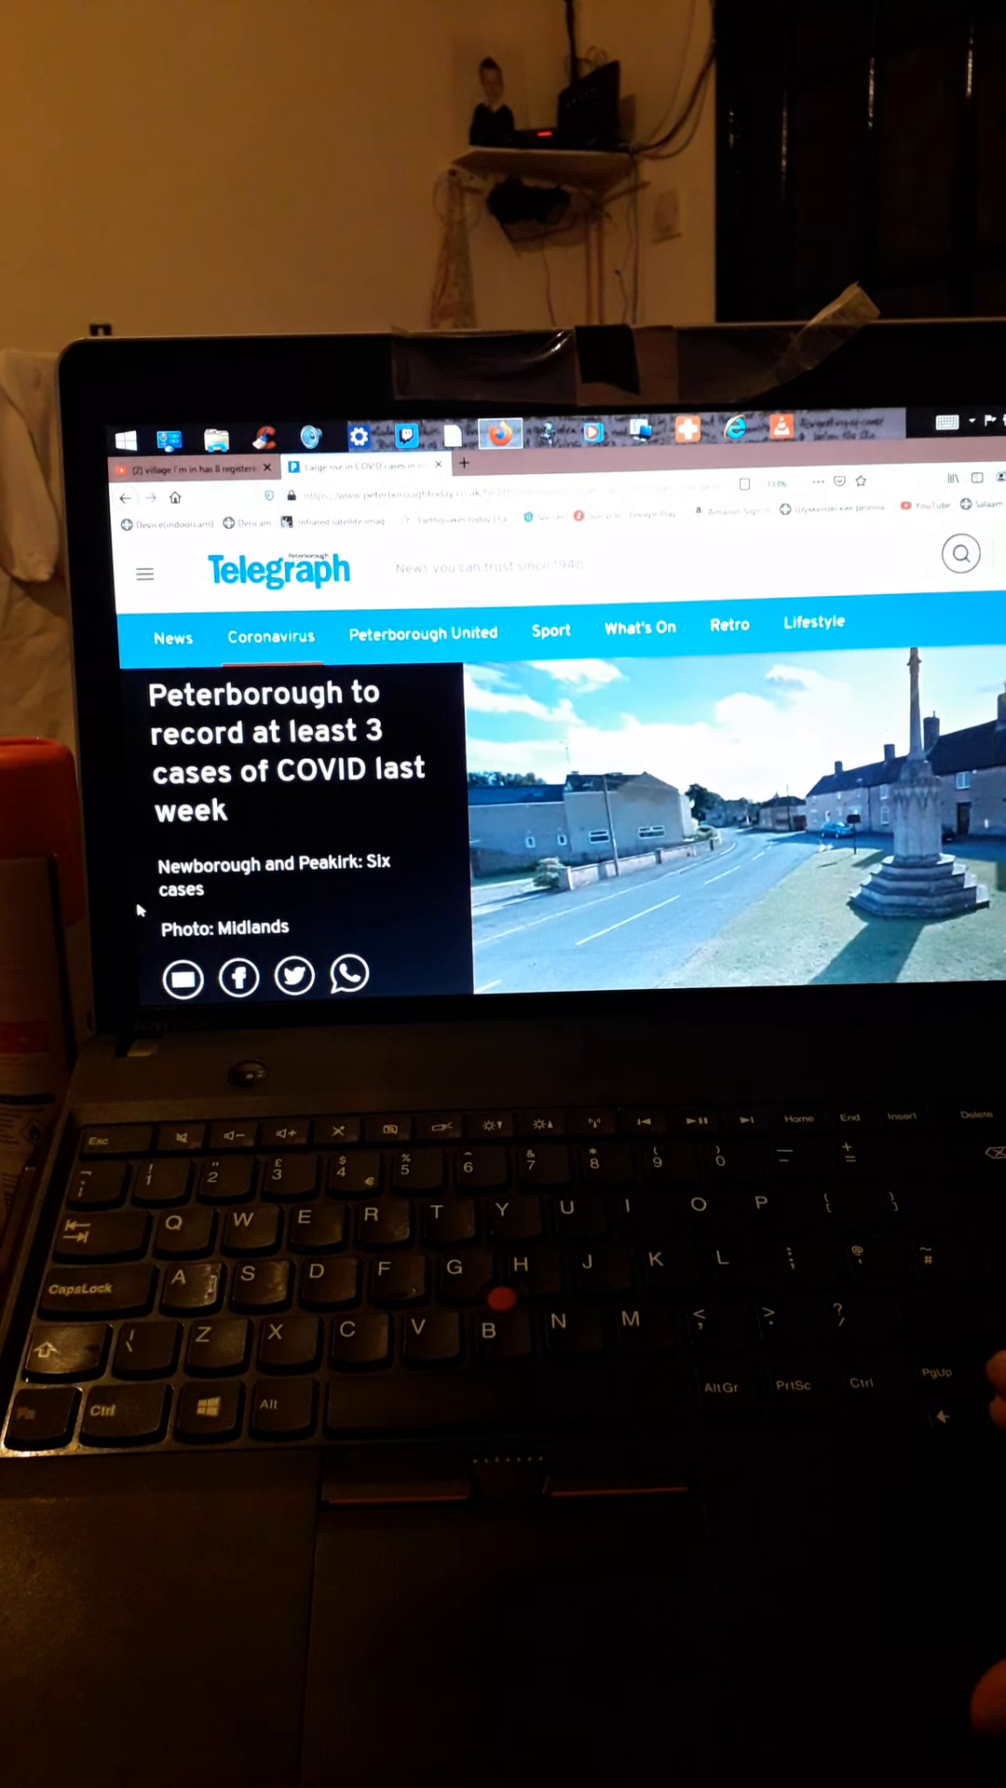
Scroll past Fengate and Parnwell (six cases) to entry 11, Dogsthorpe, five cases.
{"action": "scroll", "scroll_direction": "down", "scroll_amount": 3}
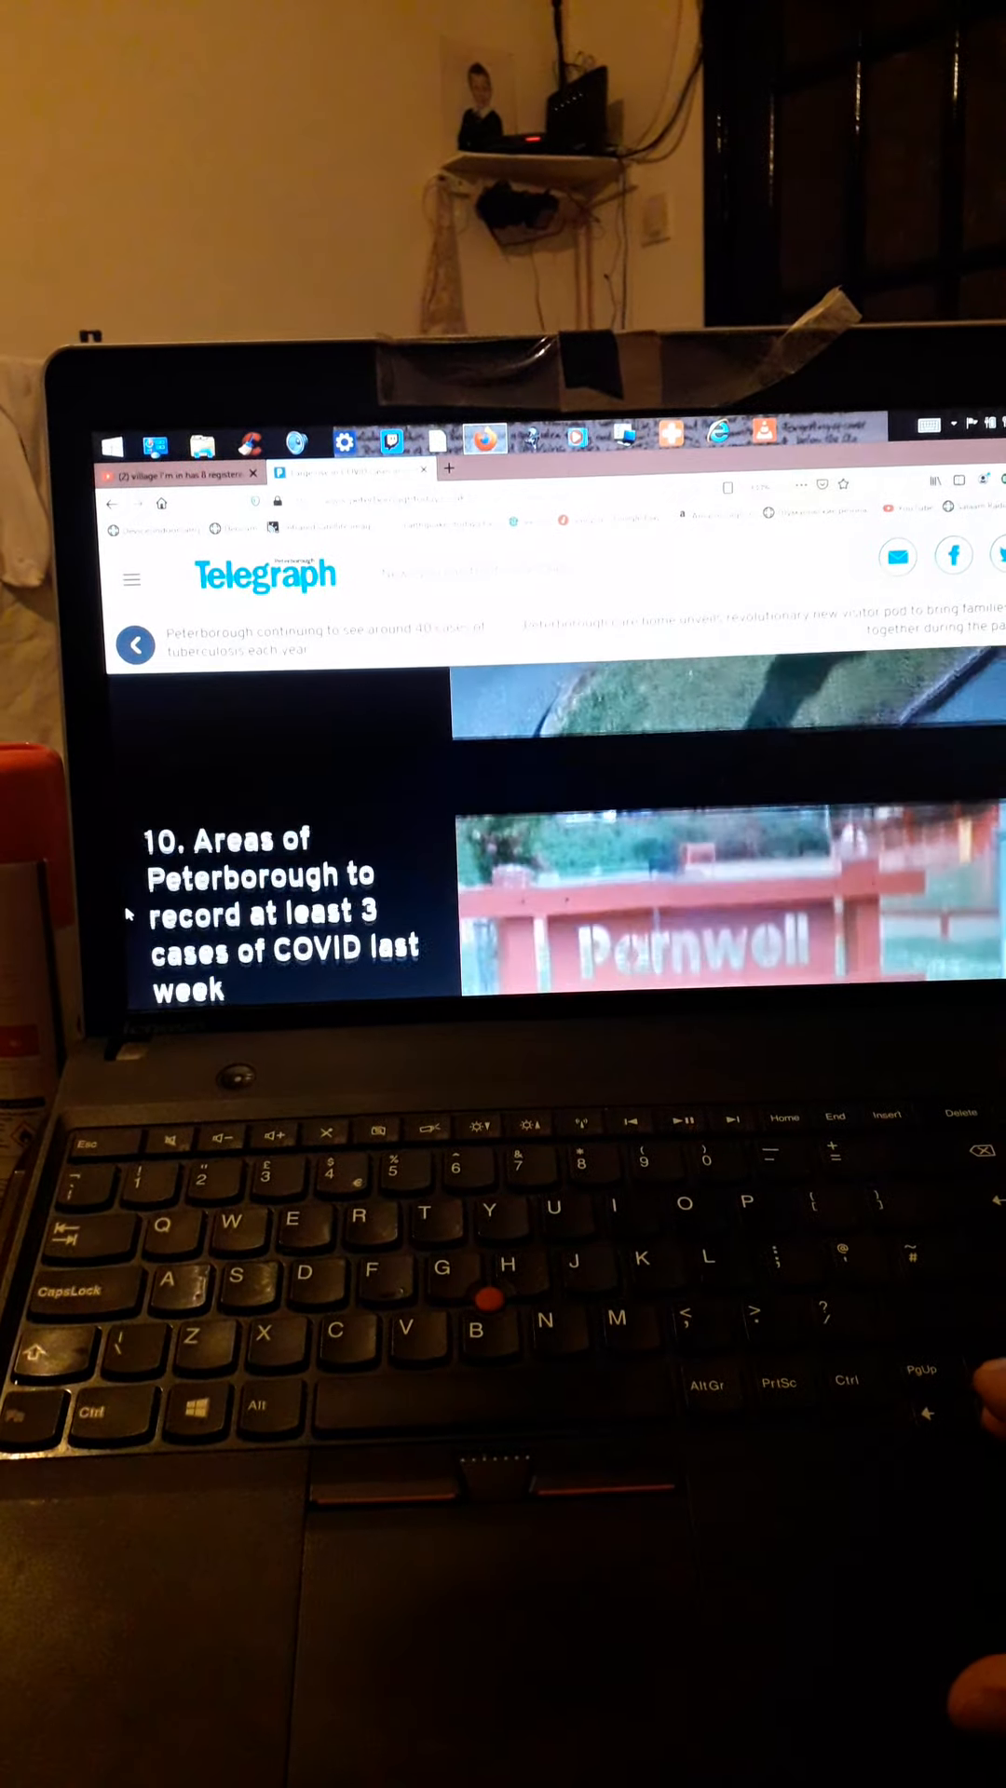
{"action": "scroll", "scroll_direction": "down", "scroll_amount": 3}
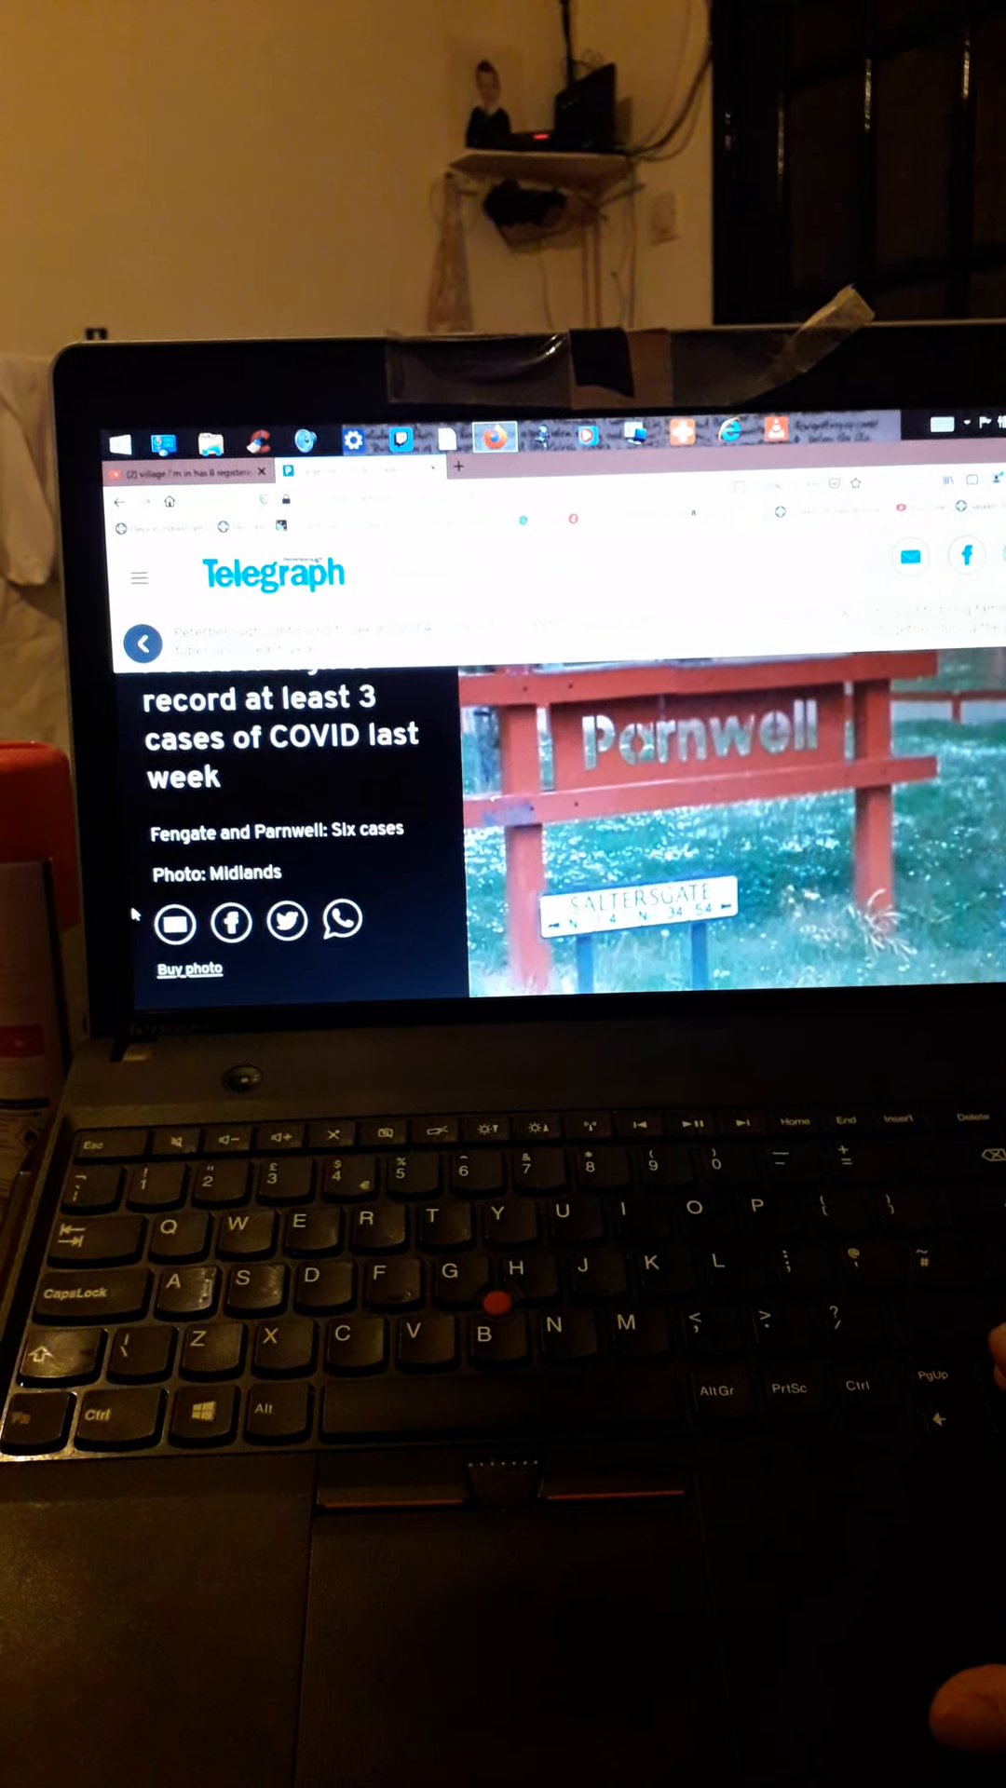
{"action": "scroll", "scroll_direction": "down", "scroll_amount": 3}
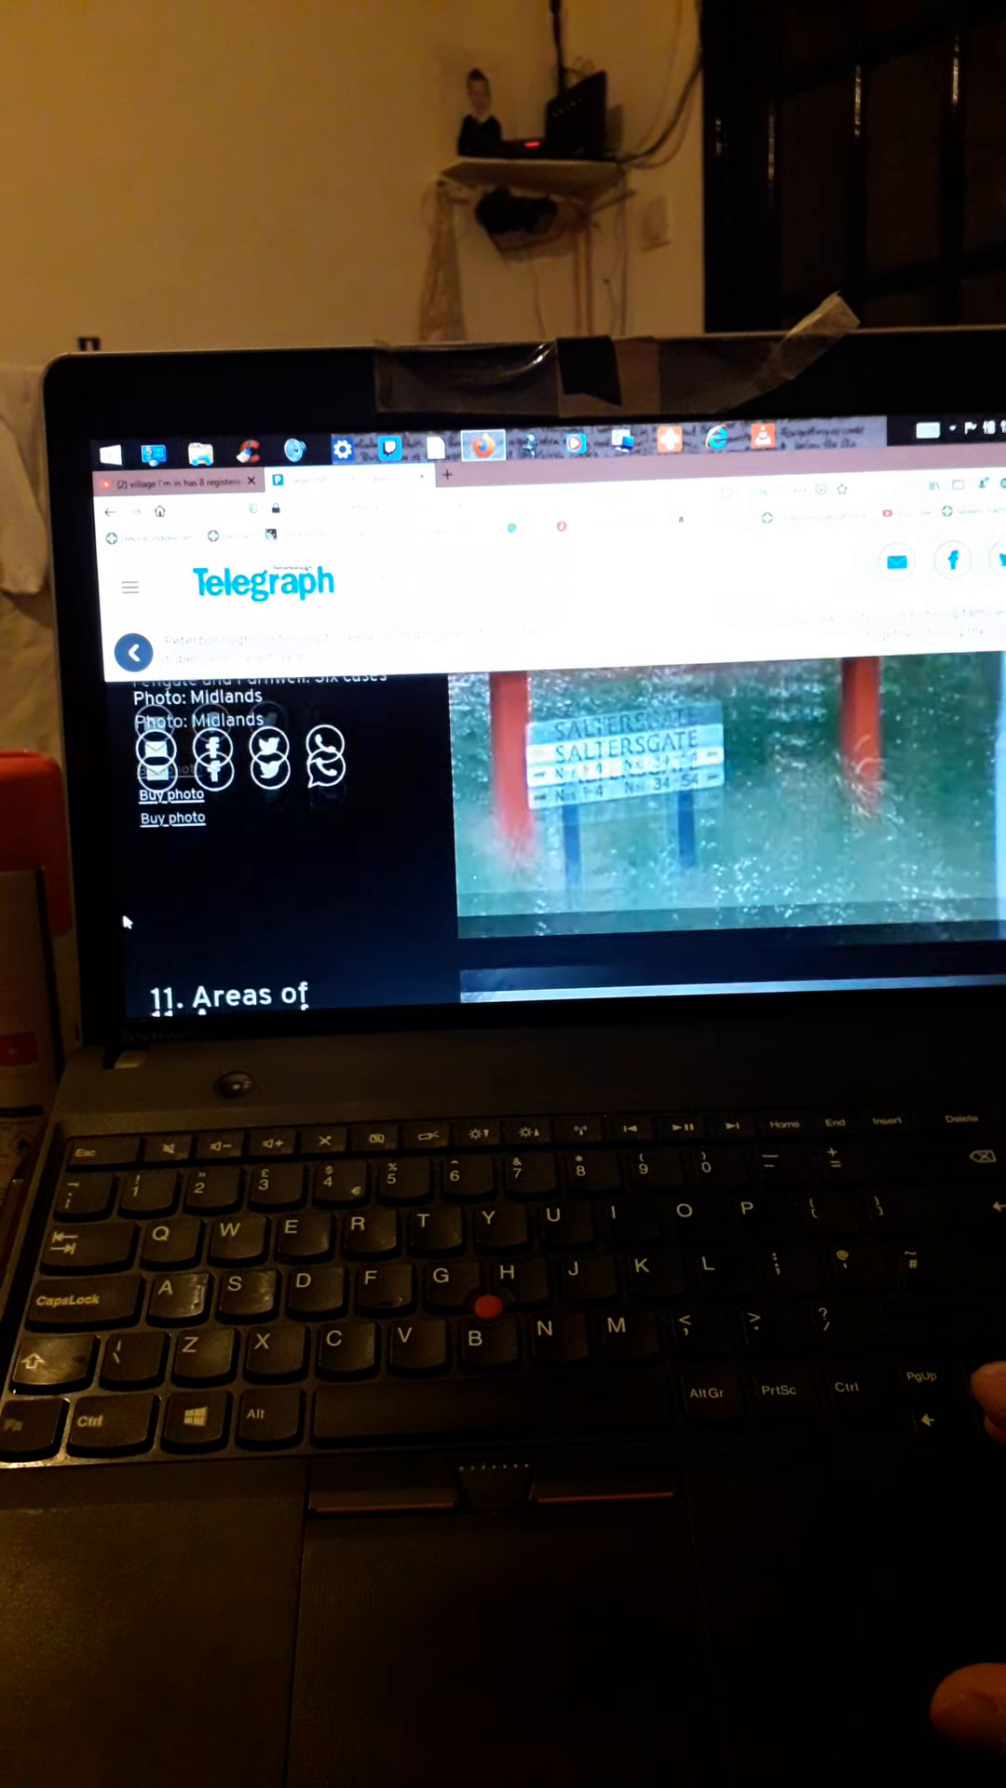
{"action": "scroll", "scroll_direction": "up", "scroll_amount": 3}
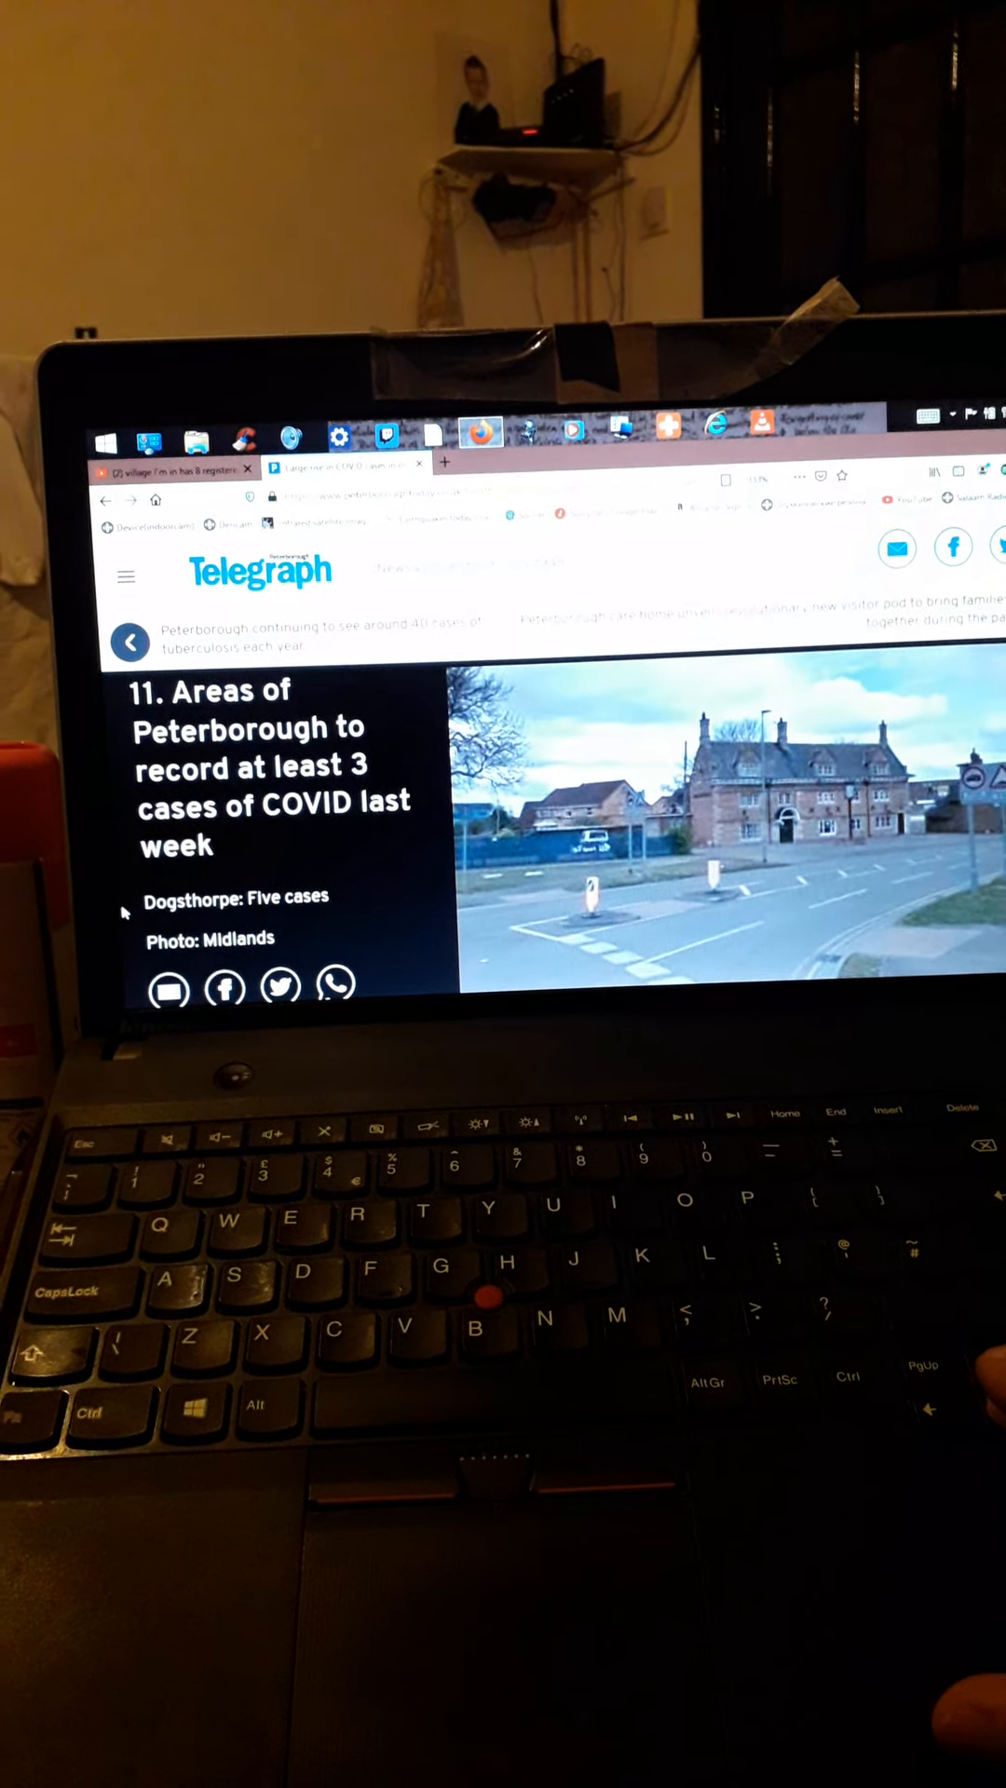
{"action": "scroll", "scroll_direction": "up", "scroll_amount": 3}
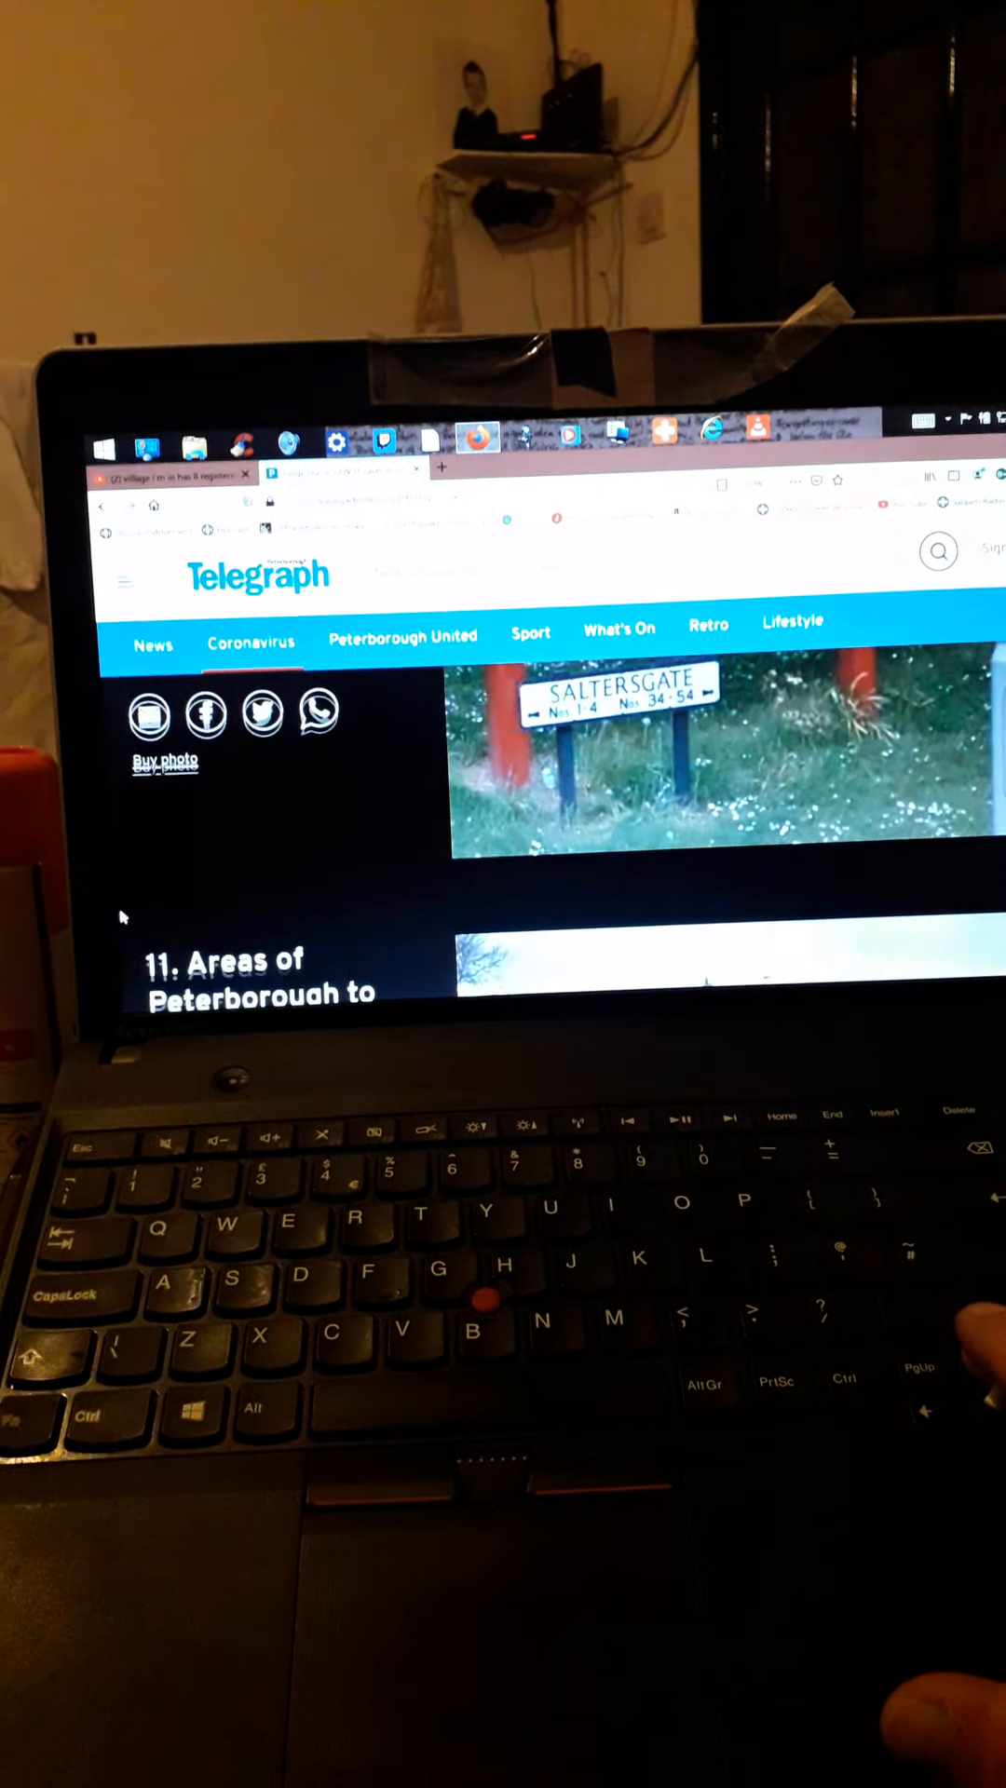
{"action": "scroll", "scroll_direction": "up", "scroll_amount": 3}
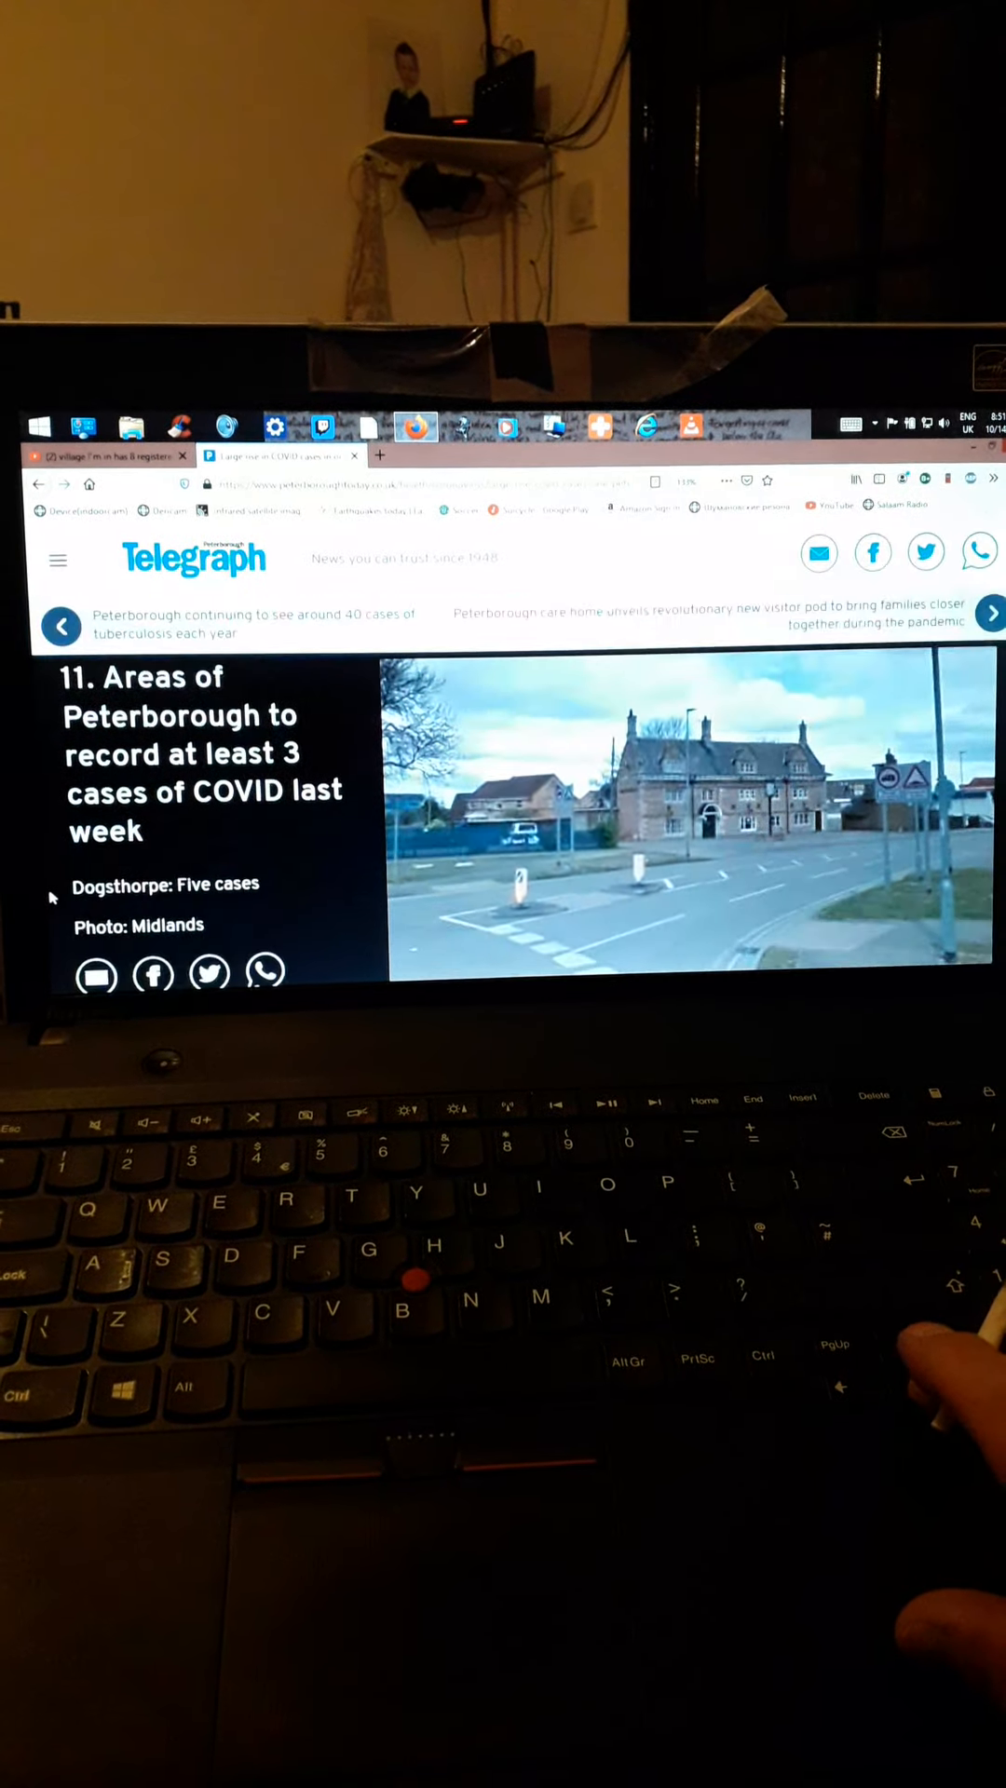
{"action": "scroll", "scroll_direction": "down", "scroll_amount": 3}
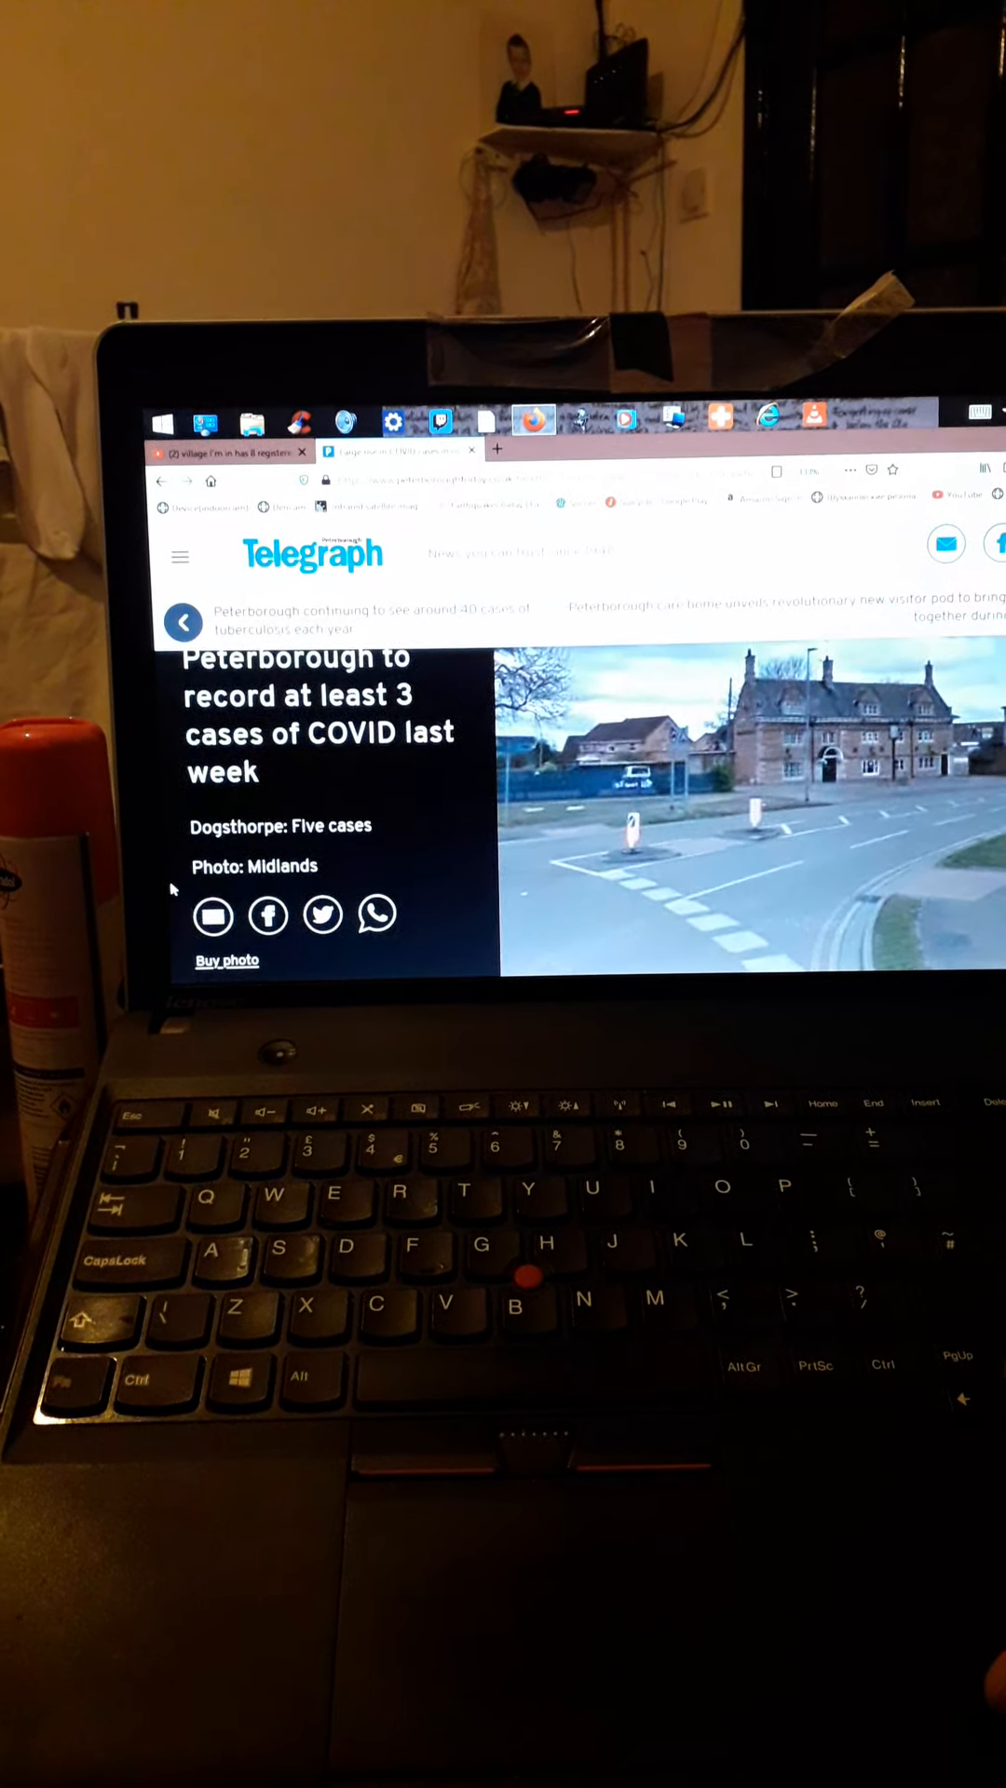
Scroll past North Bretton and Westwood, Eye and Thorney to Millfield and Bourges Boulevard.
{"action": "scroll", "scroll_direction": "down", "scroll_amount": 3}
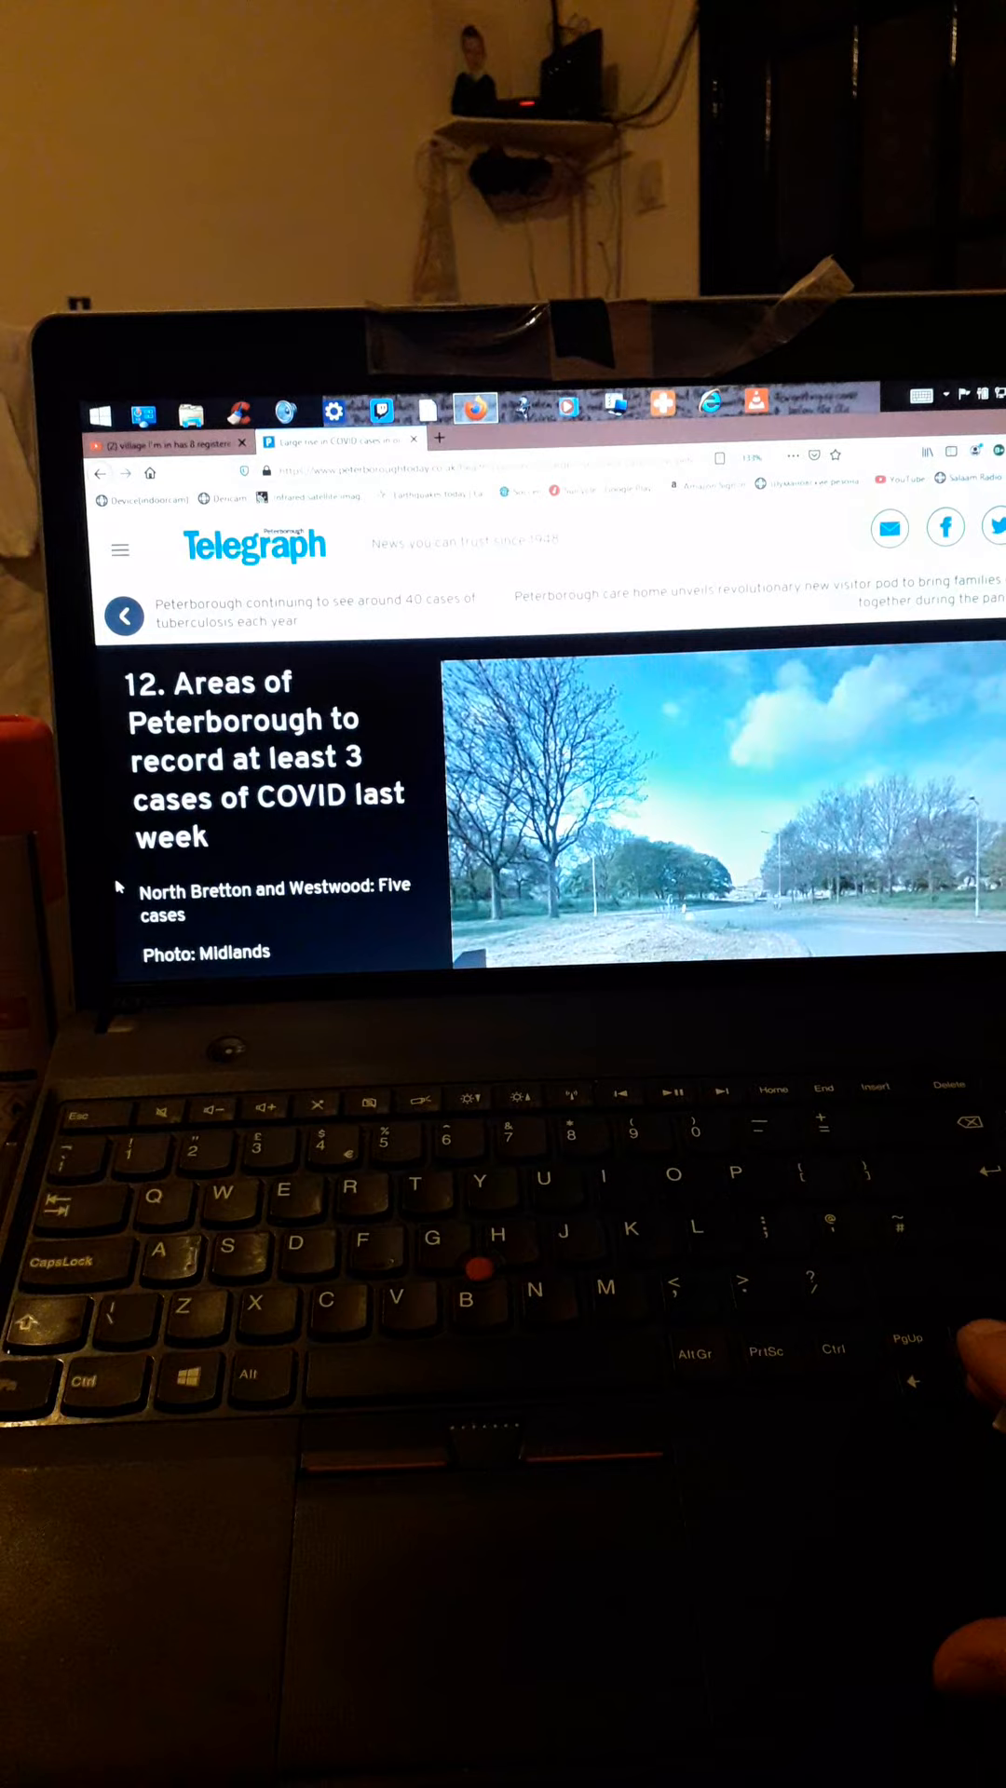
{"action": "scroll", "scroll_direction": "down", "scroll_amount": 3}
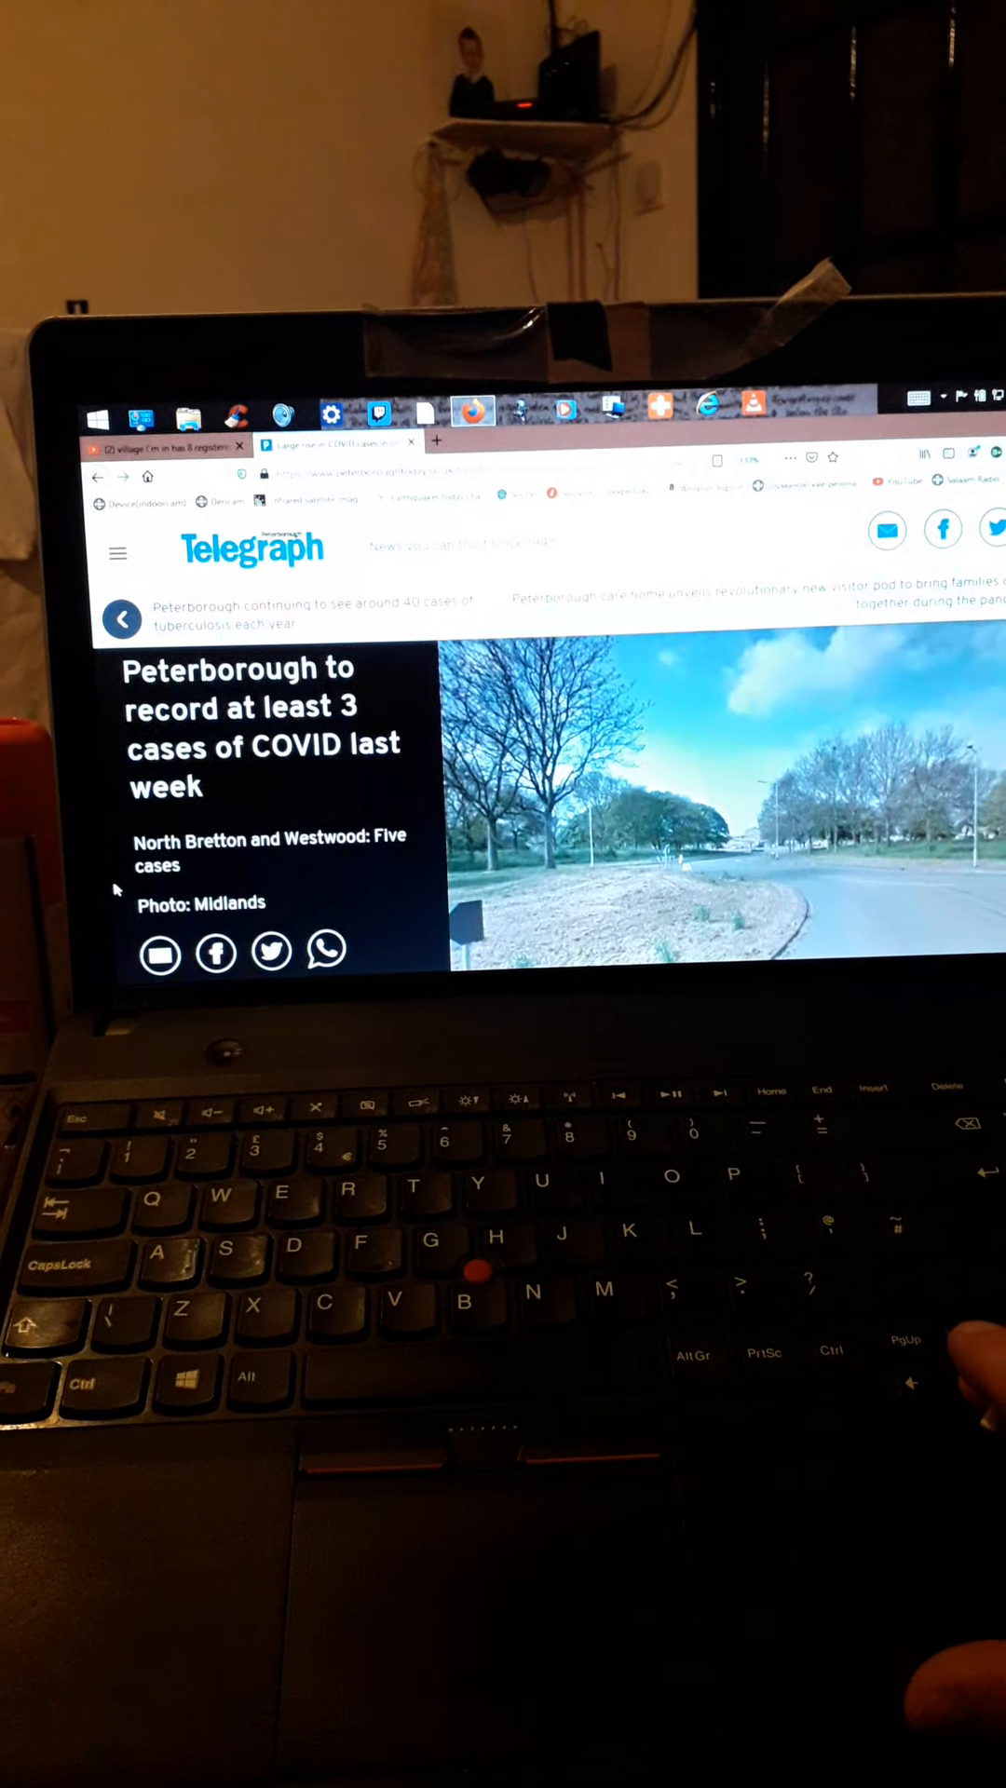
{"action": "scroll", "scroll_direction": "down", "scroll_amount": 3}
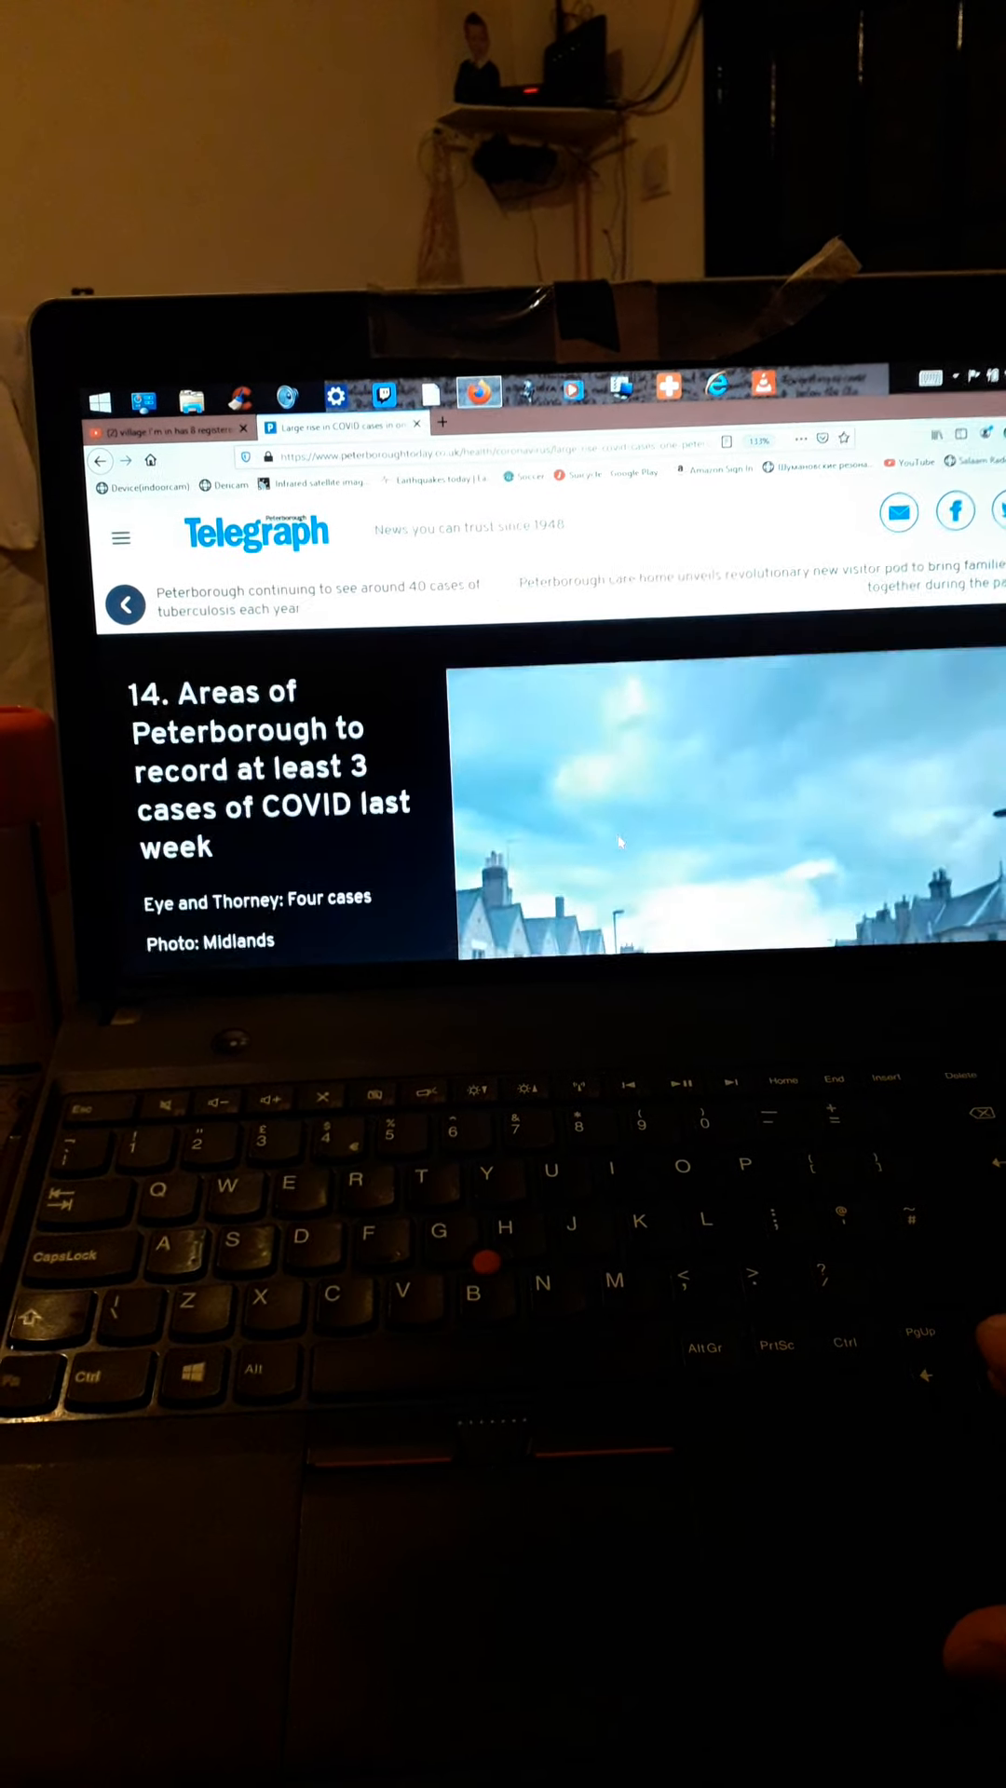
{"action": "scroll", "scroll_direction": "down", "scroll_amount": 3}
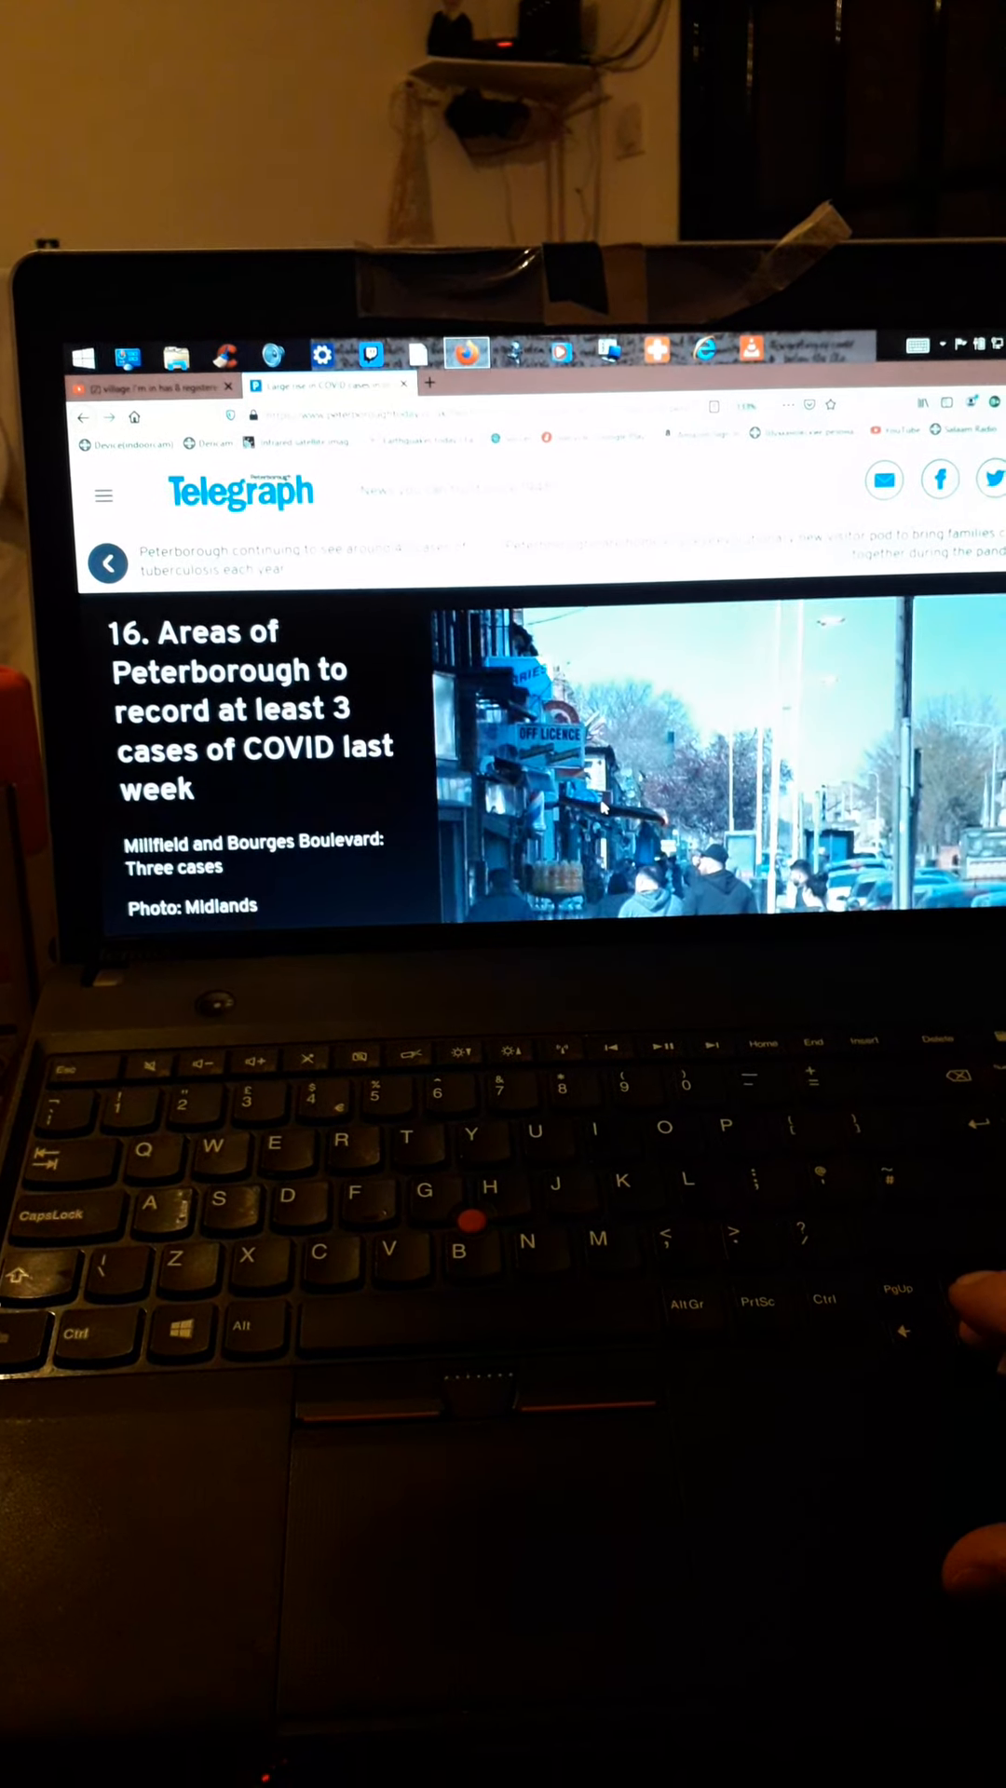
Scroll back up to the headline about 20 areas recording three cases.
{"action": "scroll", "scroll_direction": "down", "scroll_amount": 3}
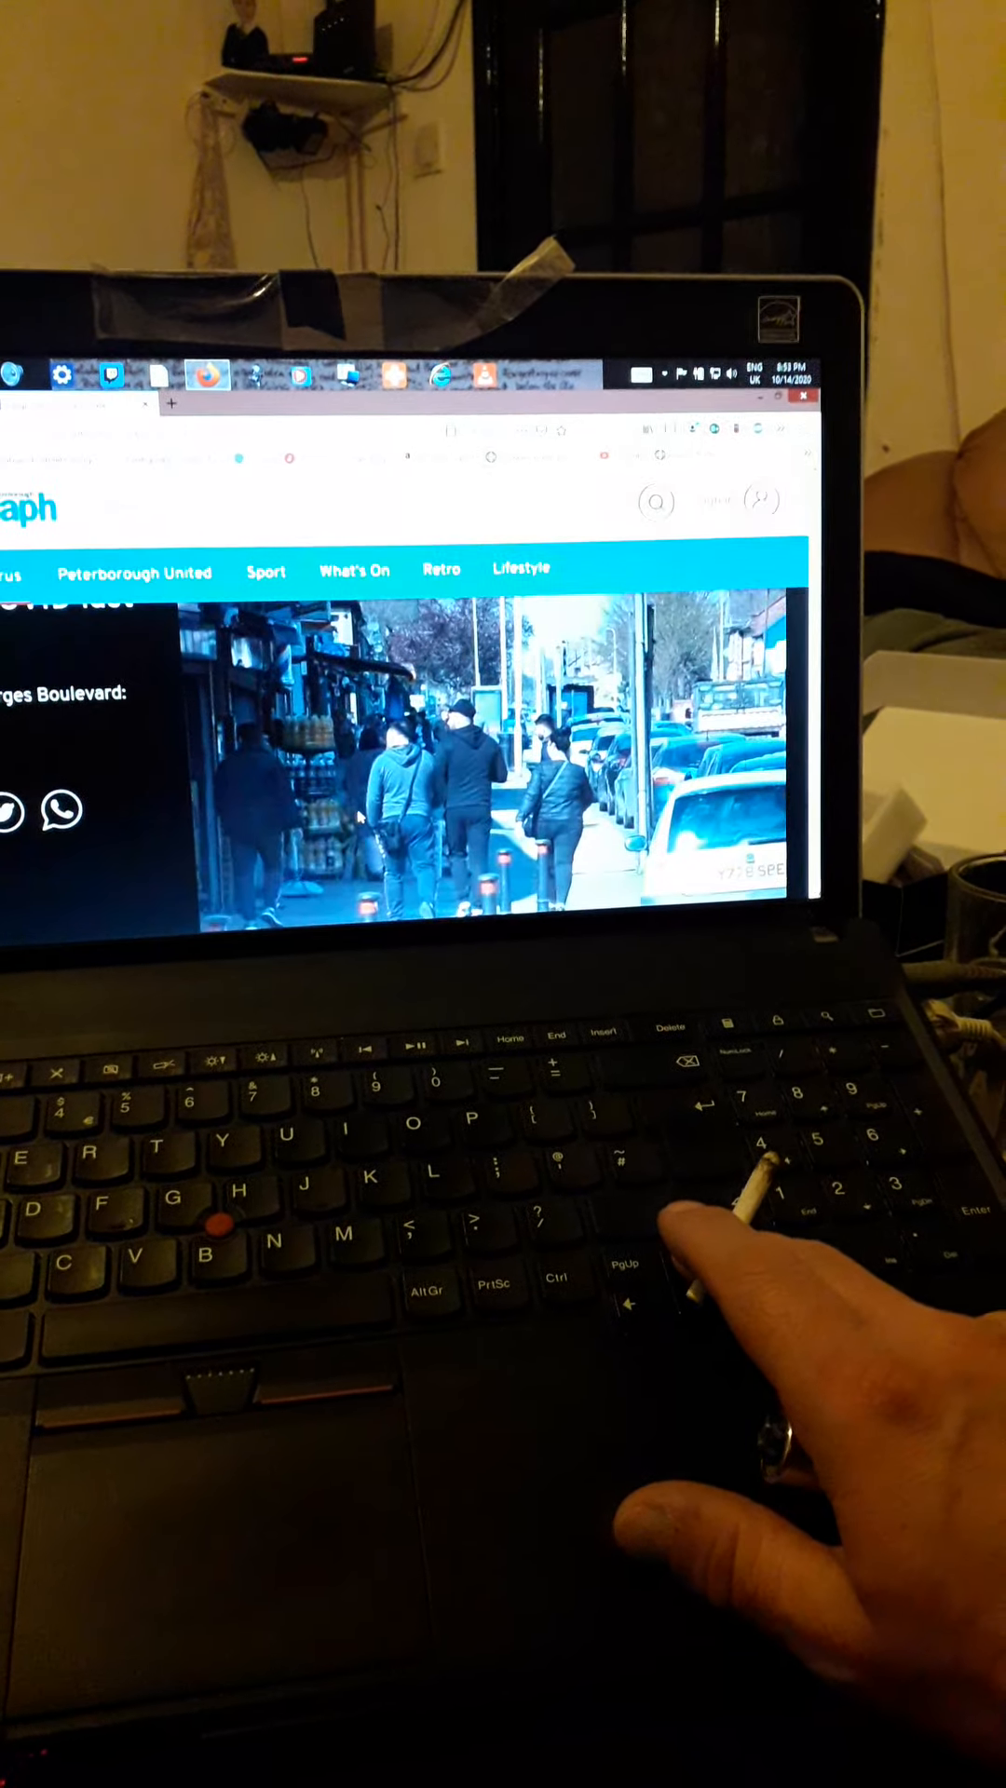
{"action": "scroll", "scroll_direction": "up", "scroll_amount": 3}
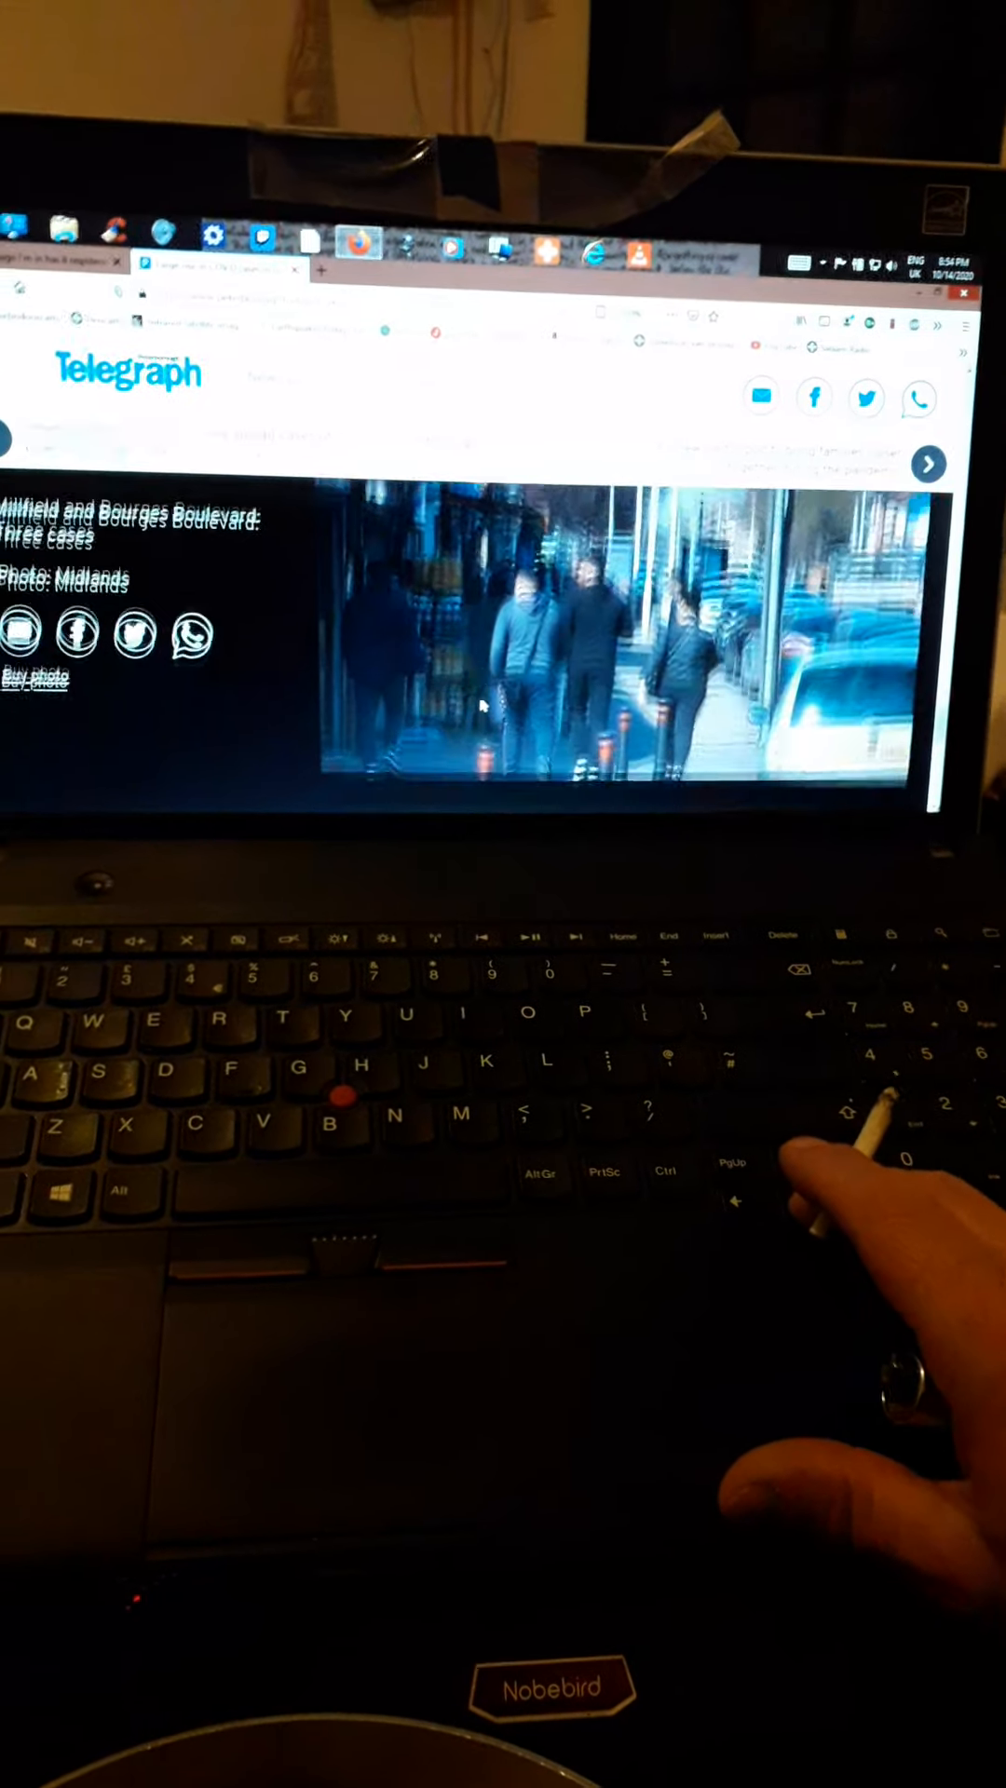
{"action": "scroll", "scroll_direction": "up", "scroll_amount": 3}
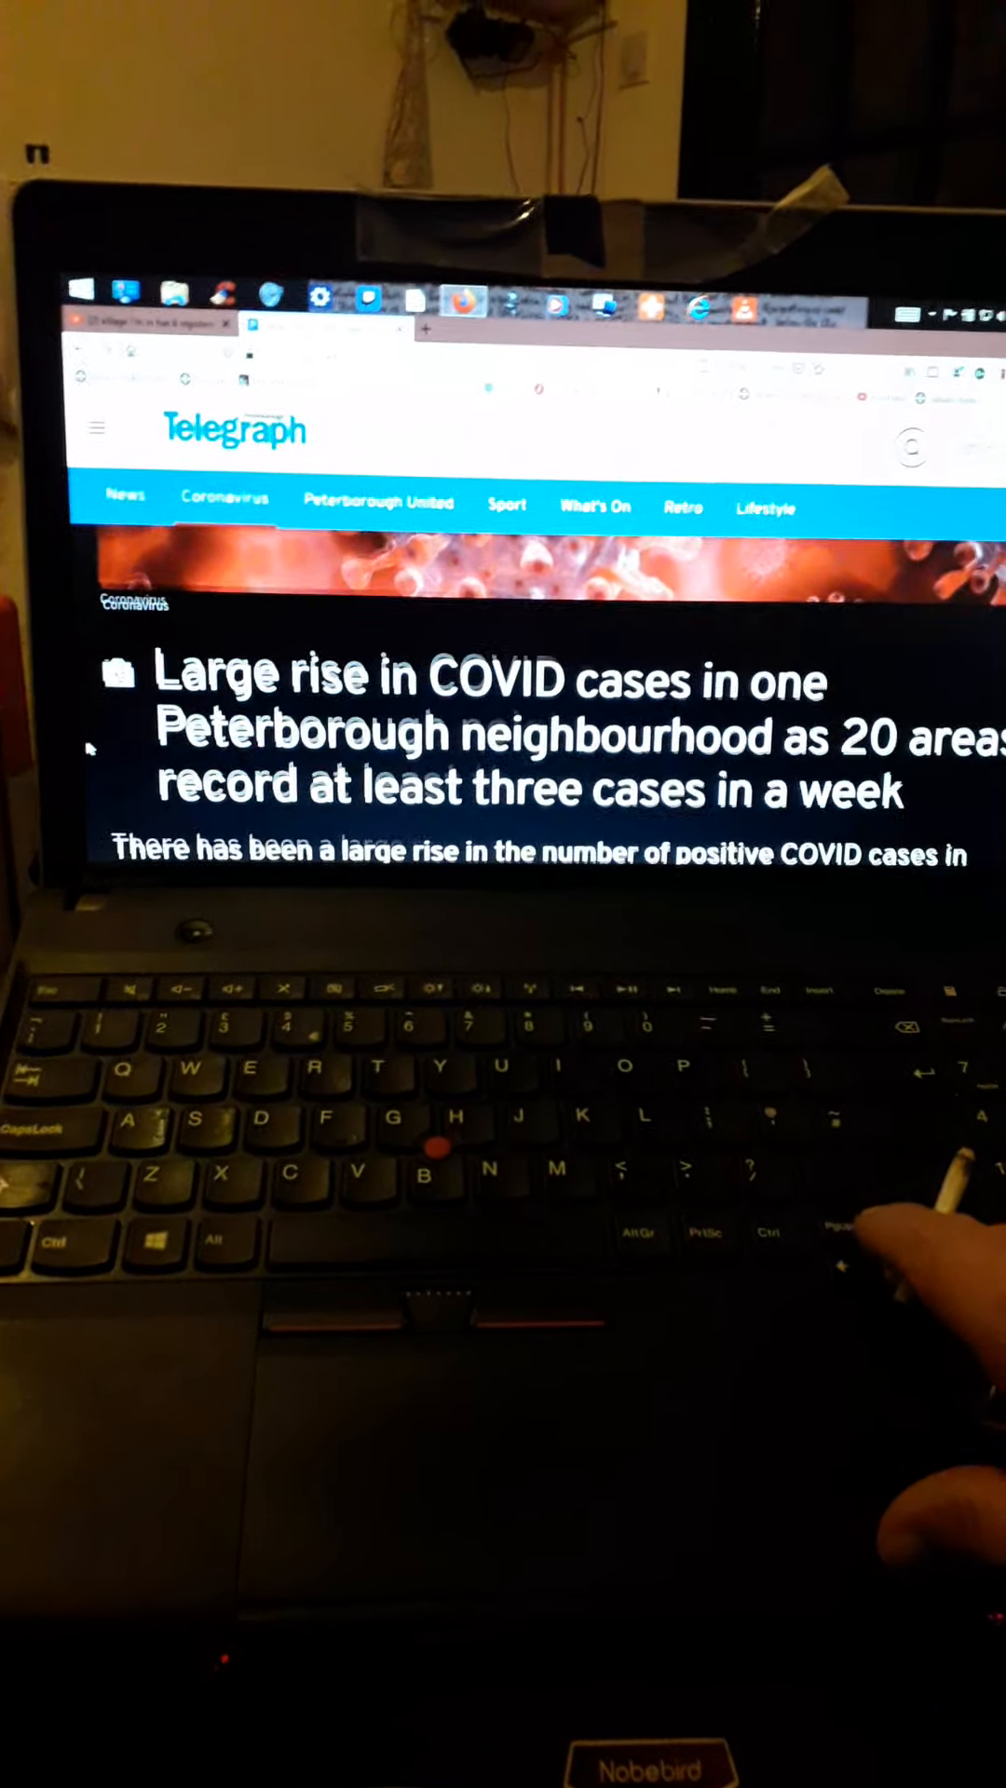
Scroll the article past Orton West and Castor, Werrington and Paston to the footer.
{"action": "scroll", "scroll_direction": "down", "scroll_amount": 3}
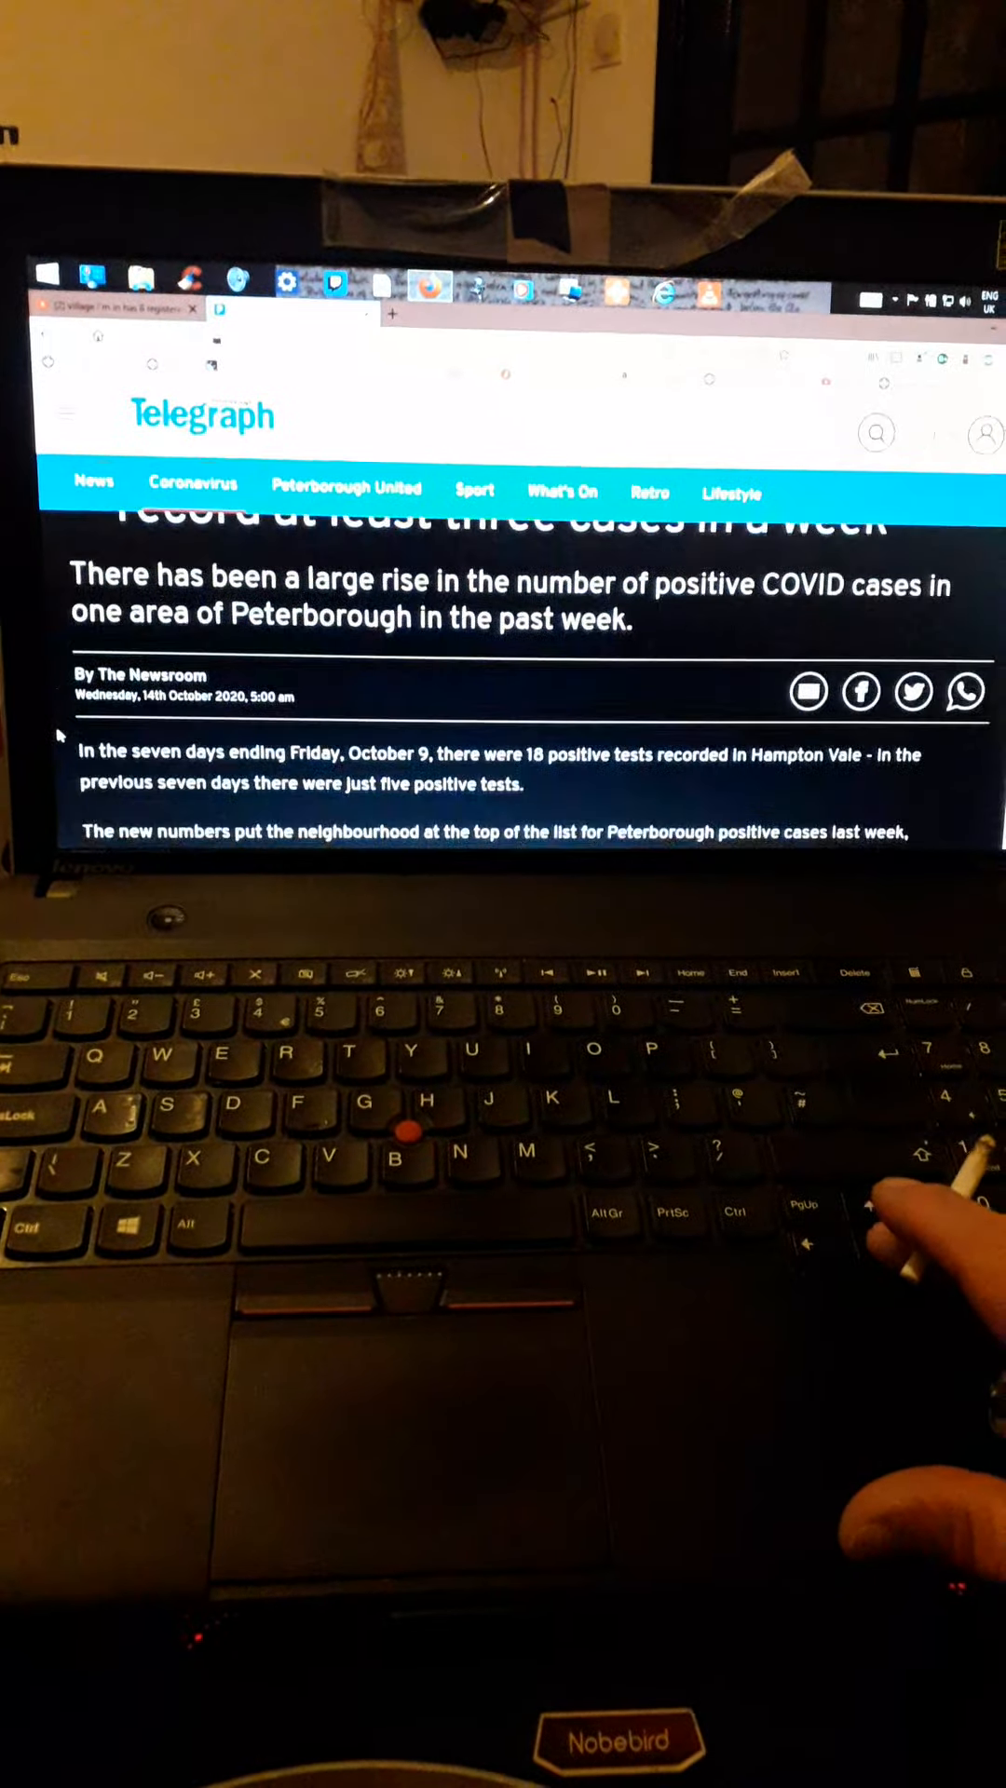
{"action": "scroll", "scroll_direction": "down", "scroll_amount": 3}
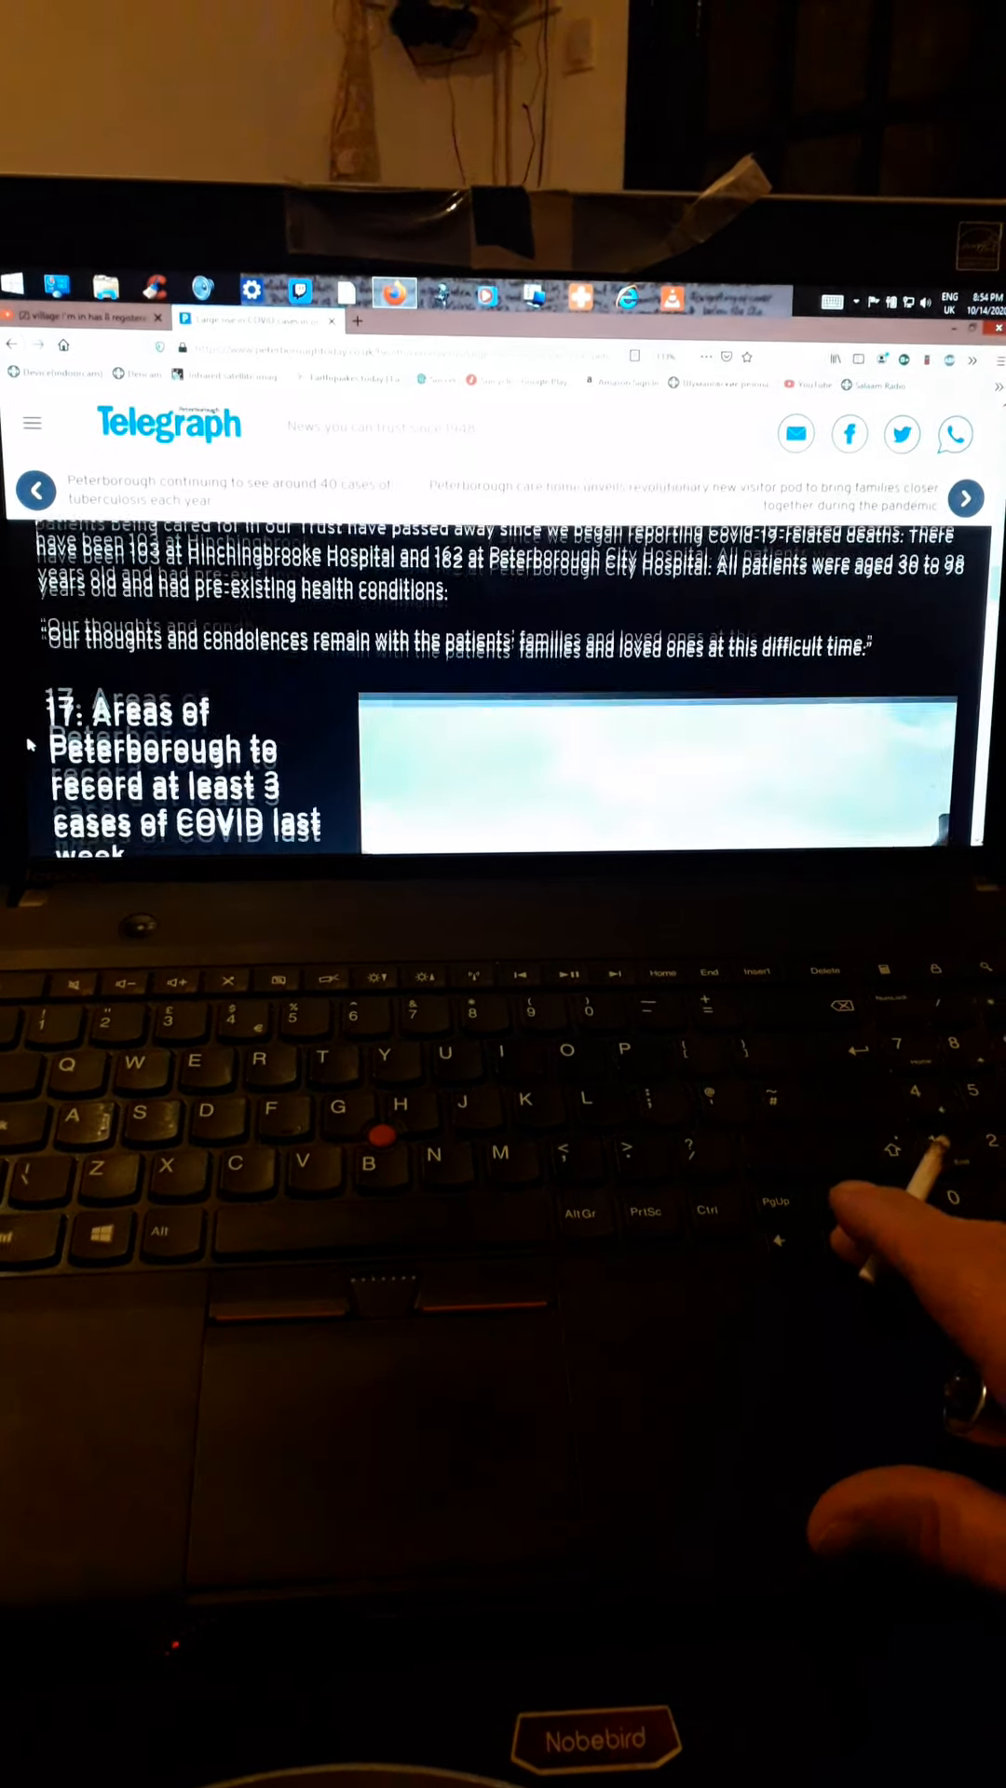
{"action": "scroll", "scroll_direction": "down", "scroll_amount": 3}
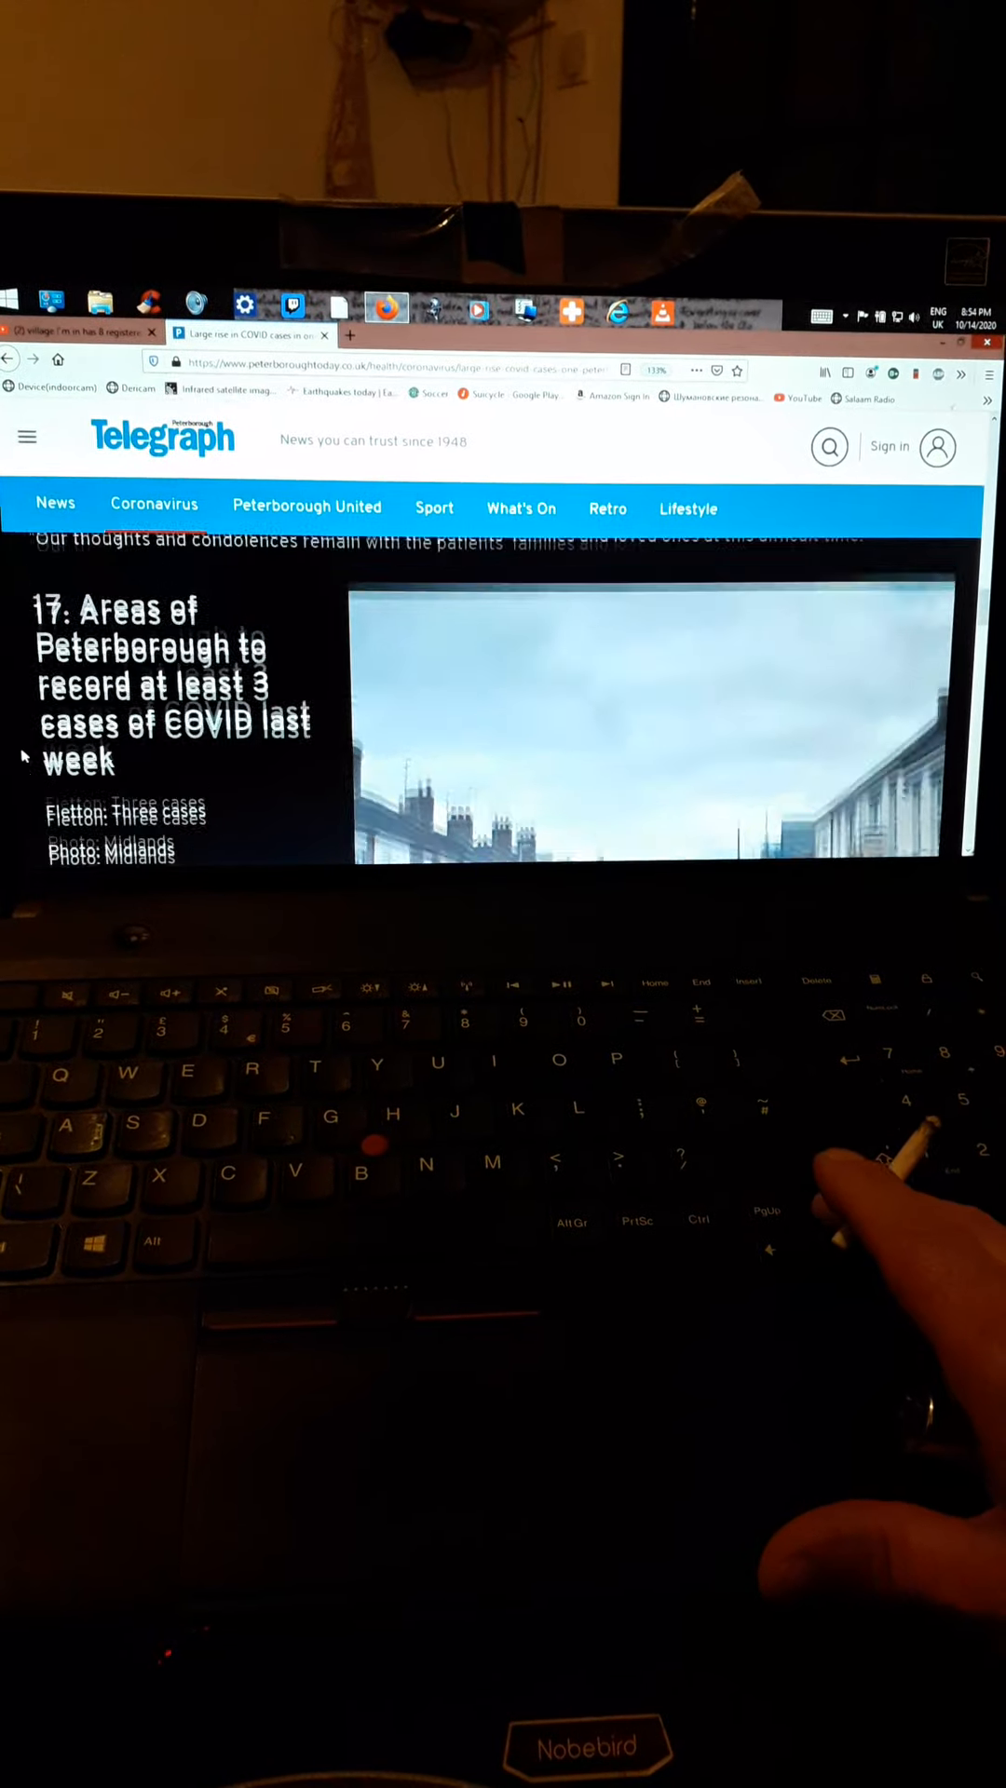
{"action": "scroll", "scroll_direction": "down", "scroll_amount": 3}
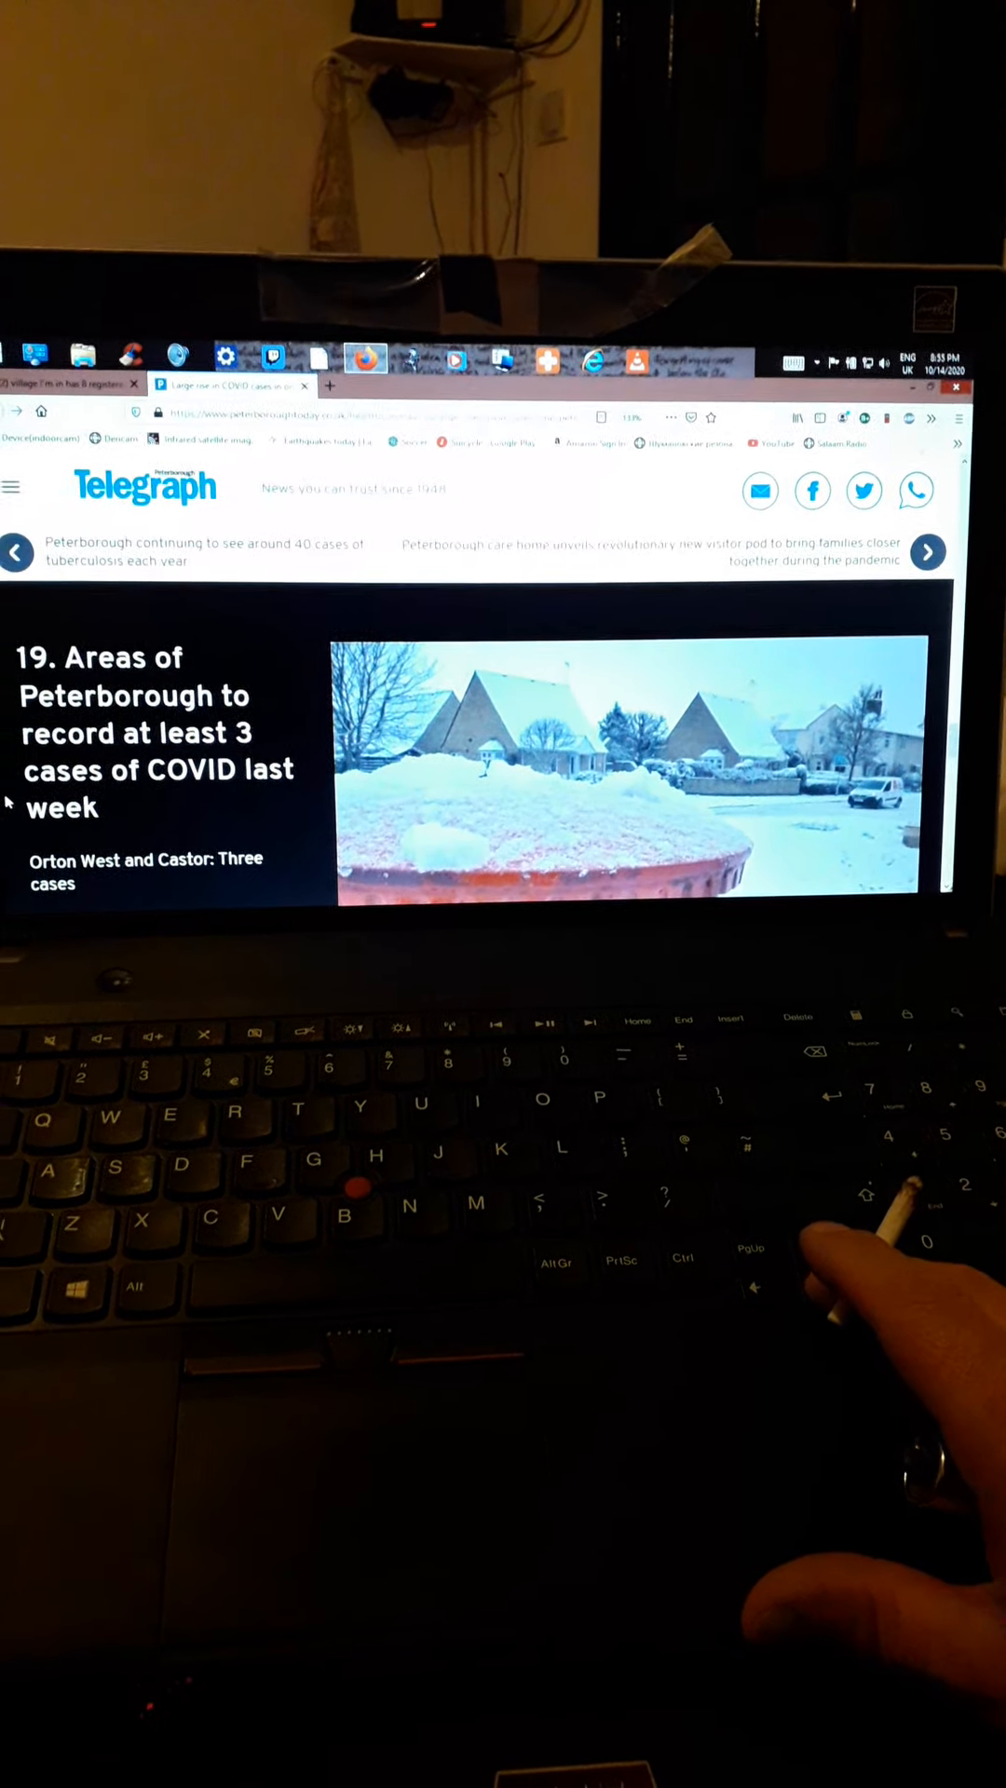
{"action": "scroll", "scroll_direction": "down", "scroll_amount": 3}
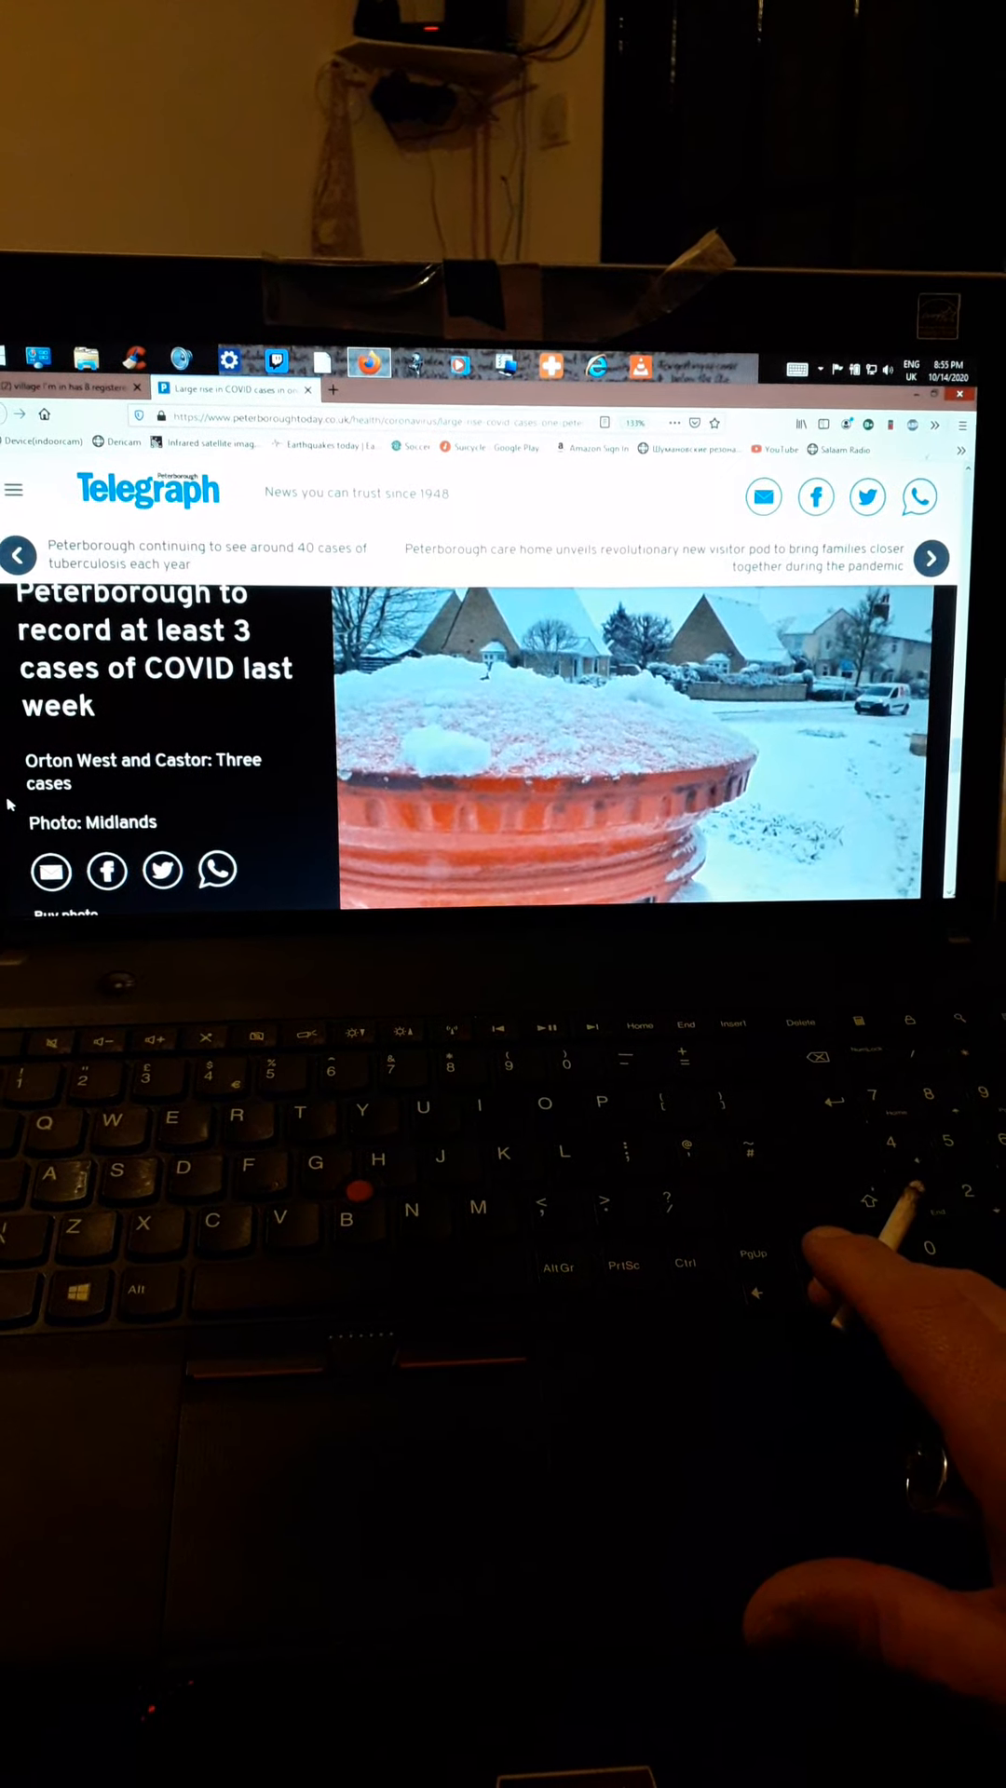
{"action": "scroll", "scroll_direction": "down", "scroll_amount": 3}
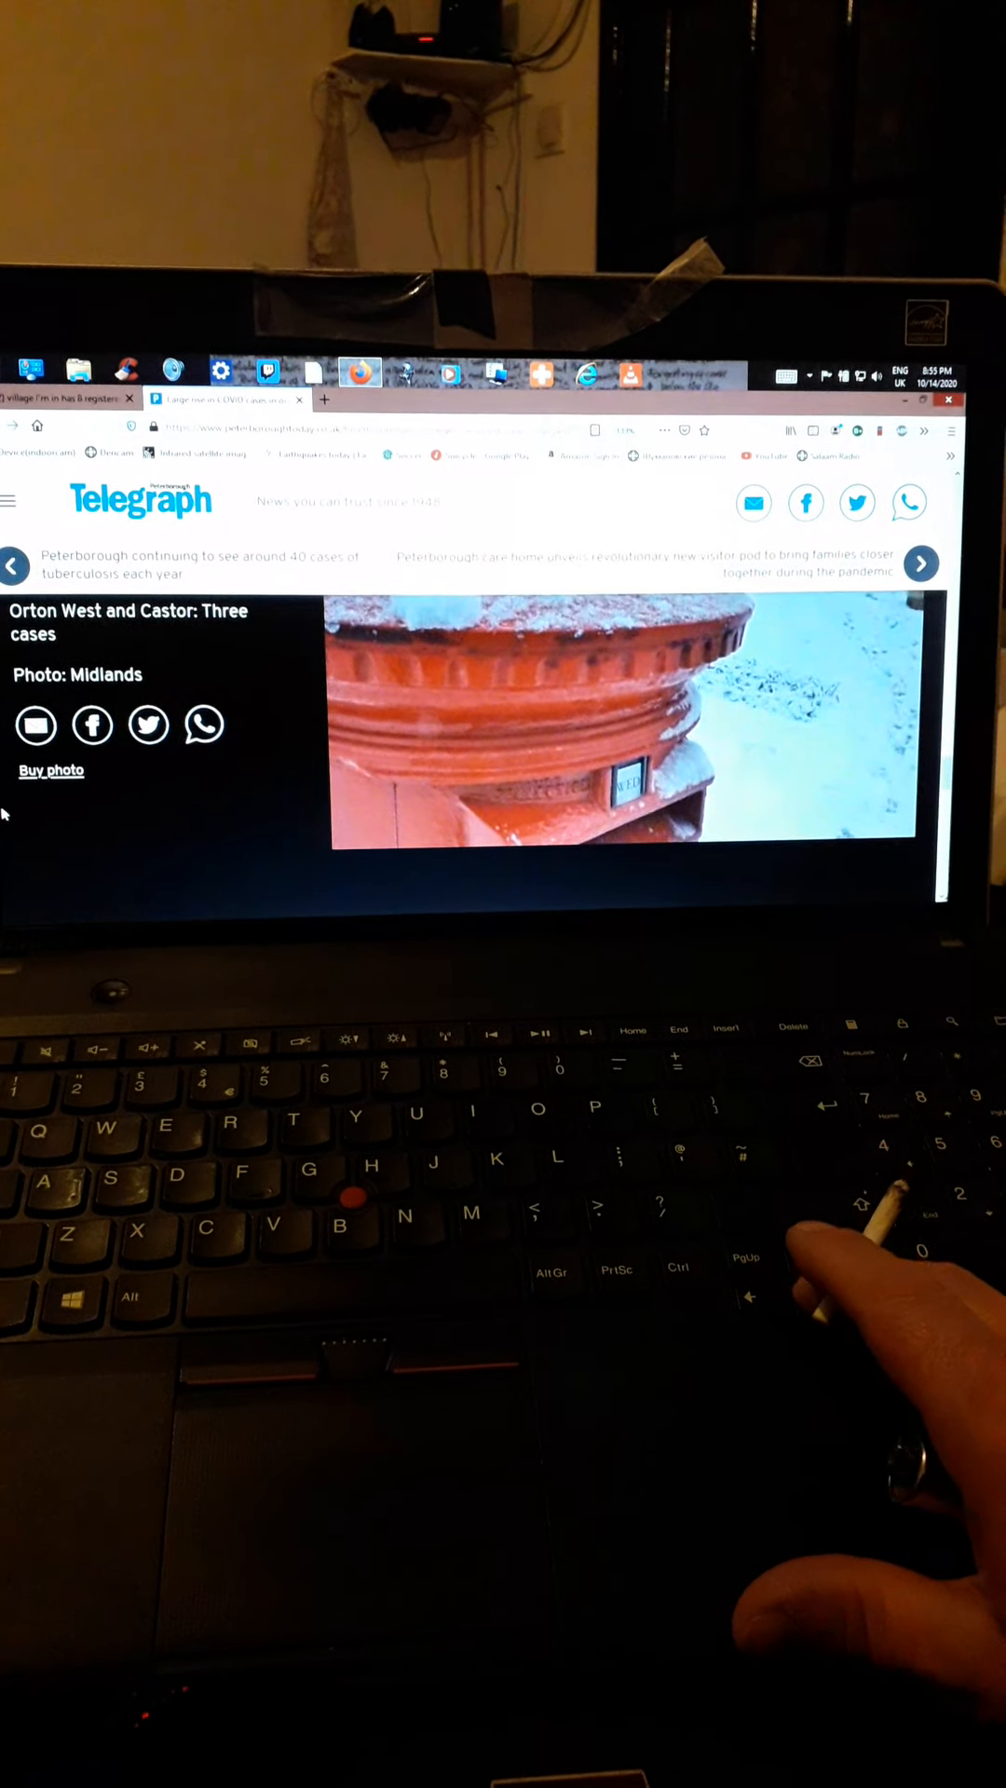
Switch to the Sky News homepage tab and look over Top Stories.
{"action": "left_click", "coordinate": [921, 564]}
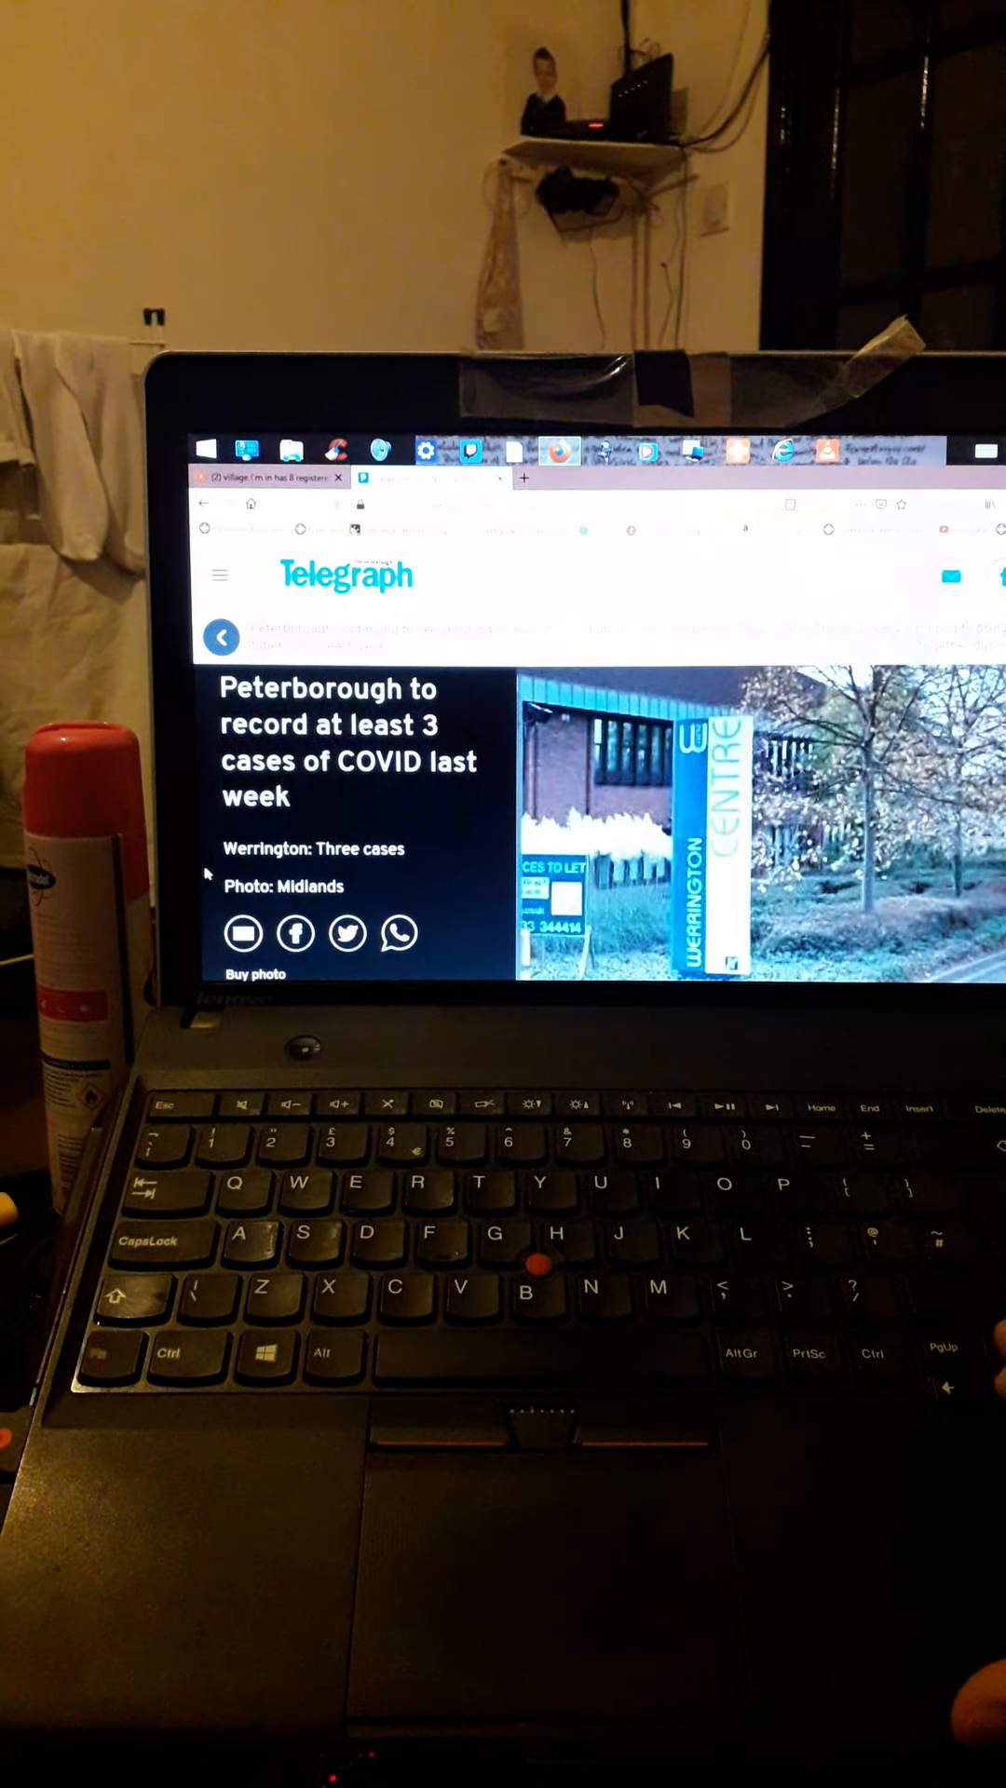
{"action": "scroll", "scroll_direction": "down", "scroll_amount": 3}
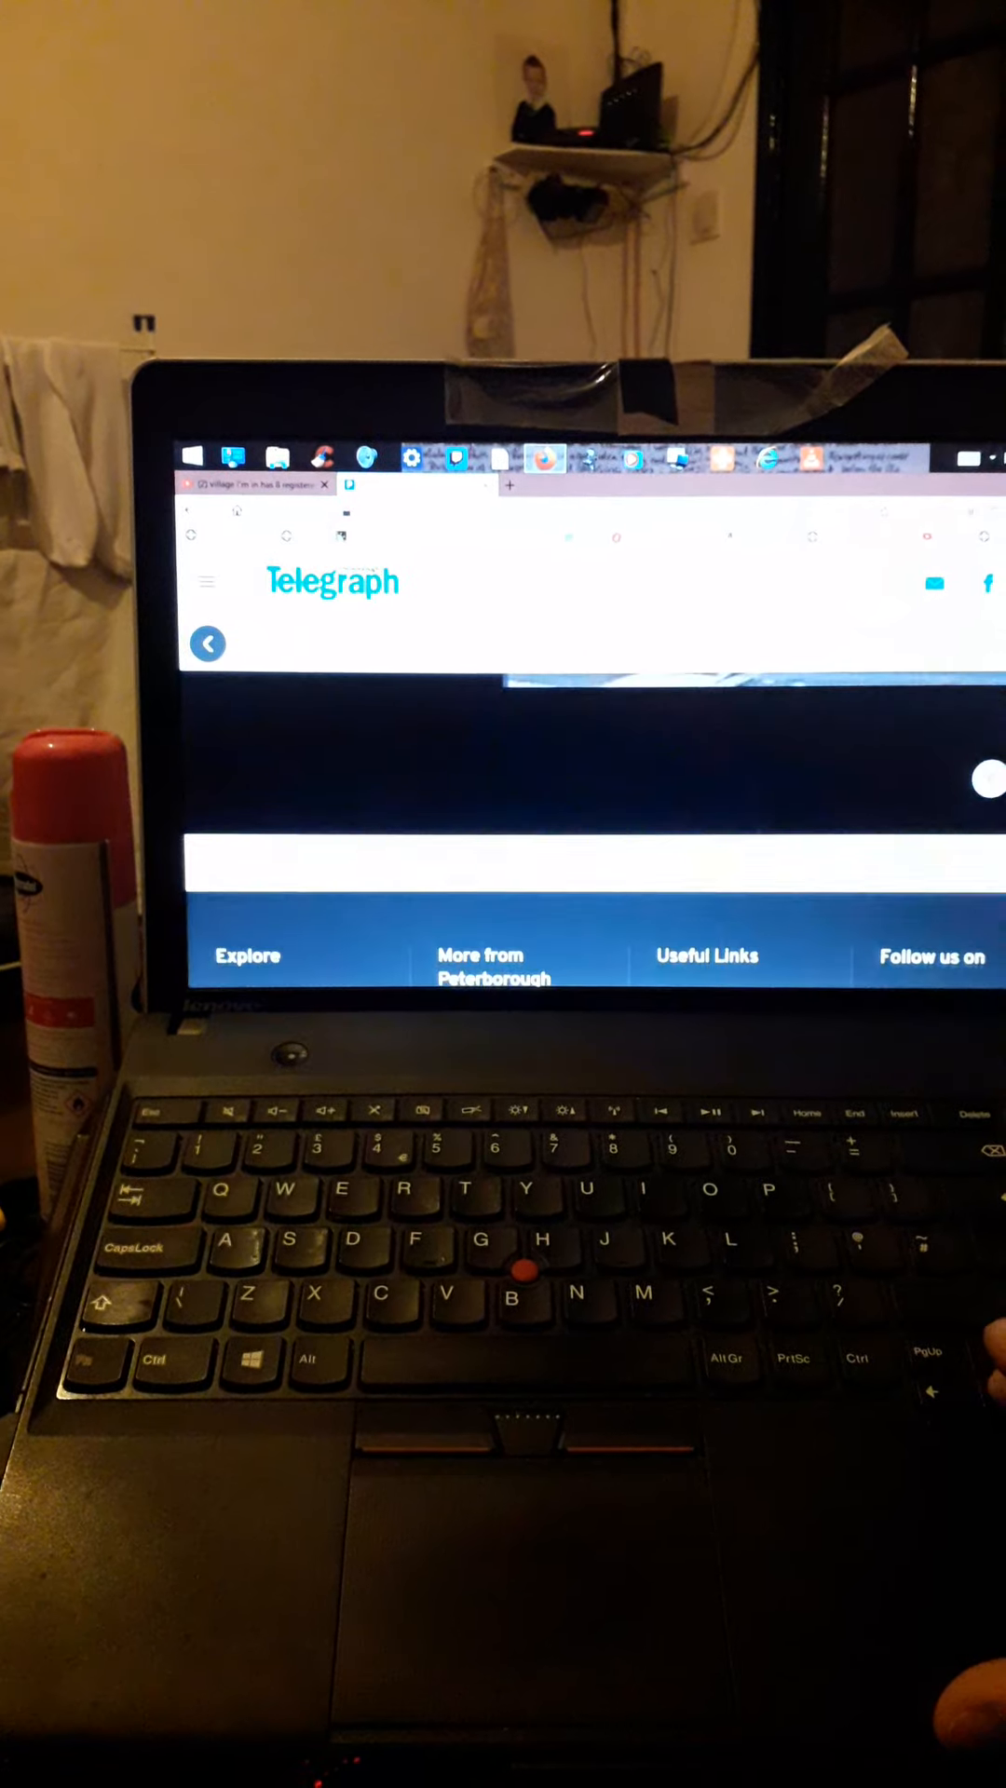
{"action": "scroll", "scroll_direction": "up", "scroll_amount": 3}
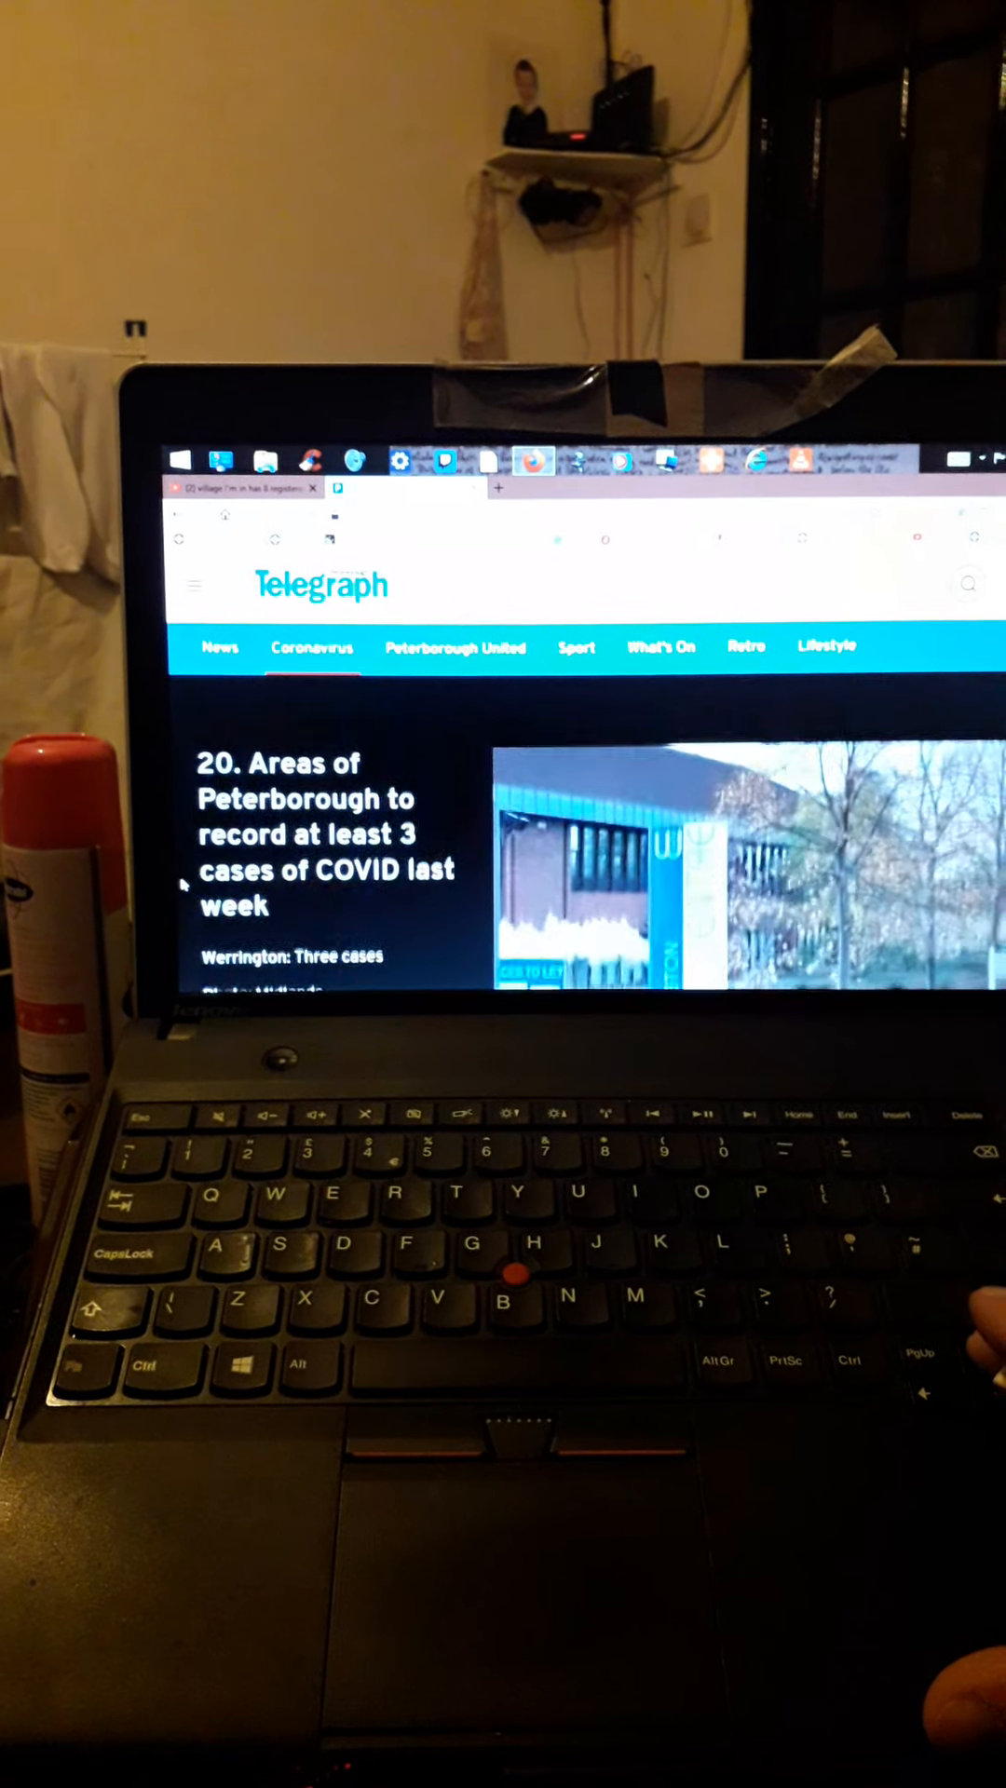
{"action": "scroll", "scroll_direction": "down", "scroll_amount": 3}
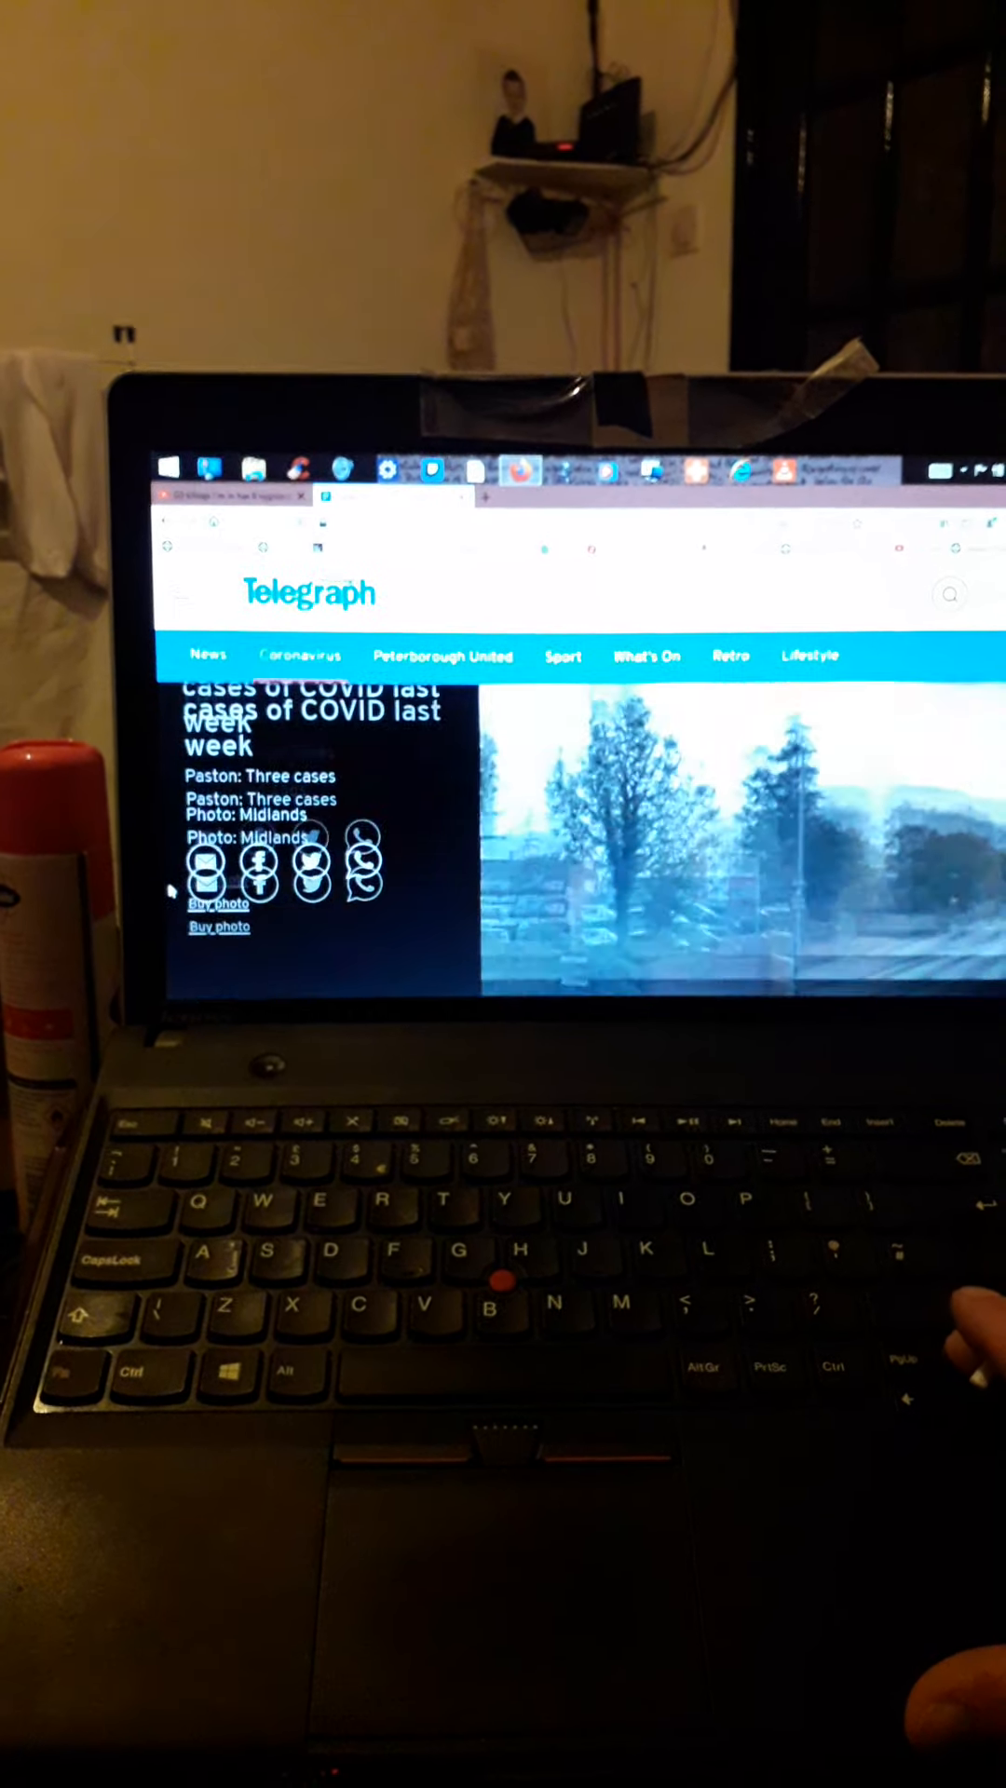
{"action": "scroll", "scroll_direction": "down", "scroll_amount": 3}
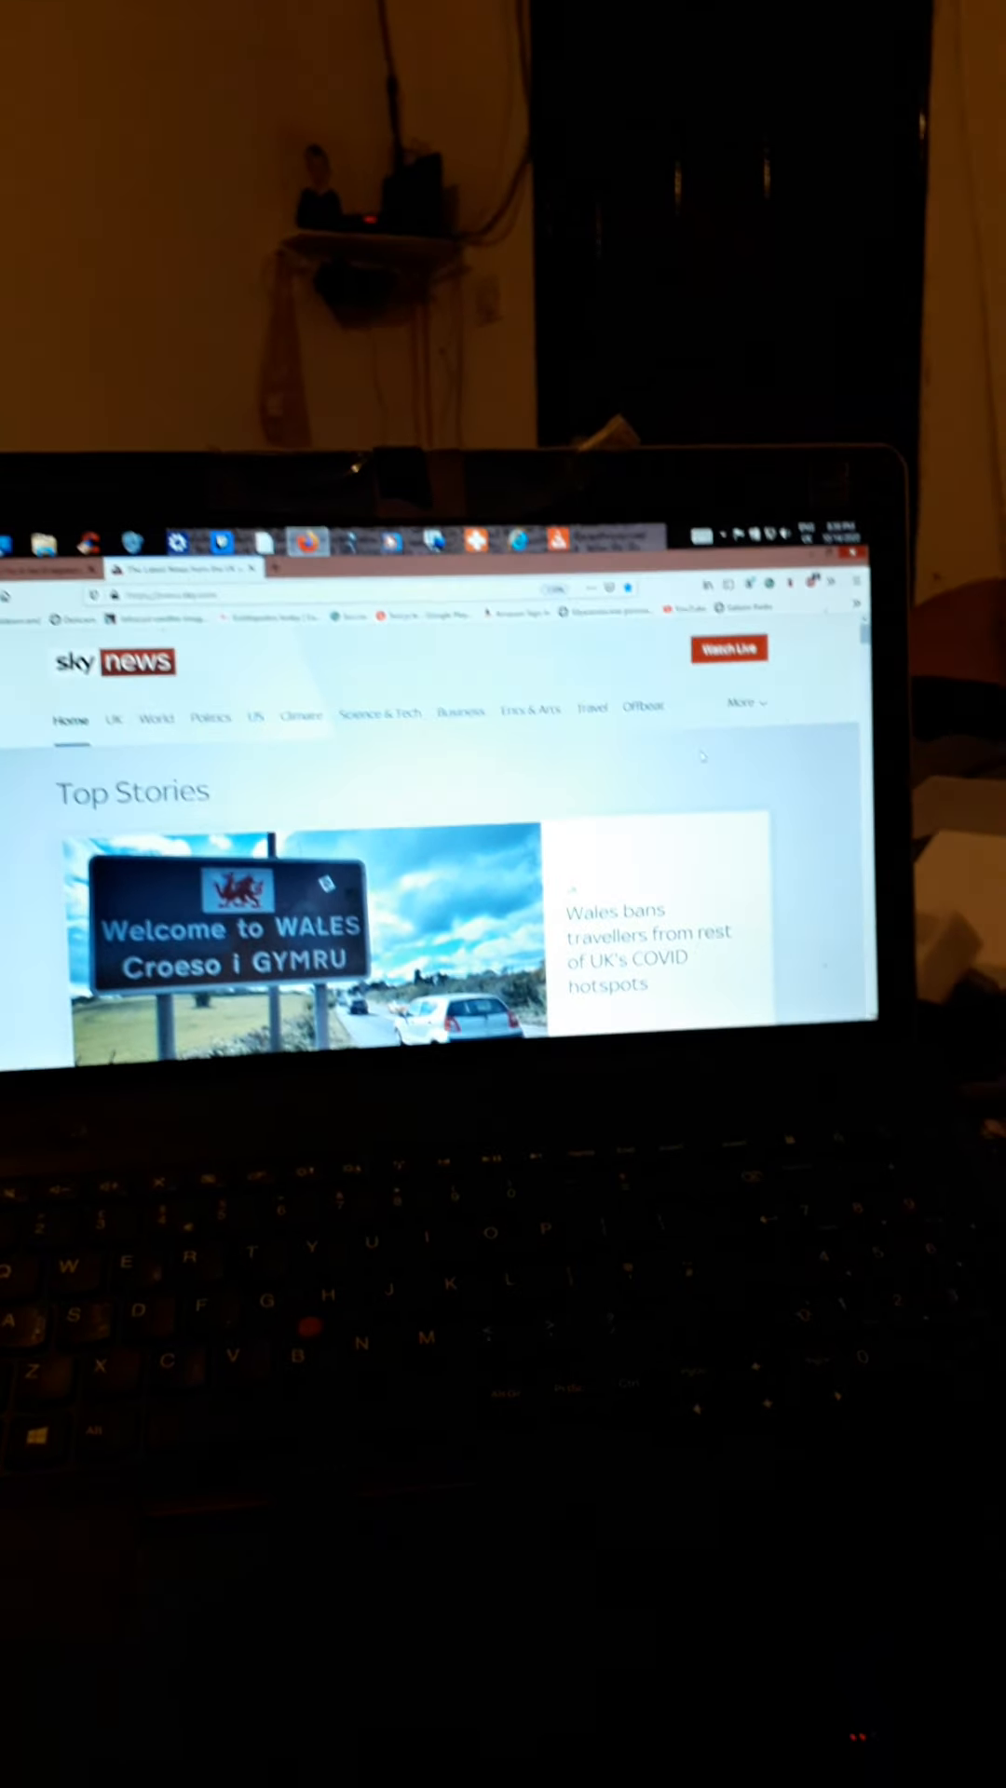
Scroll the Sky News homepage down to the story grid with the Breaking News panel.
{"action": "scroll", "scroll_direction": "down", "scroll_amount": 3}
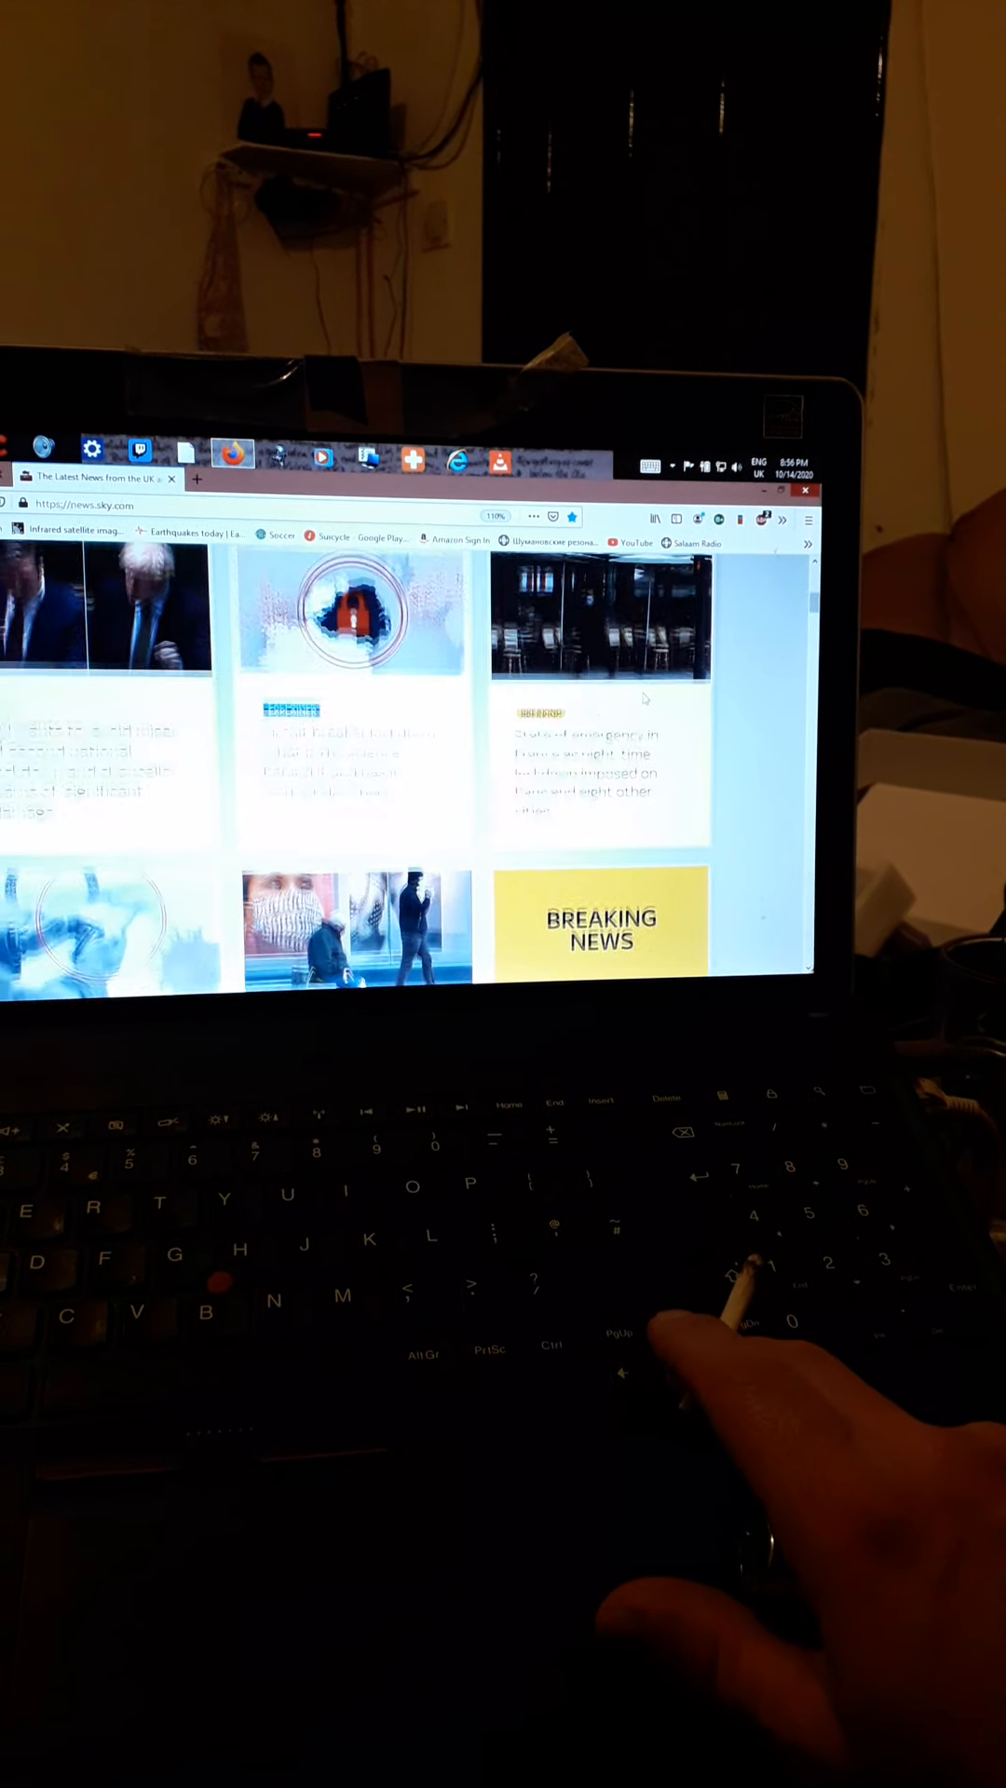
Scroll down to the Tier 3 lockdown, 'missed the boat' and bungling burglar cards.
{"action": "scroll", "scroll_direction": "down", "scroll_amount": 3}
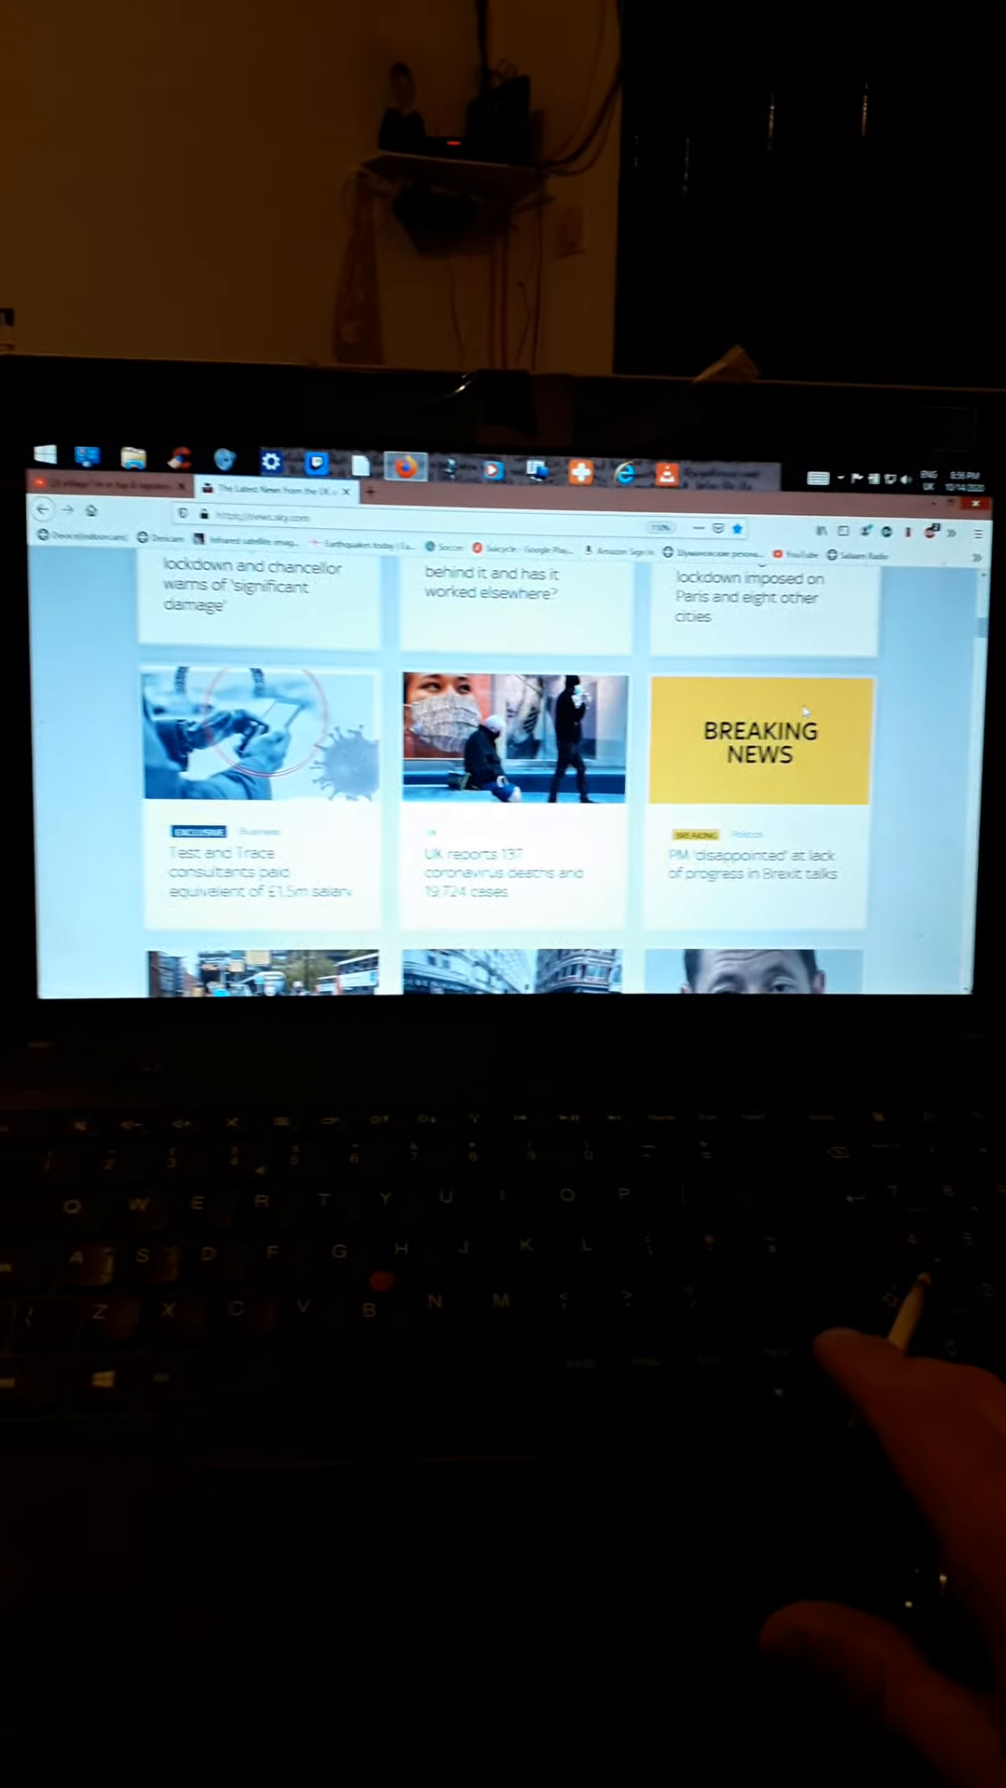
{"action": "scroll", "scroll_direction": "down", "scroll_amount": 3}
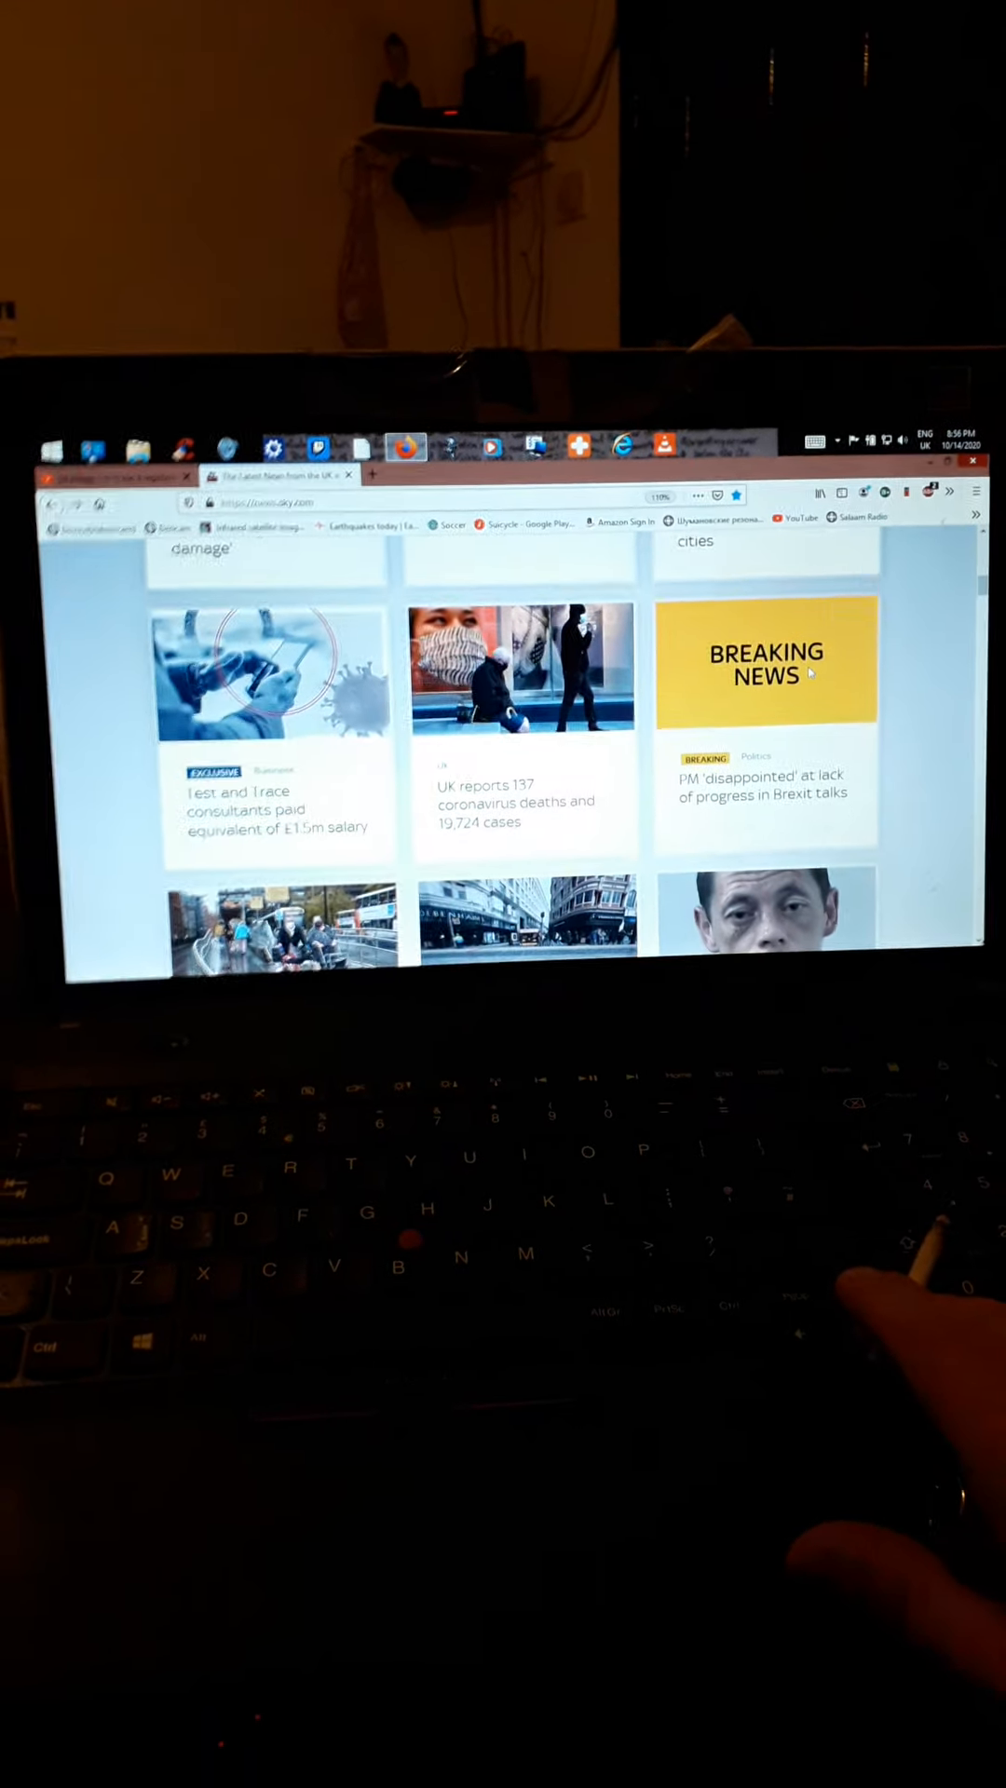
{"action": "scroll", "scroll_direction": "down", "scroll_amount": 3}
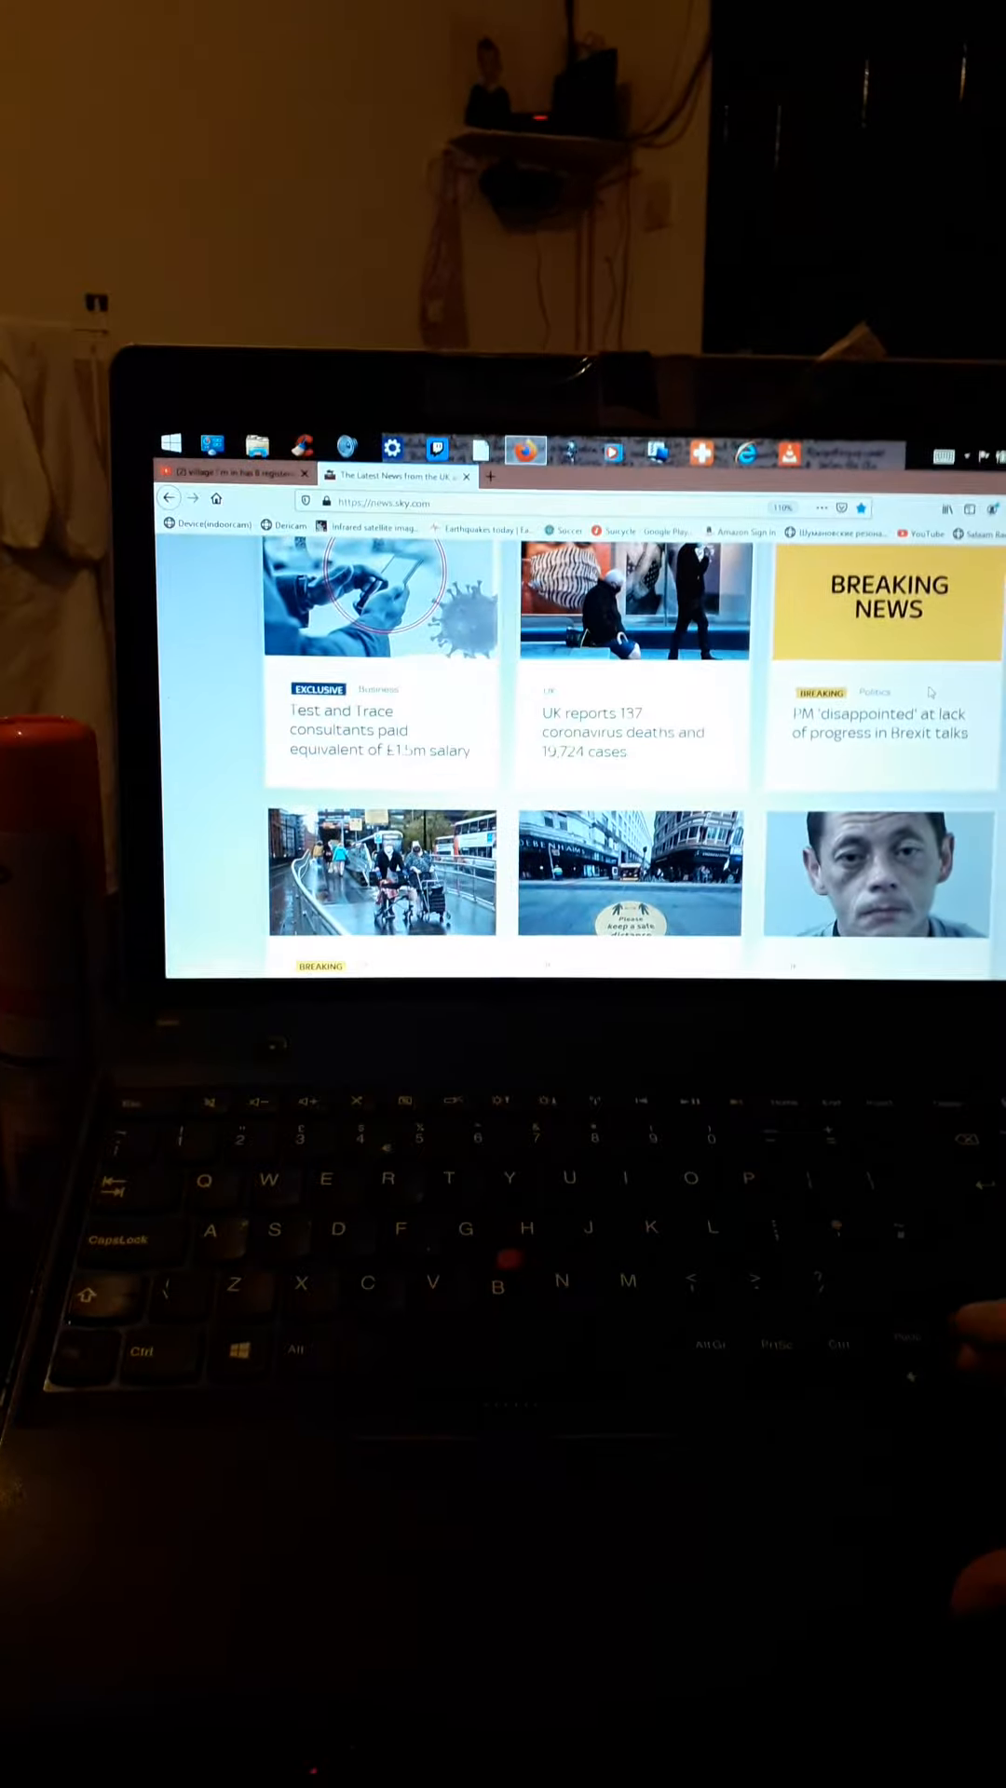
{"action": "scroll", "scroll_direction": "down", "scroll_amount": 3}
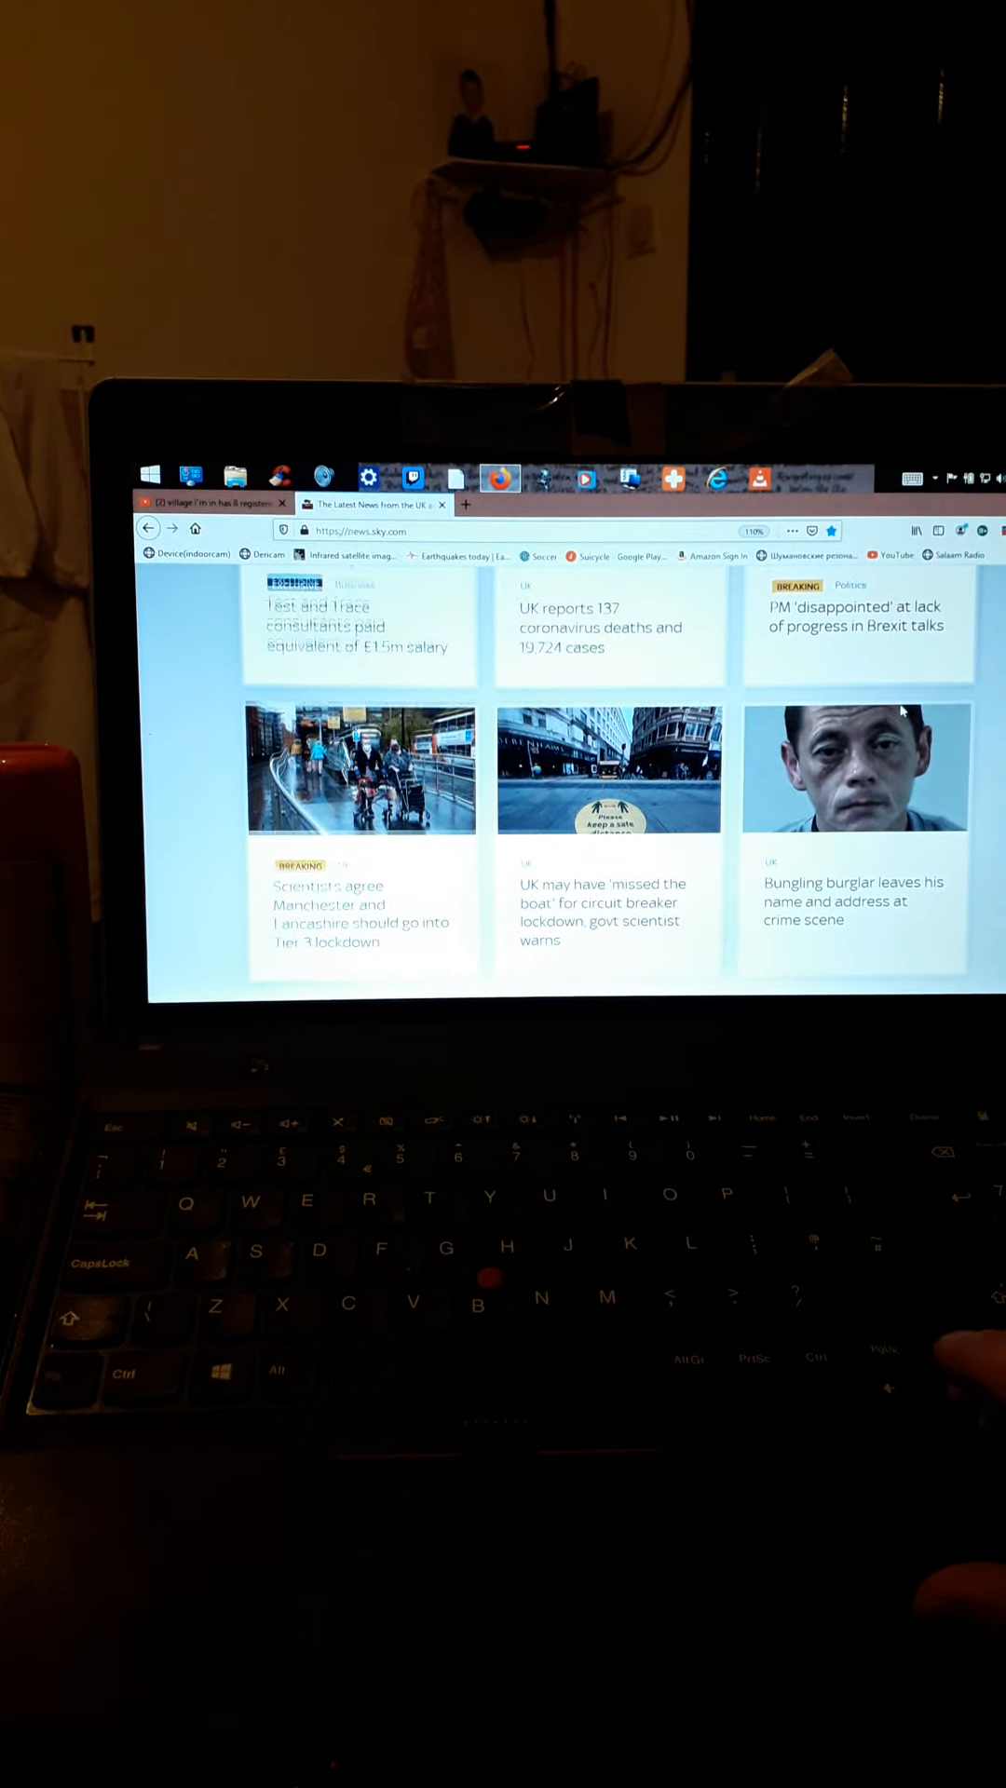
{"action": "scroll", "scroll_direction": "down", "scroll_amount": 3}
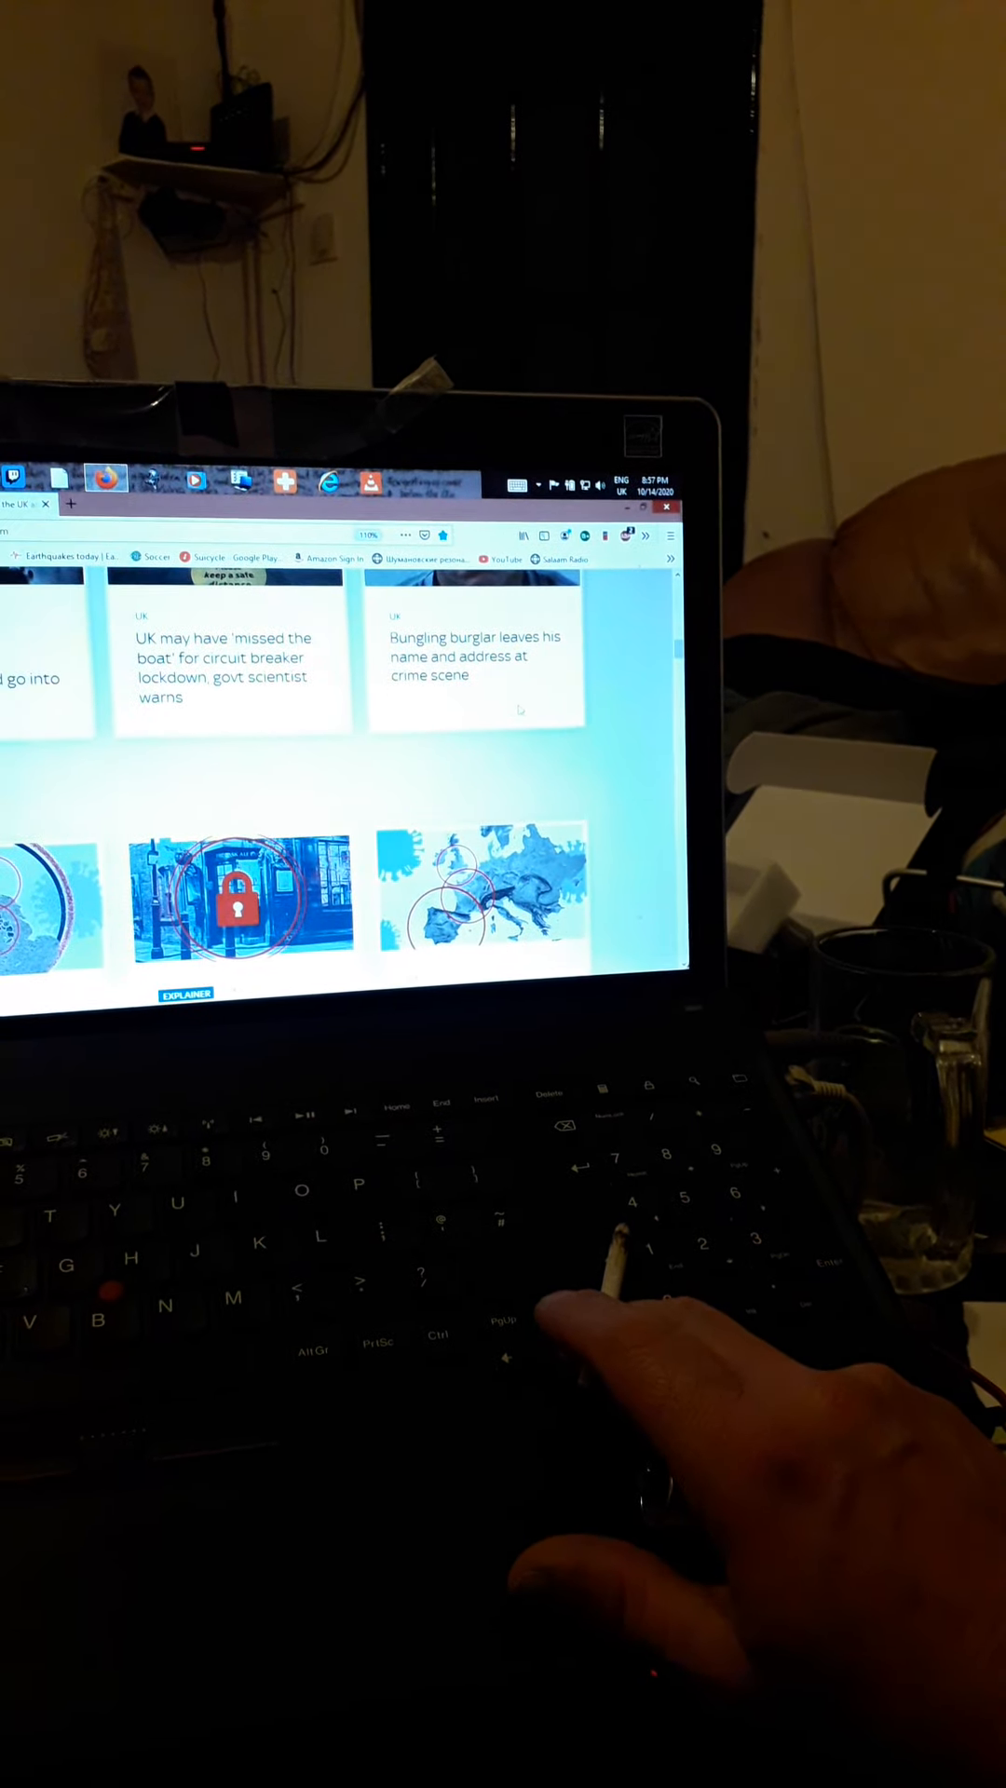
Scroll past explainers, US Election, Videos, Analysis and Opinion to More Top Stories.
{"action": "scroll", "scroll_direction": "up", "scroll_amount": 3}
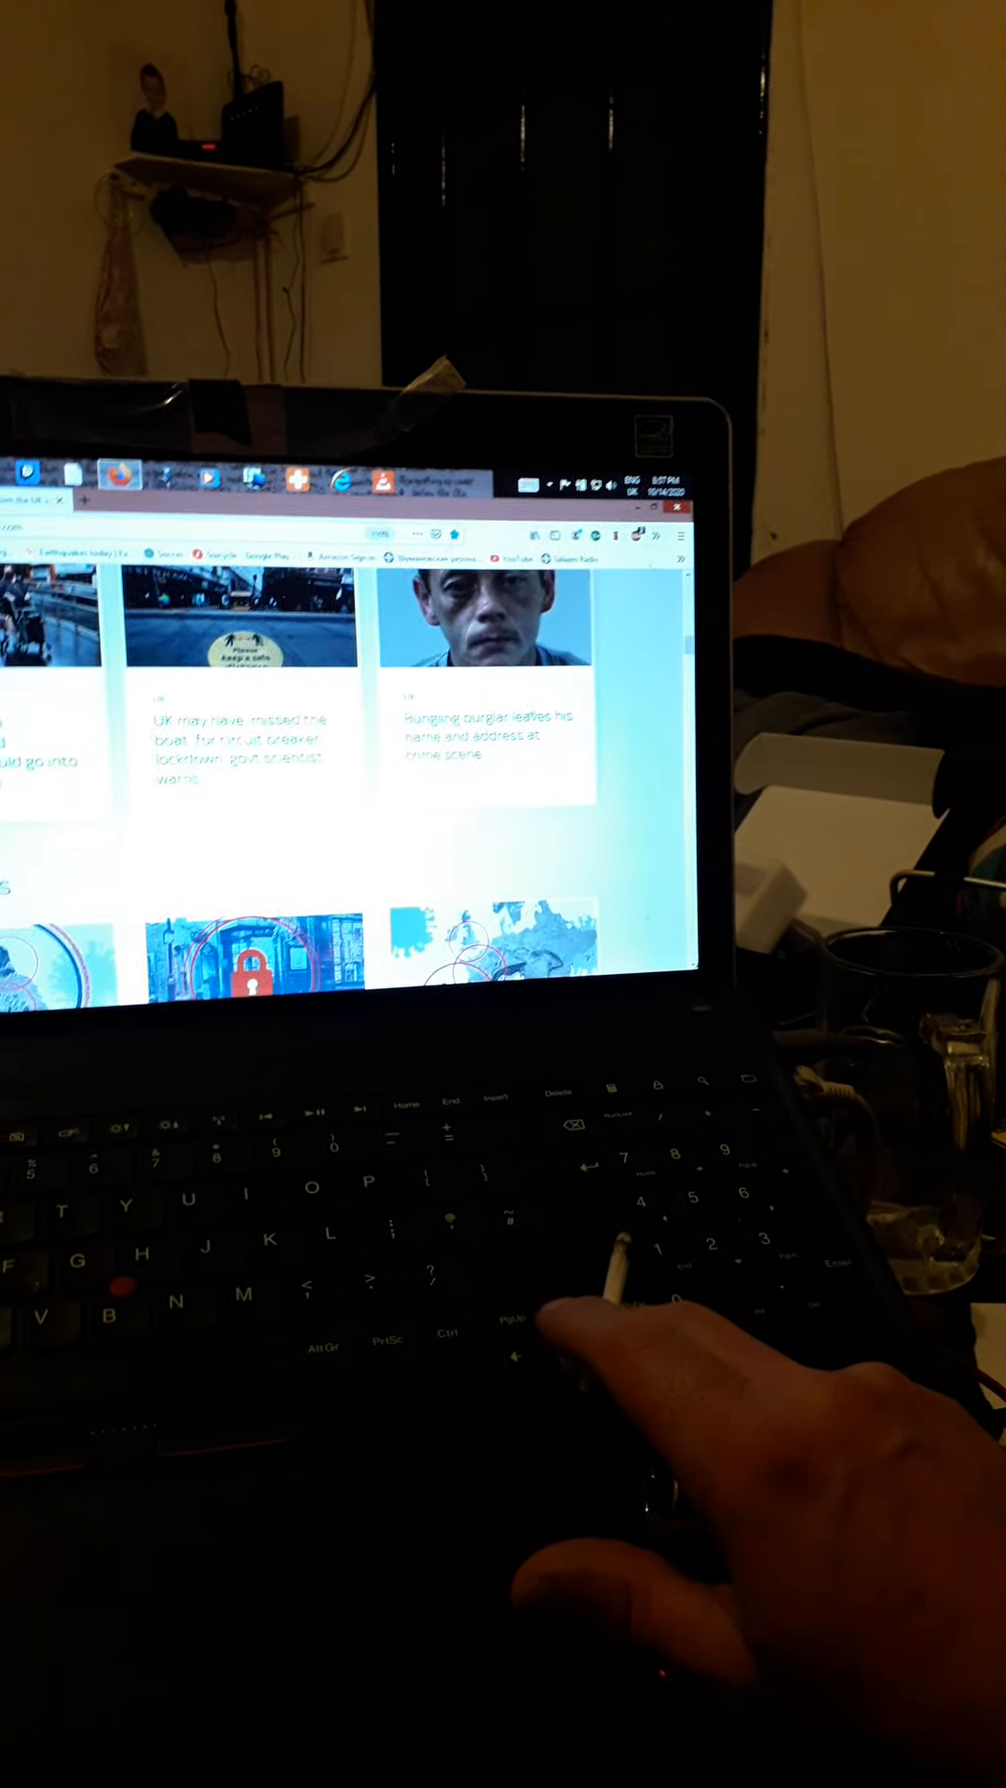
{"action": "scroll", "scroll_direction": "down", "scroll_amount": 3}
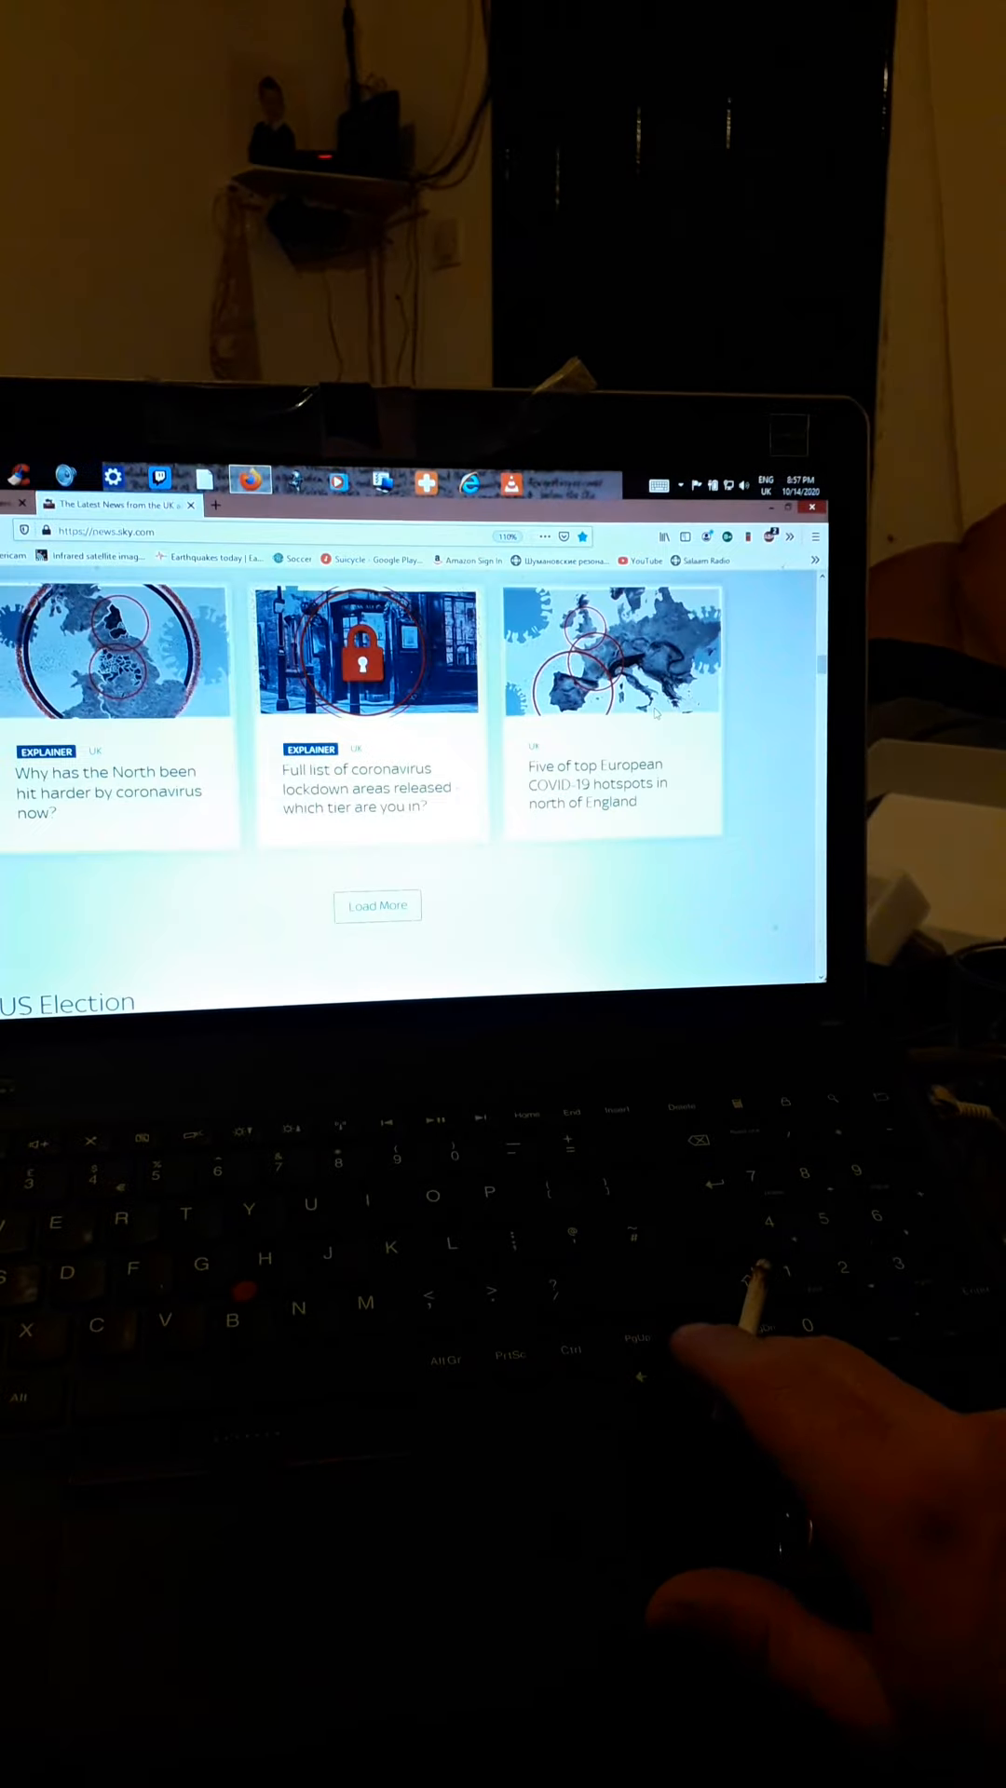
{"action": "scroll", "scroll_direction": "down", "scroll_amount": 3}
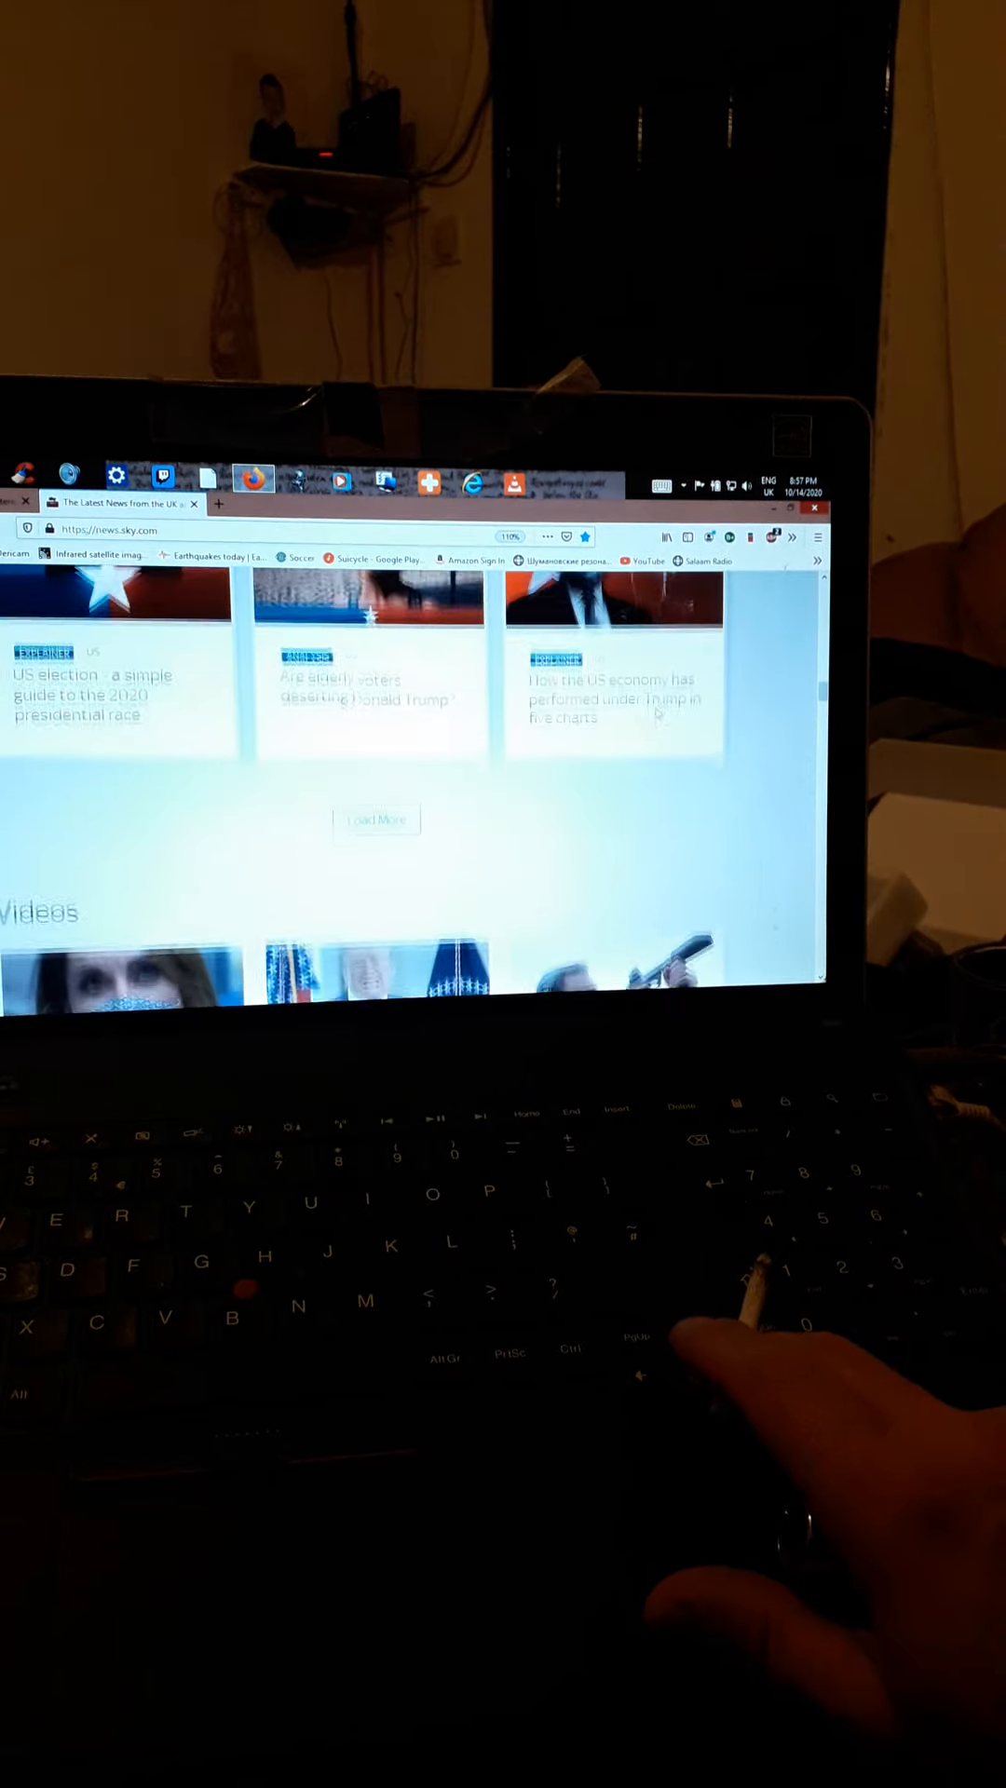
{"action": "scroll", "scroll_direction": "down", "scroll_amount": 3}
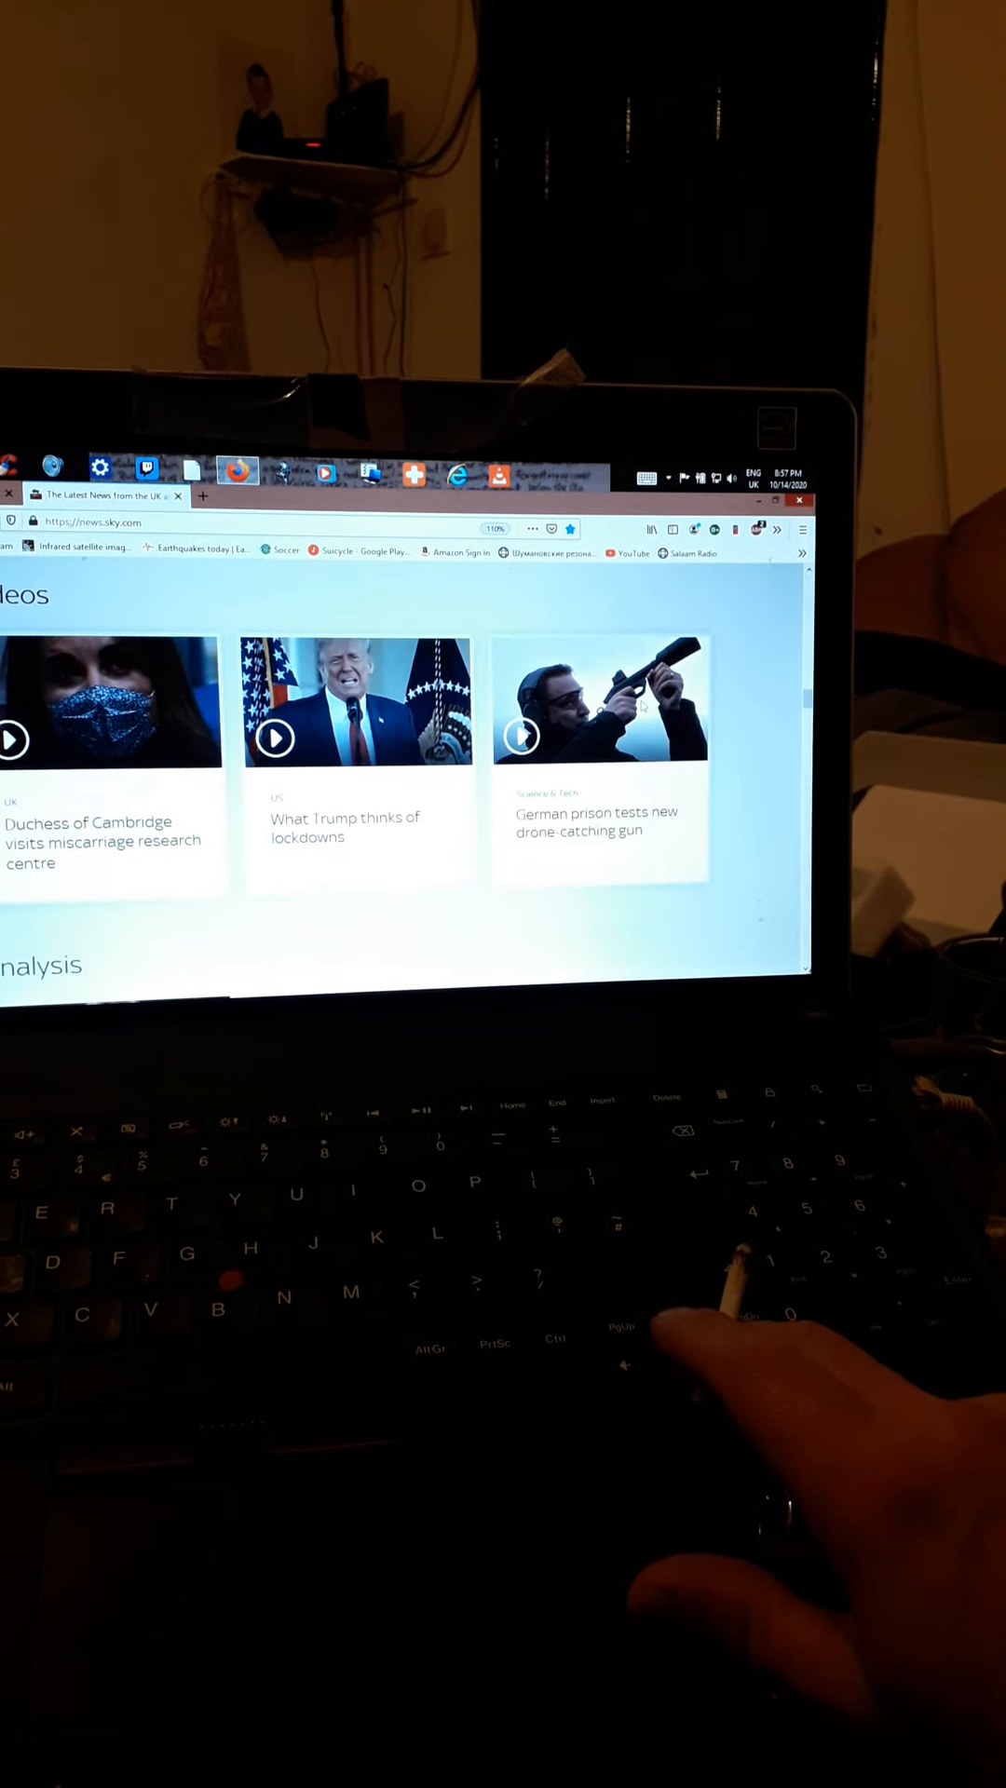
{"action": "scroll", "scroll_direction": "down", "scroll_amount": 3}
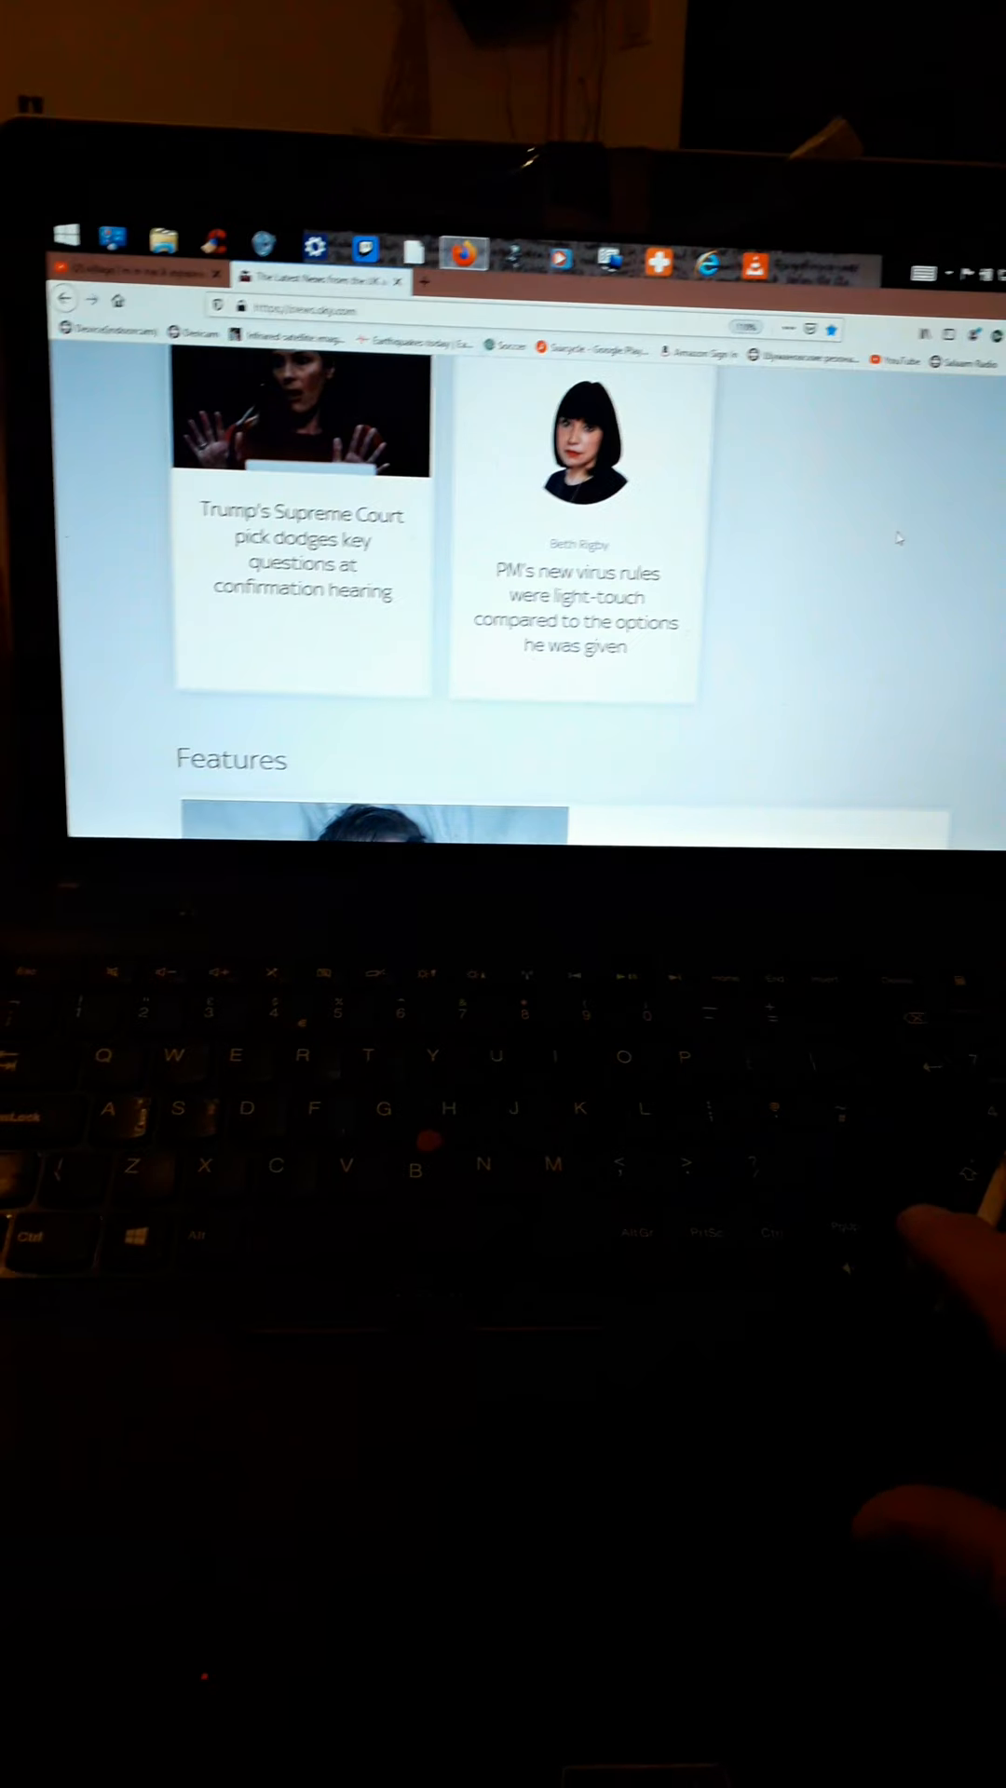
{"action": "scroll", "scroll_direction": "down", "scroll_amount": 3}
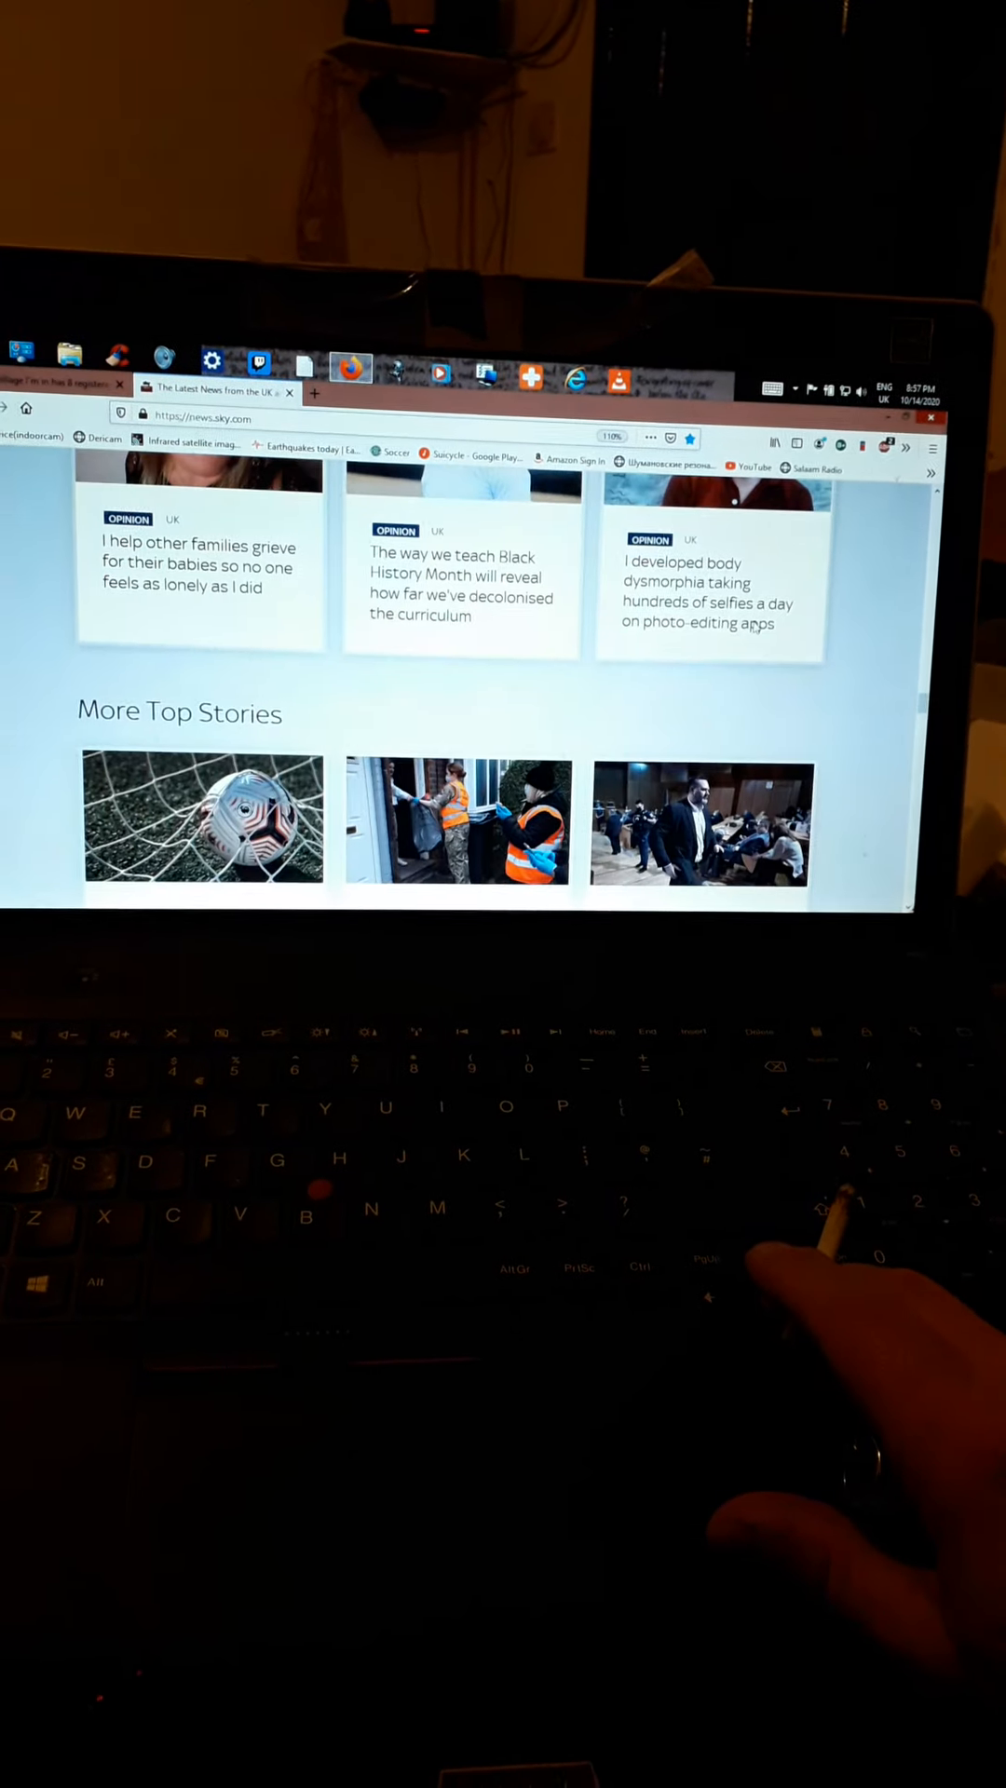
Scroll the More Top Stories grid to the Brexit talks, Blackpool and Elton John divorce cards.
{"action": "scroll", "scroll_direction": "down", "scroll_amount": 3}
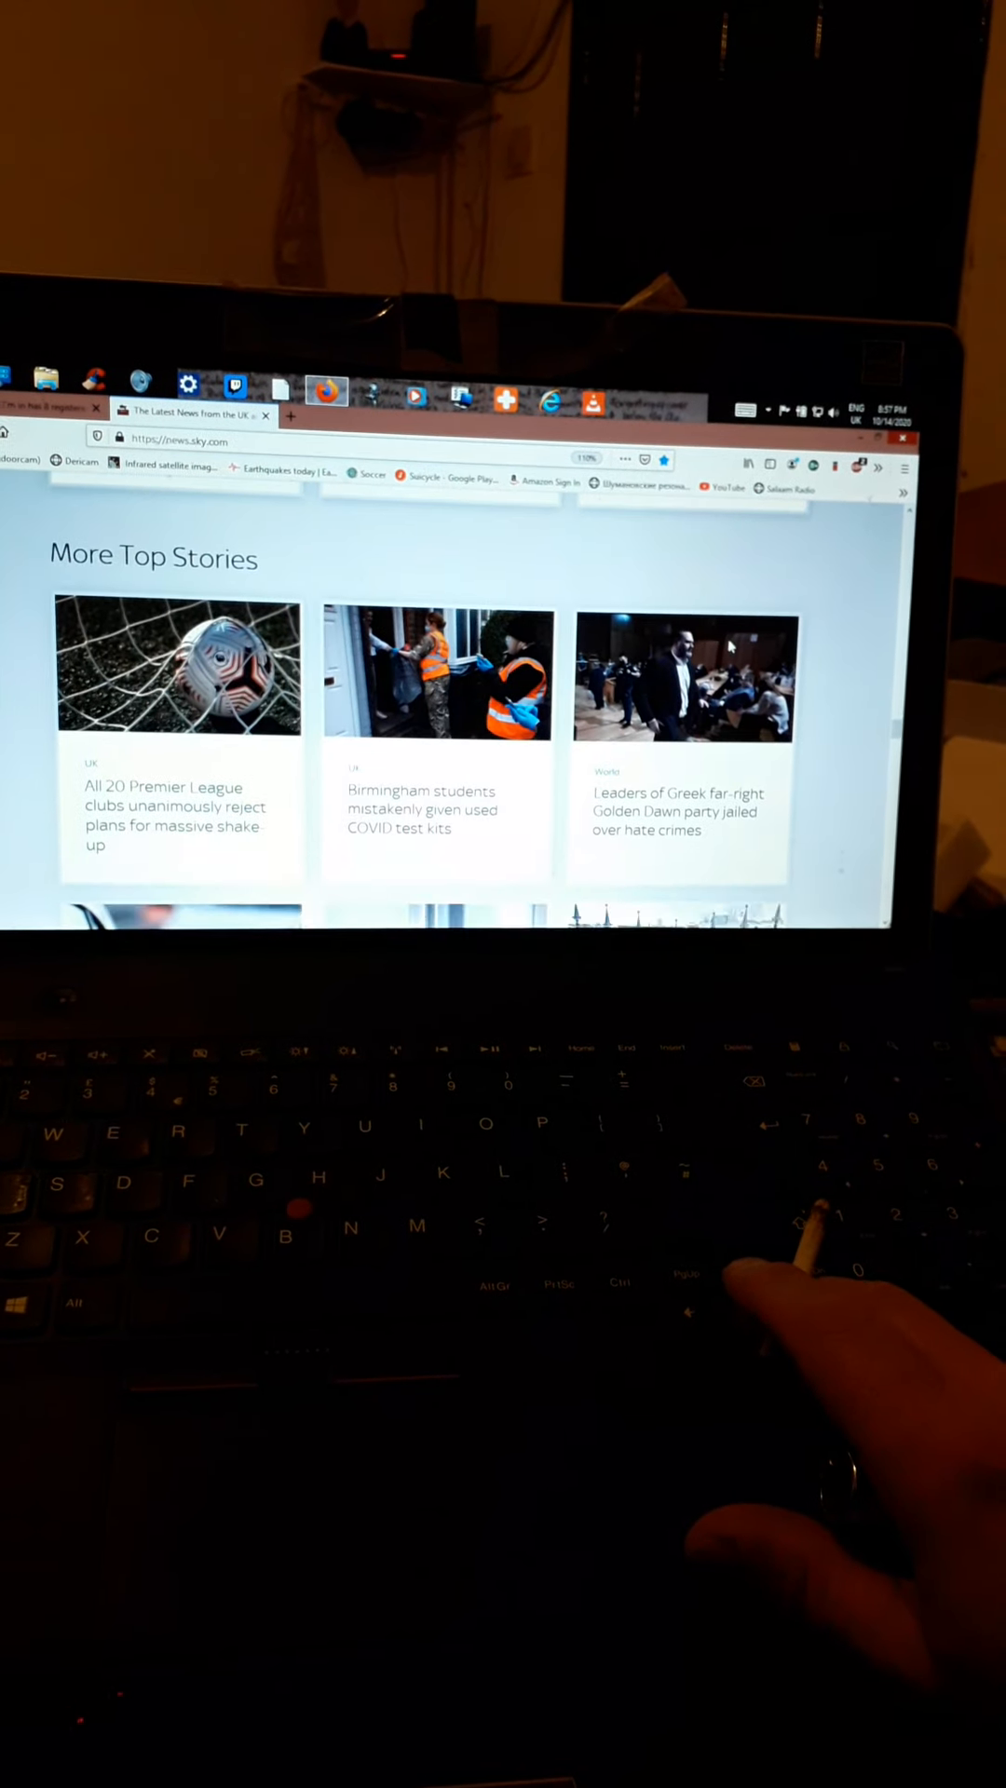
{"action": "scroll", "scroll_direction": "down", "scroll_amount": 3}
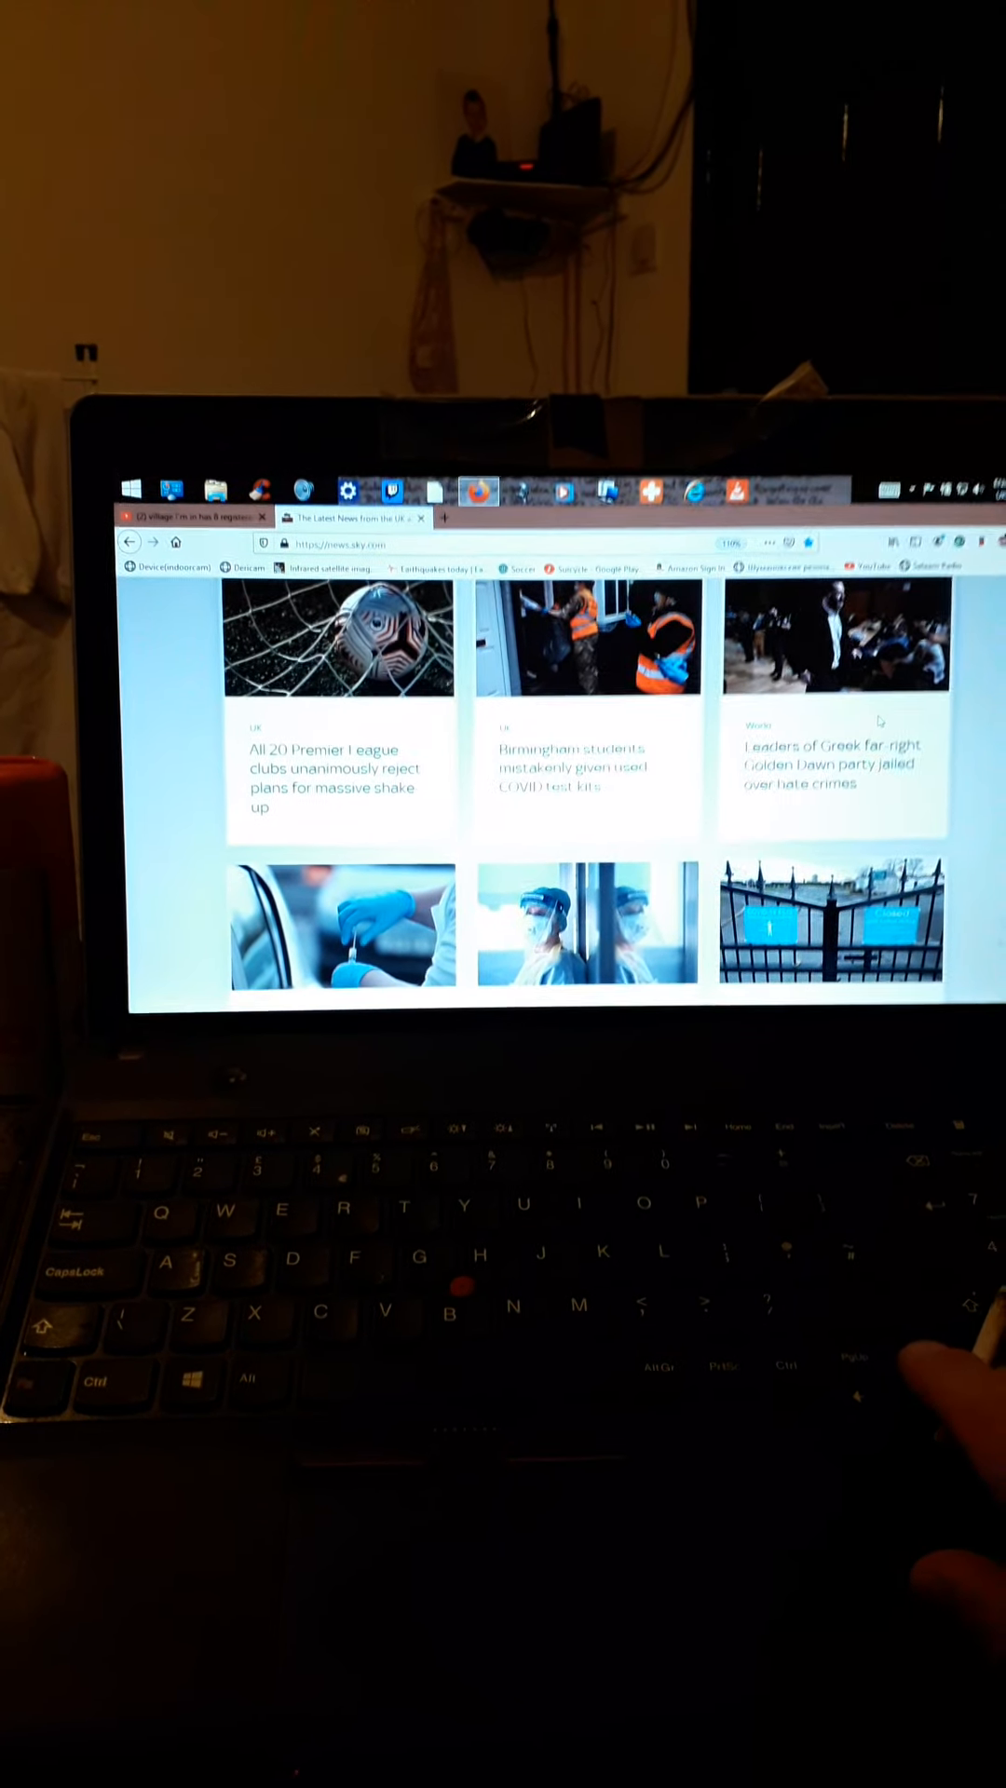
{"action": "scroll", "scroll_direction": "down", "scroll_amount": 3}
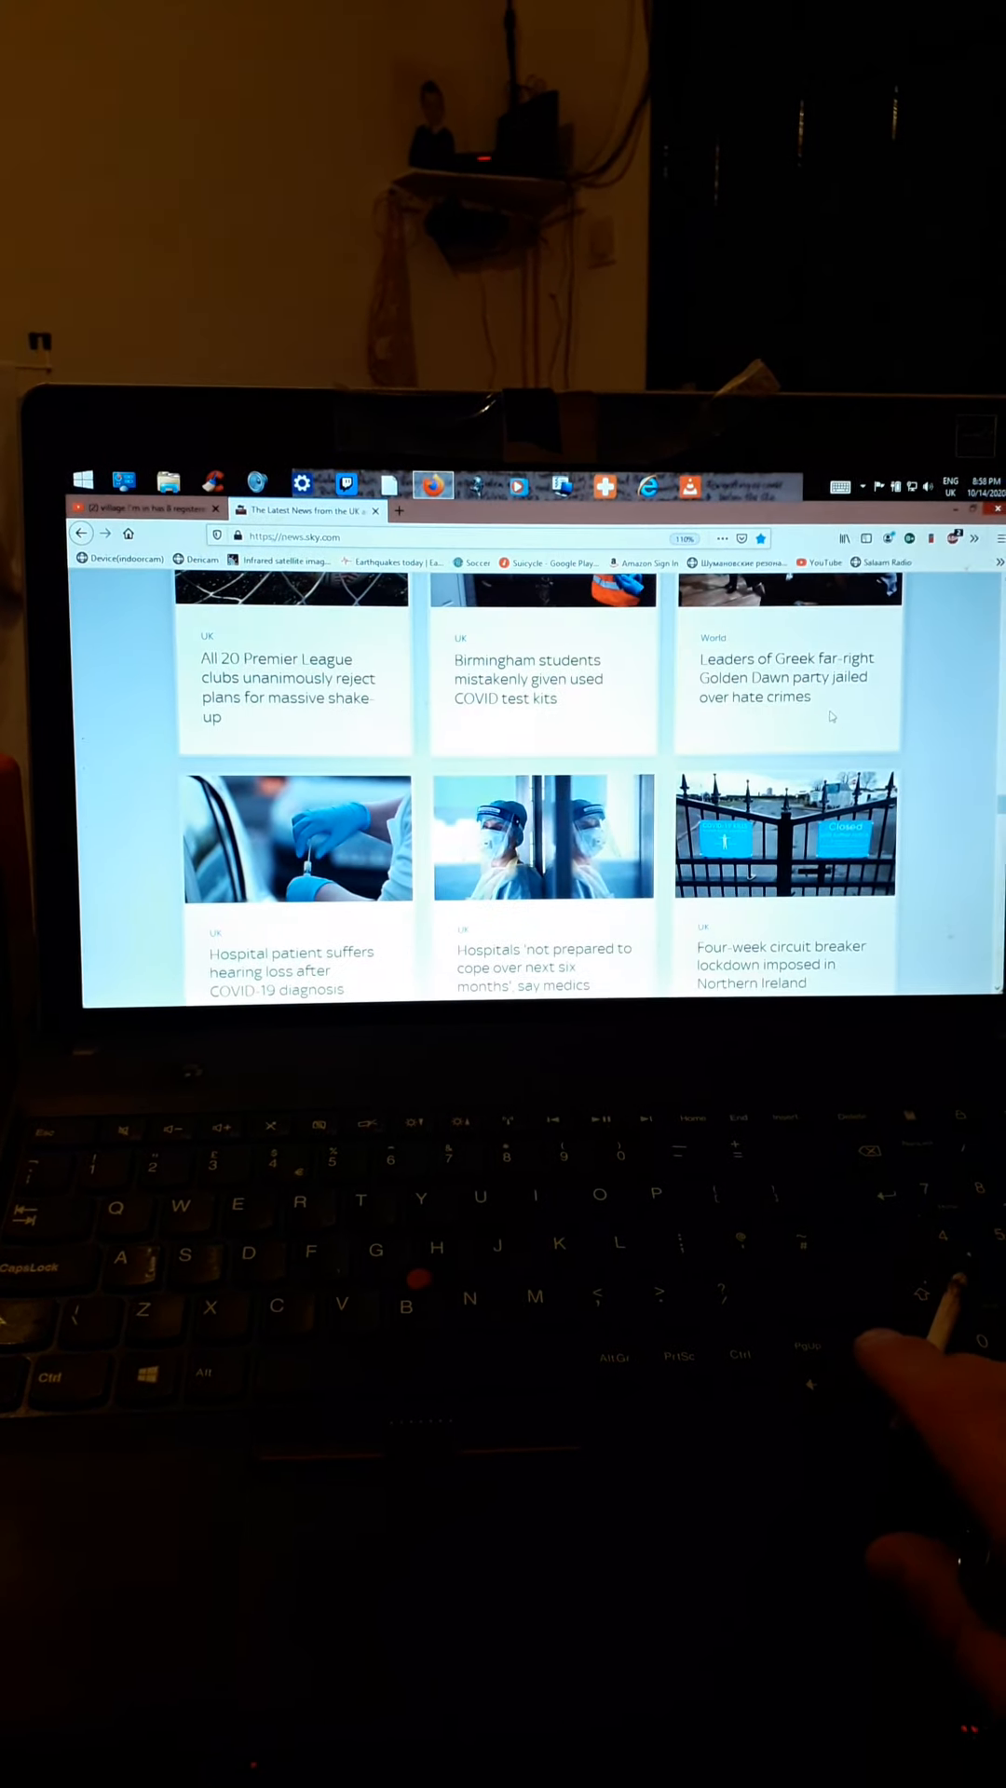
{"action": "scroll", "scroll_direction": "down", "scroll_amount": 3}
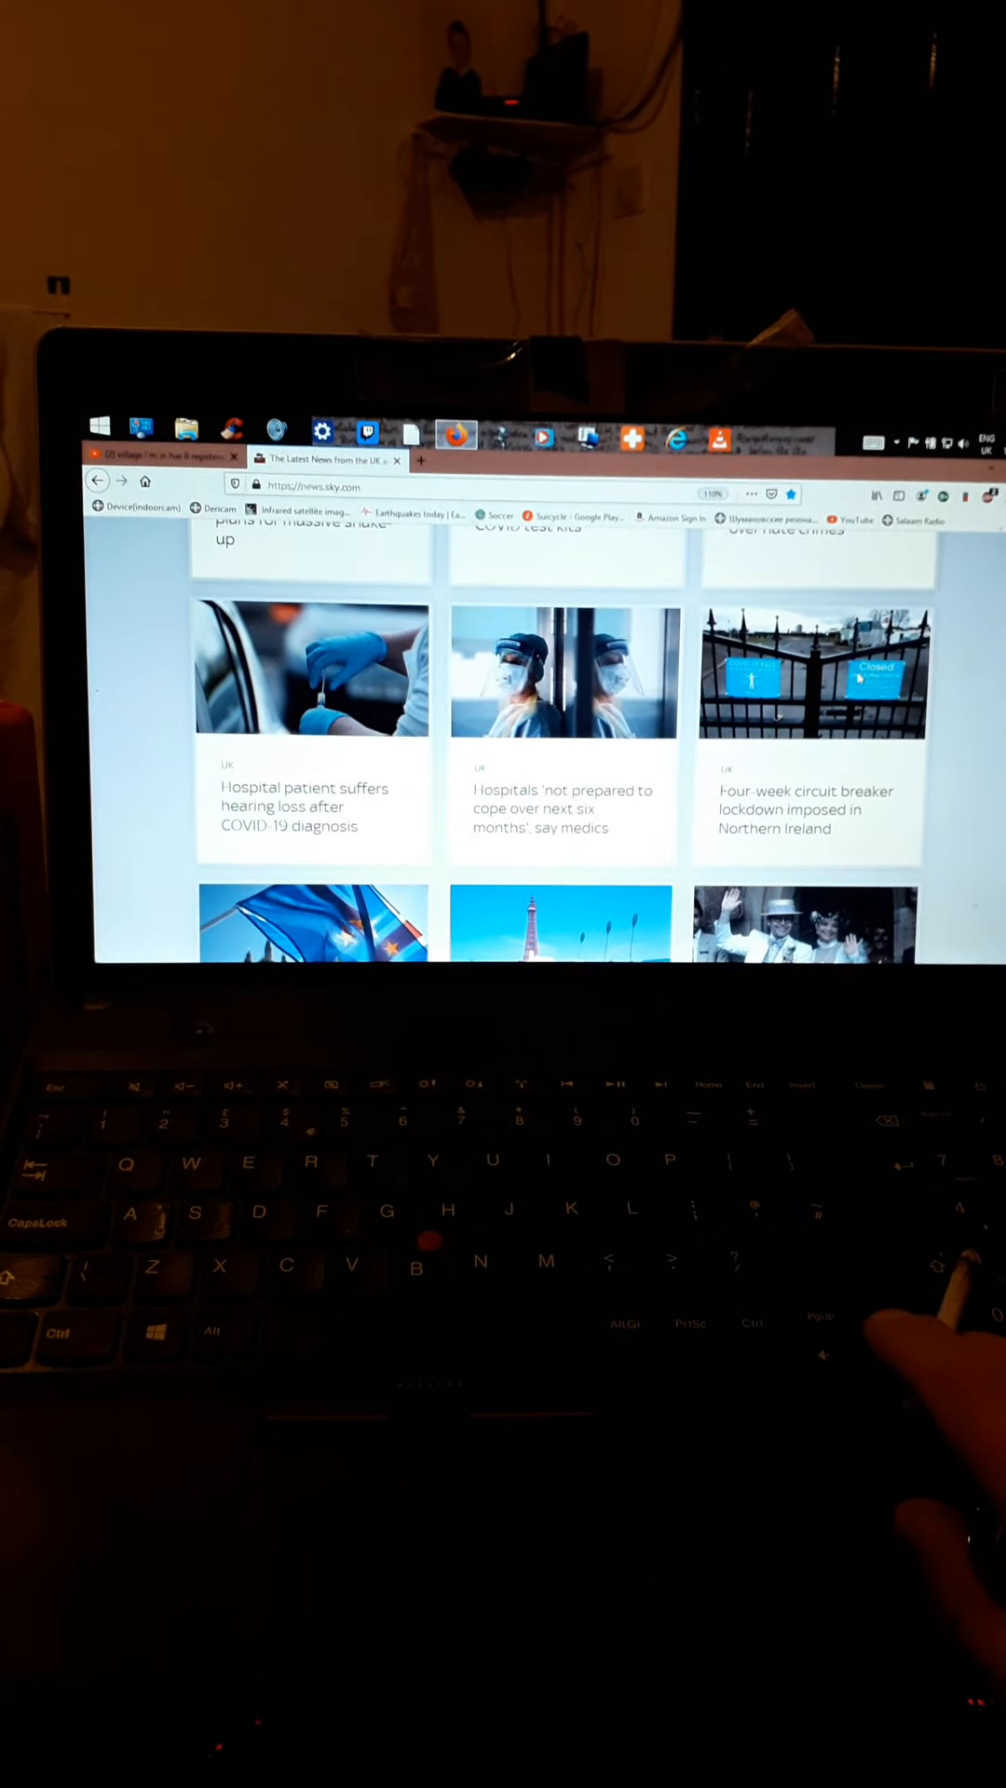
{"action": "scroll", "scroll_direction": "down", "scroll_amount": 3}
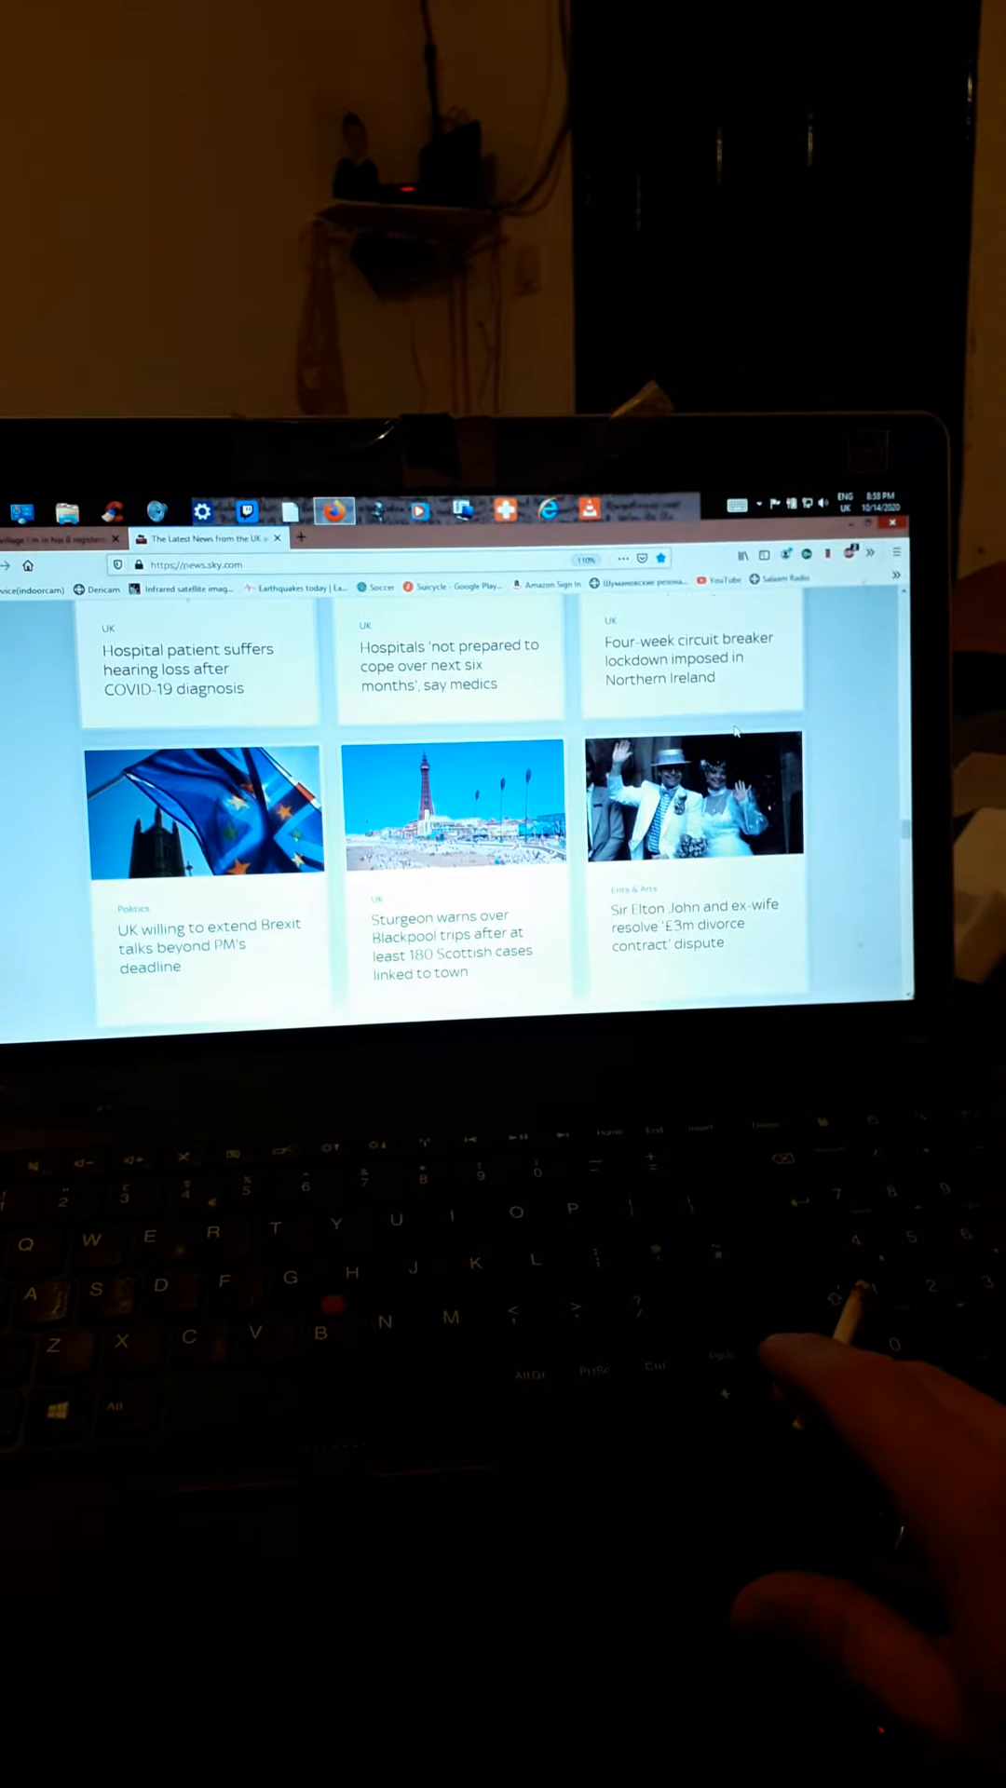
Scroll the Sky News homepage past the More Videos stories down to Podcasts.
{"action": "scroll", "scroll_direction": "down", "scroll_amount": 3}
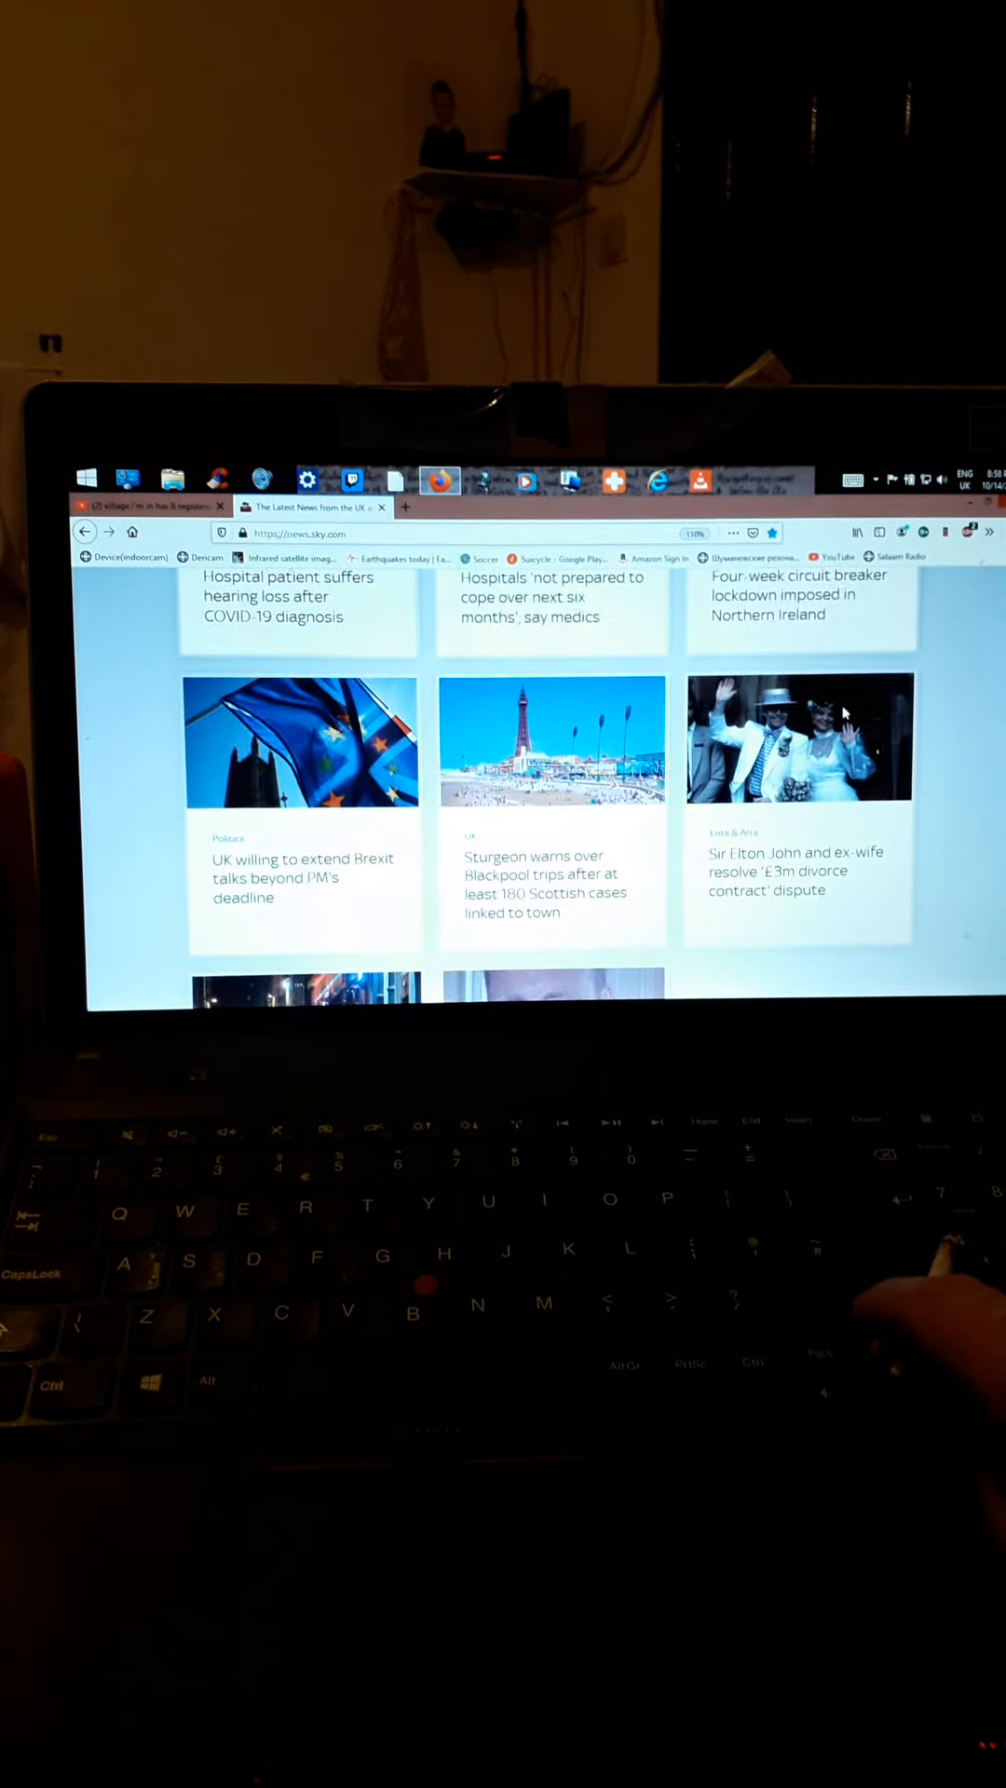
{"action": "scroll", "scroll_direction": "up", "scroll_amount": 3}
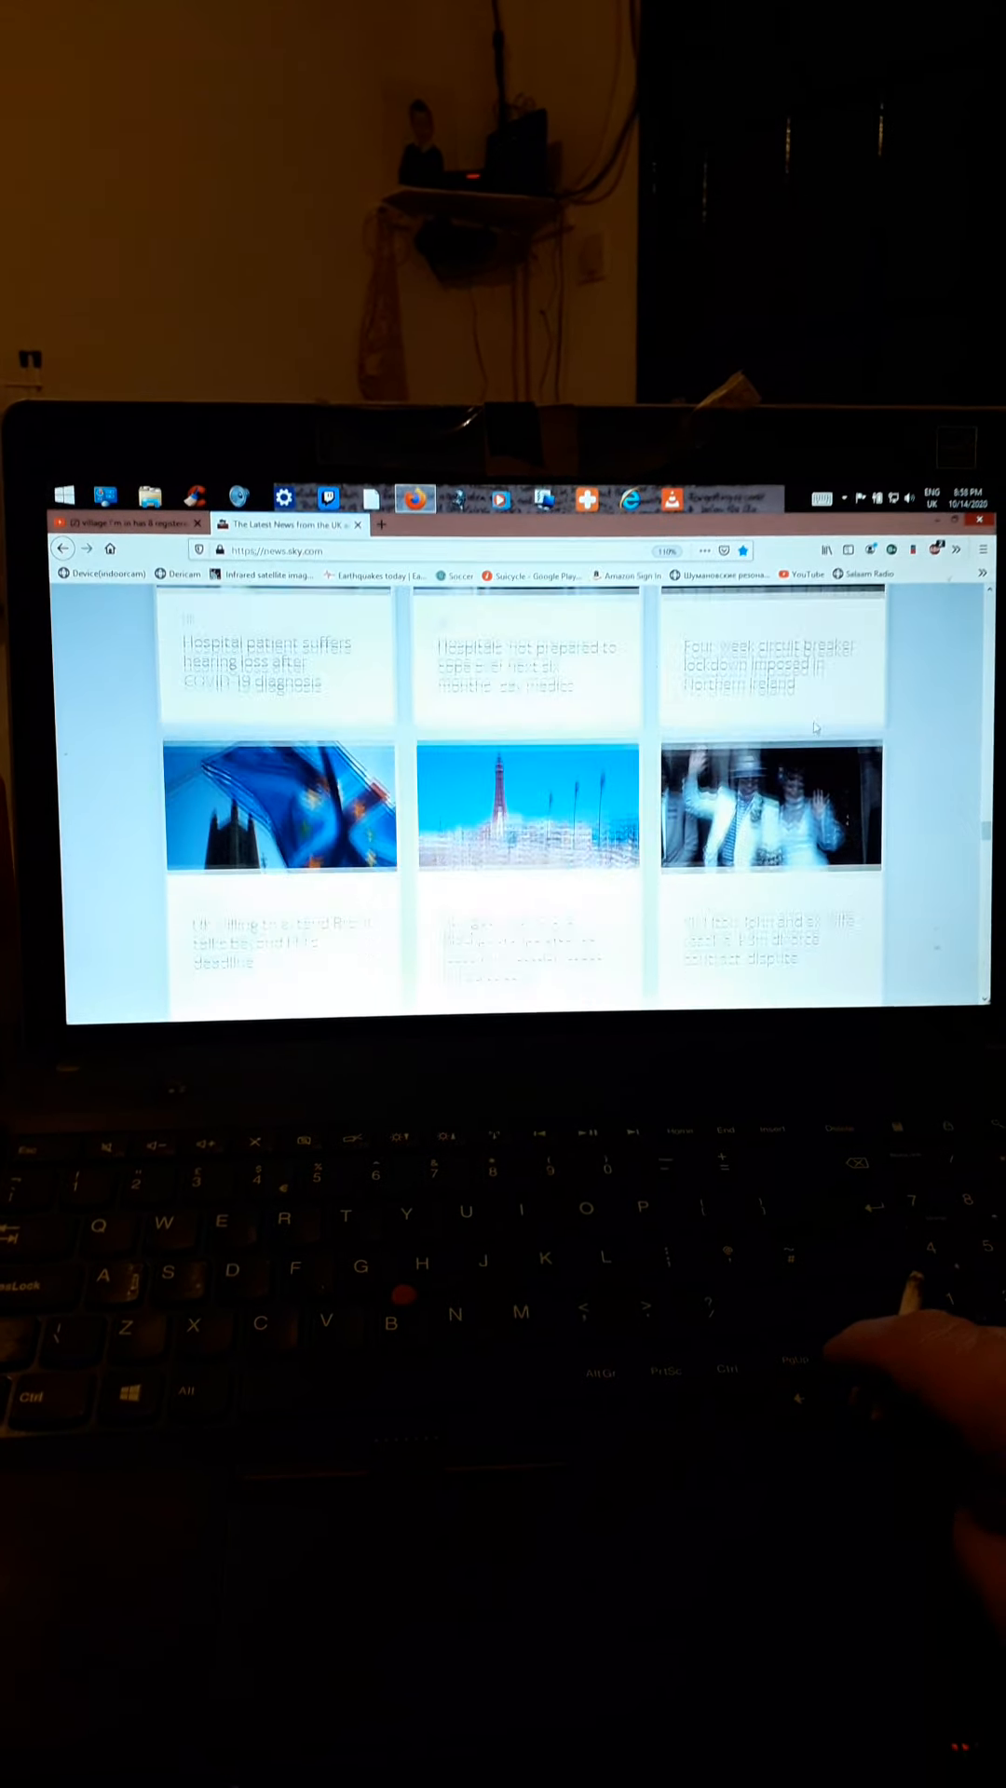
{"action": "scroll", "scroll_direction": "down", "scroll_amount": 3}
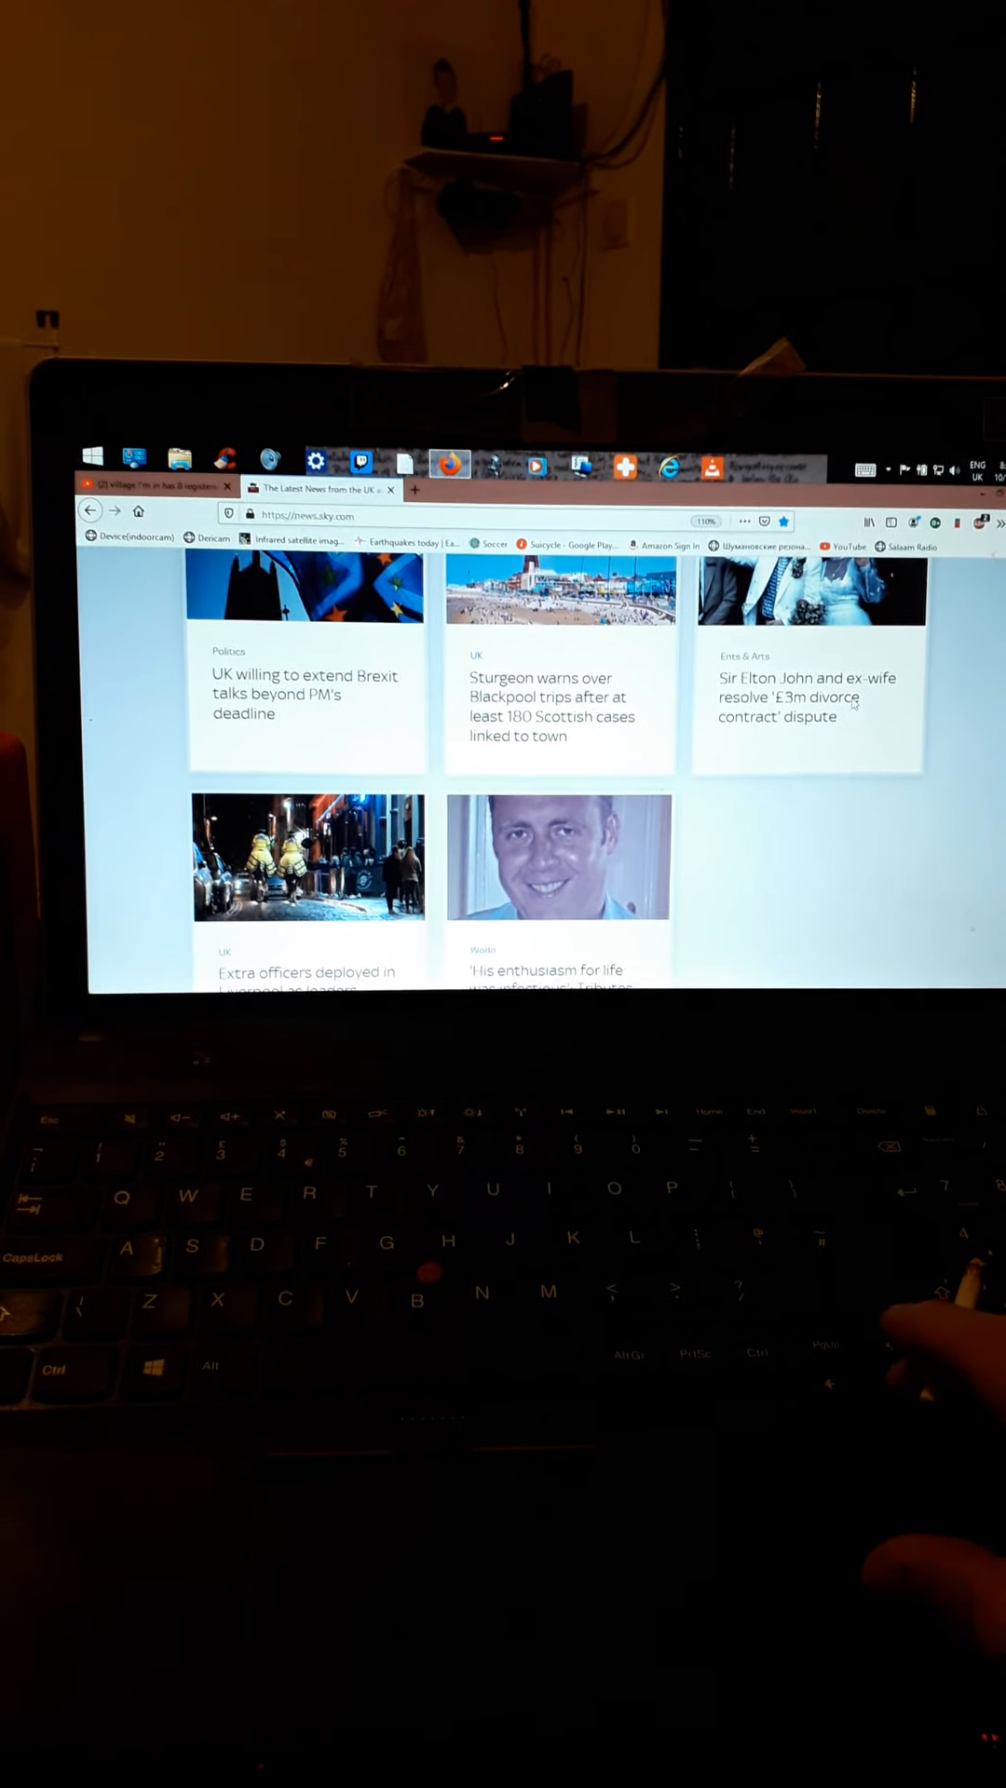
{"action": "scroll", "scroll_direction": "down", "scroll_amount": 3}
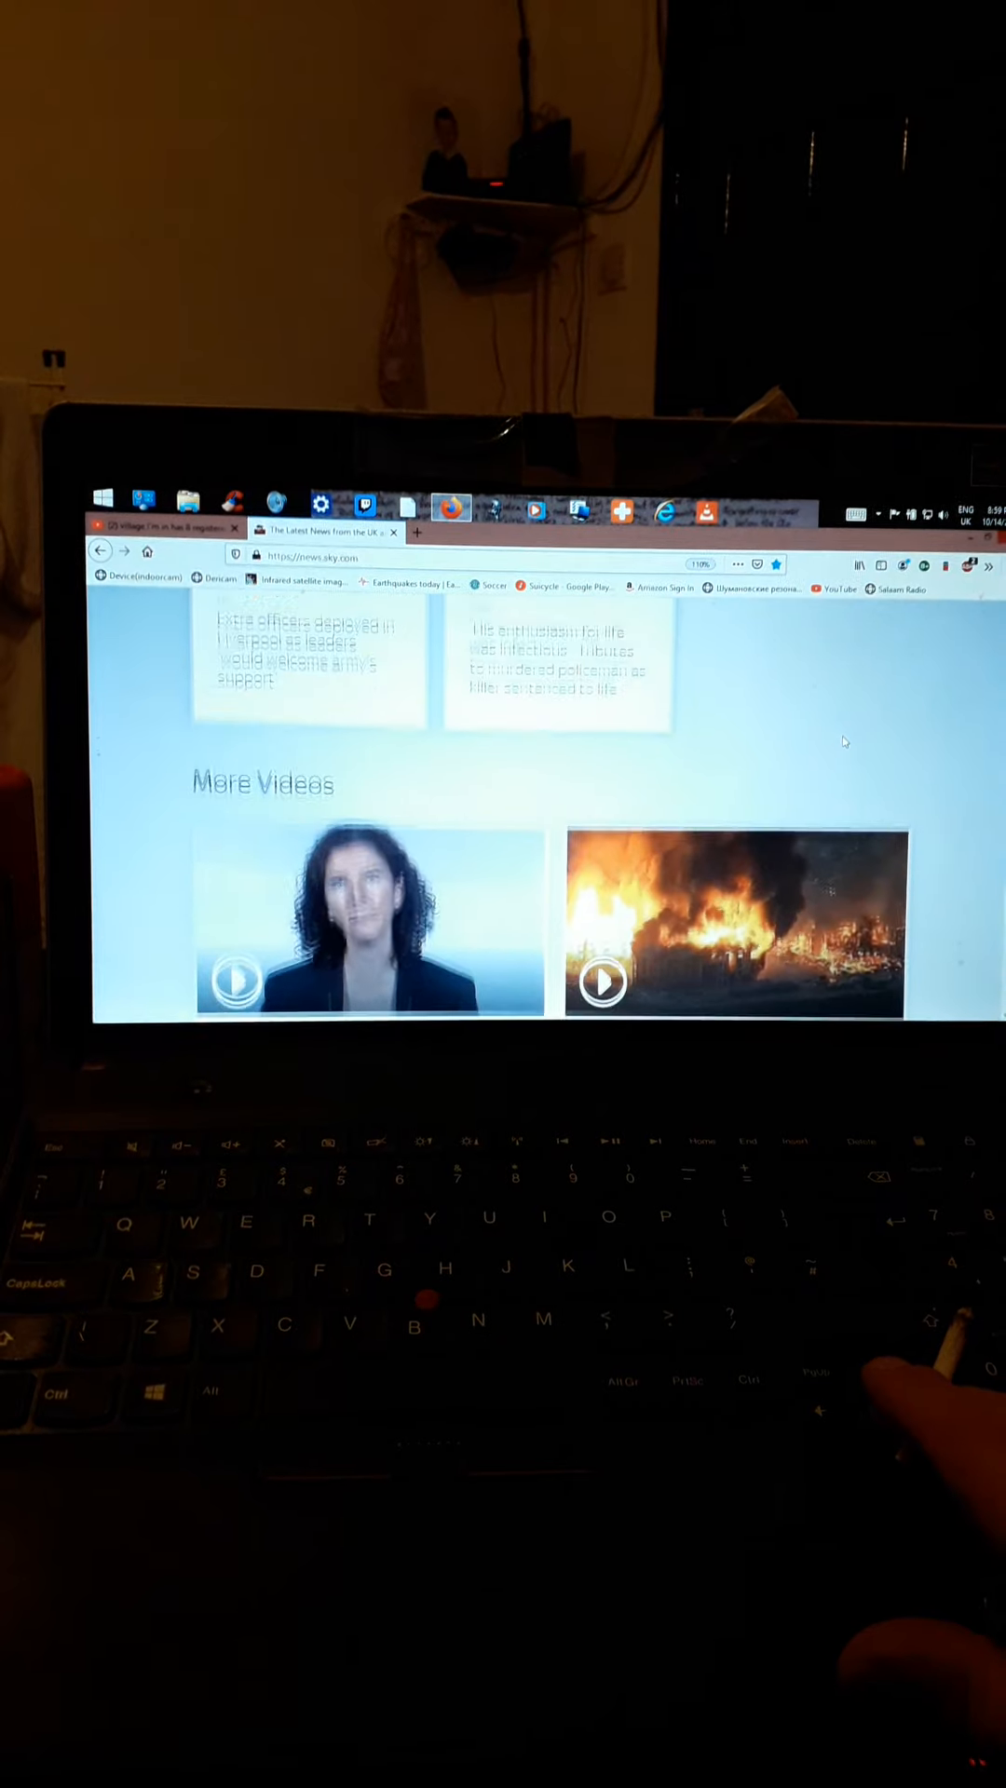
{"action": "scroll", "scroll_direction": "down", "scroll_amount": 3}
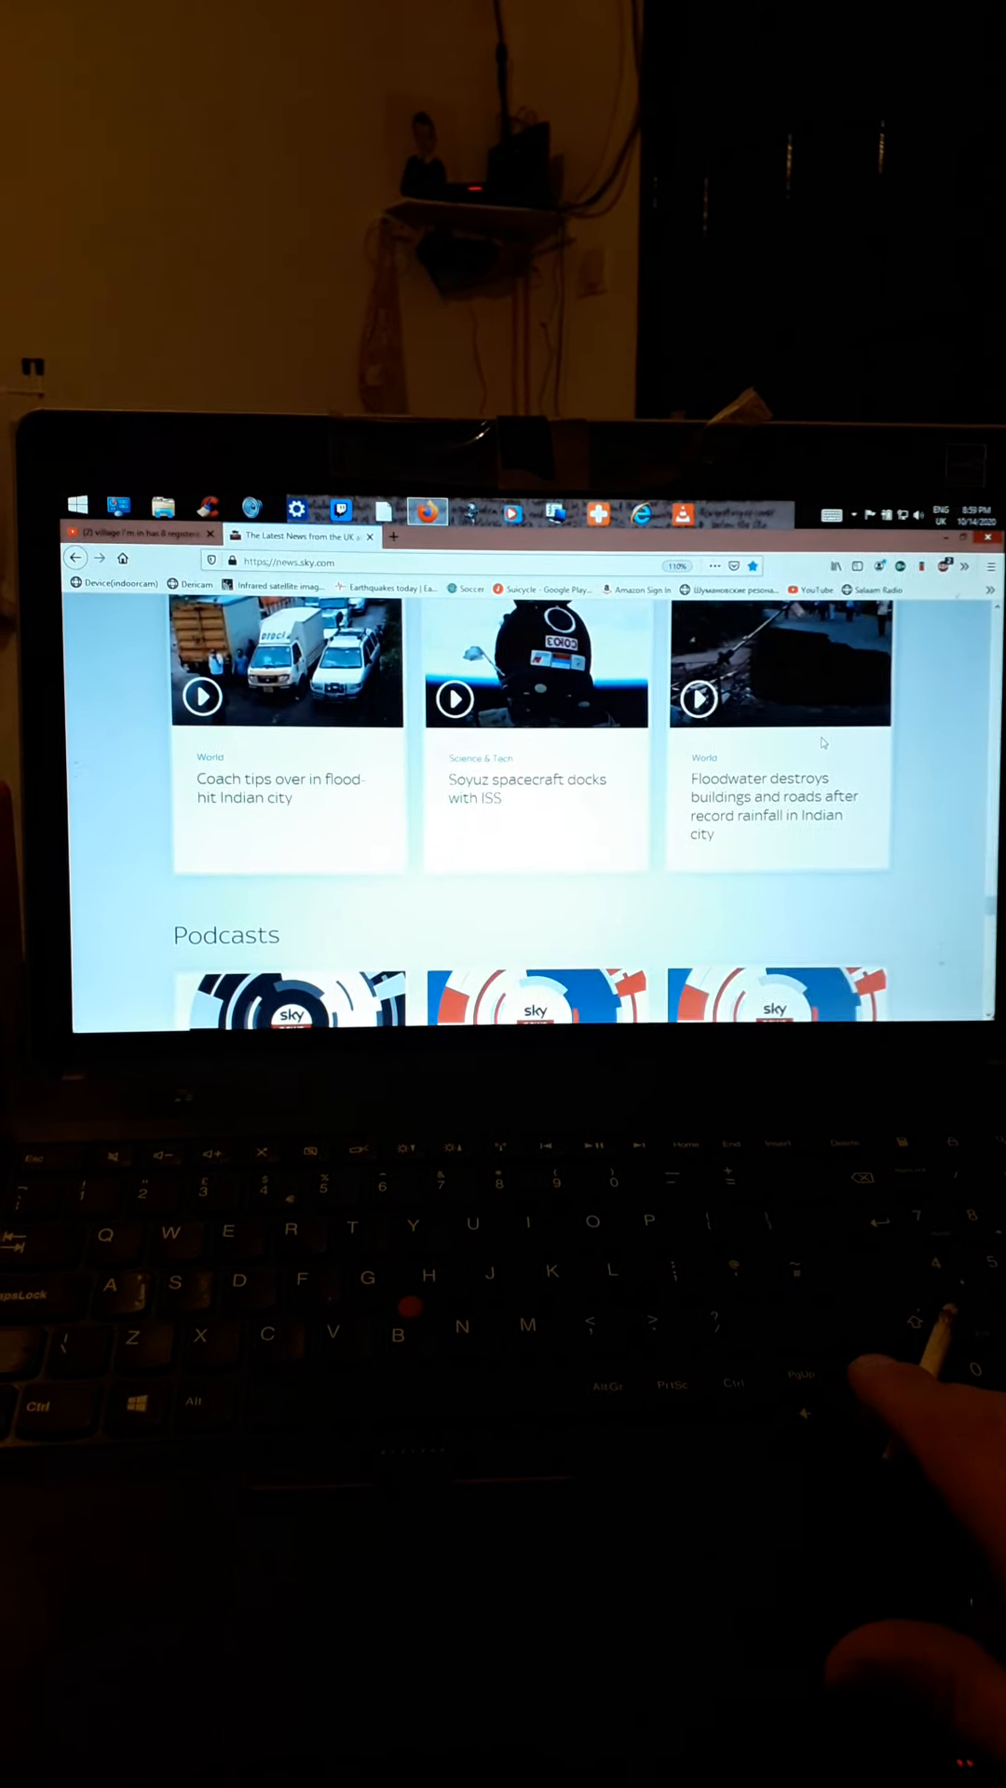
{"action": "scroll", "scroll_direction": "down", "scroll_amount": 3}
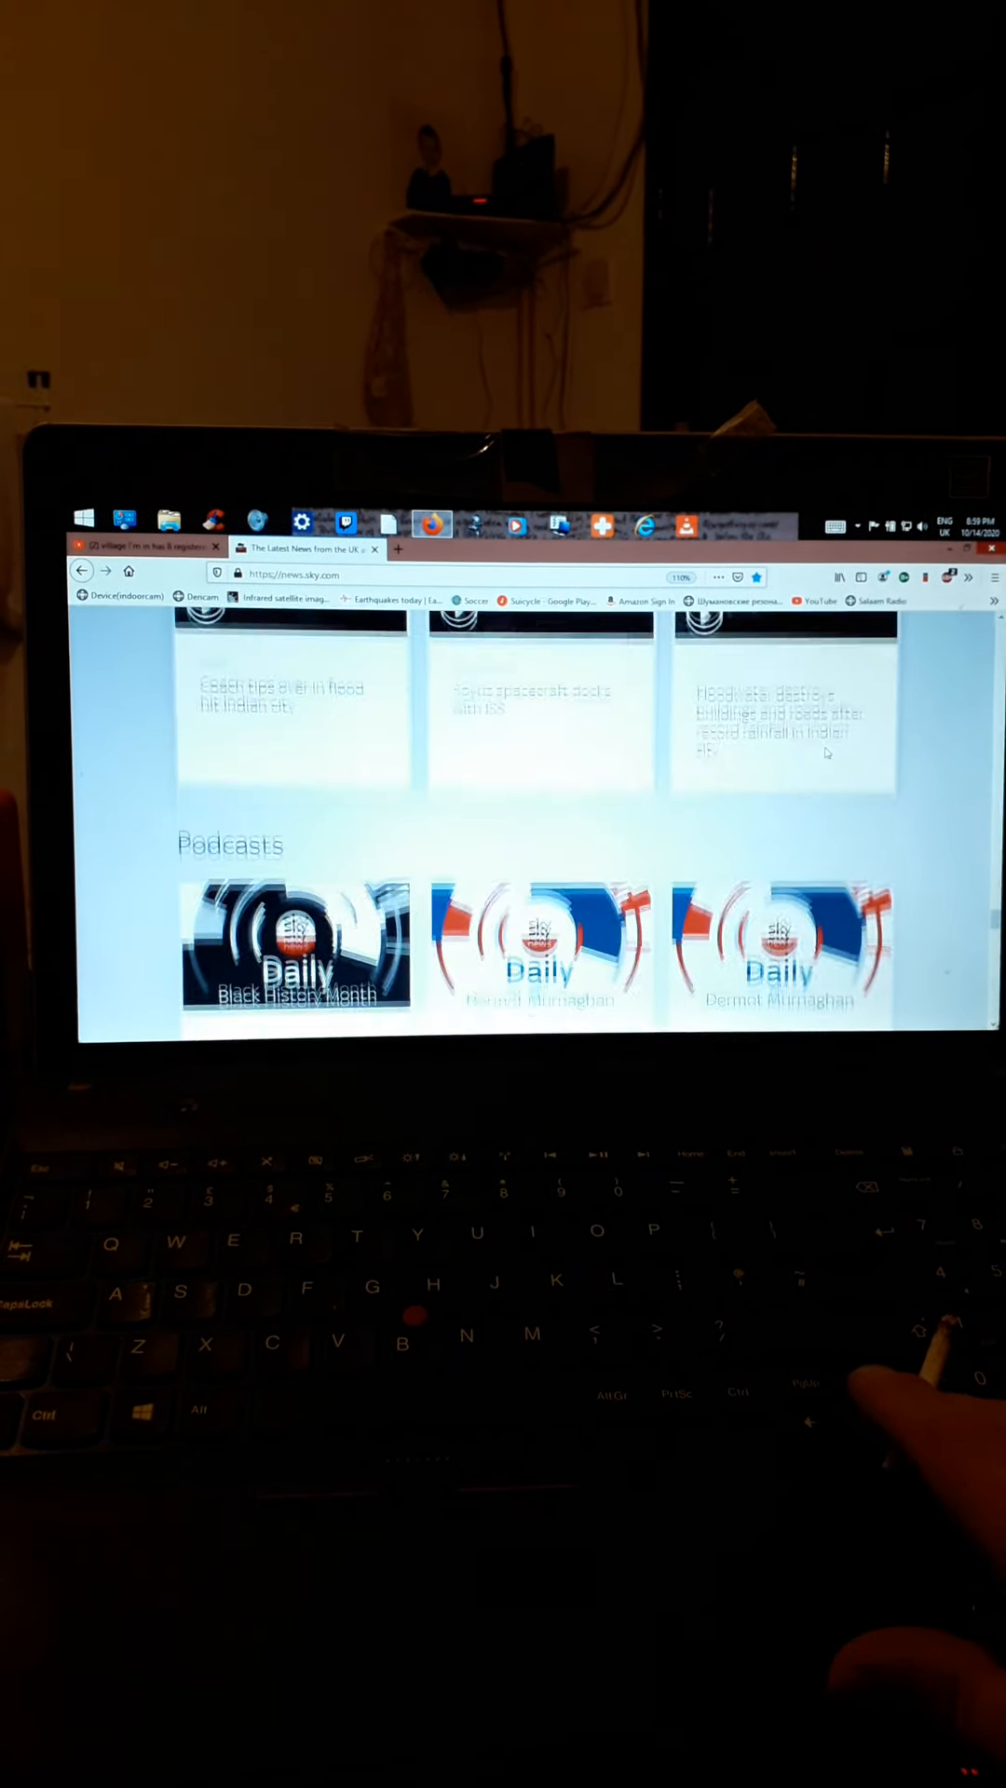